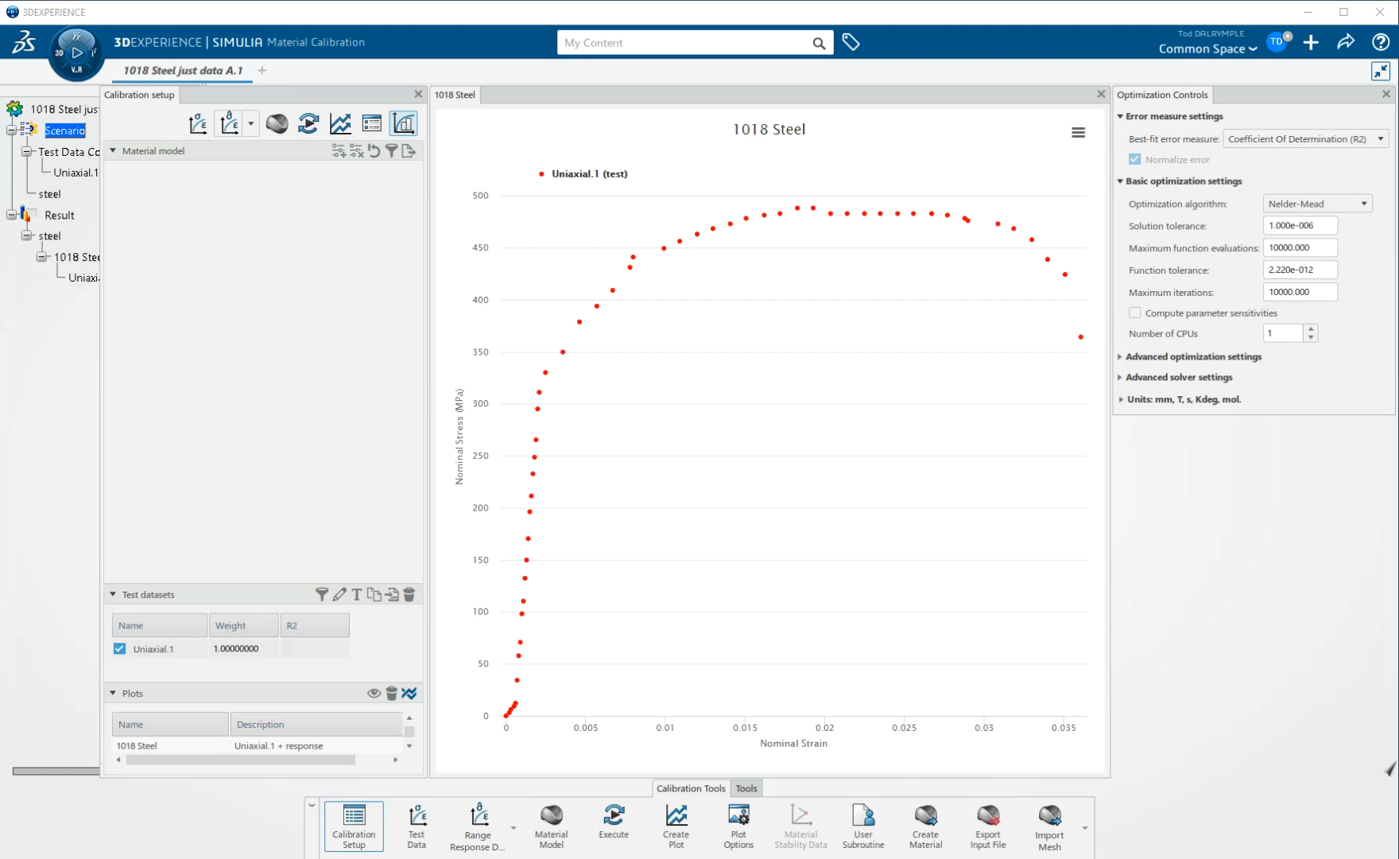
{"action": "mouse_move", "coordinate": [1174, 610]}
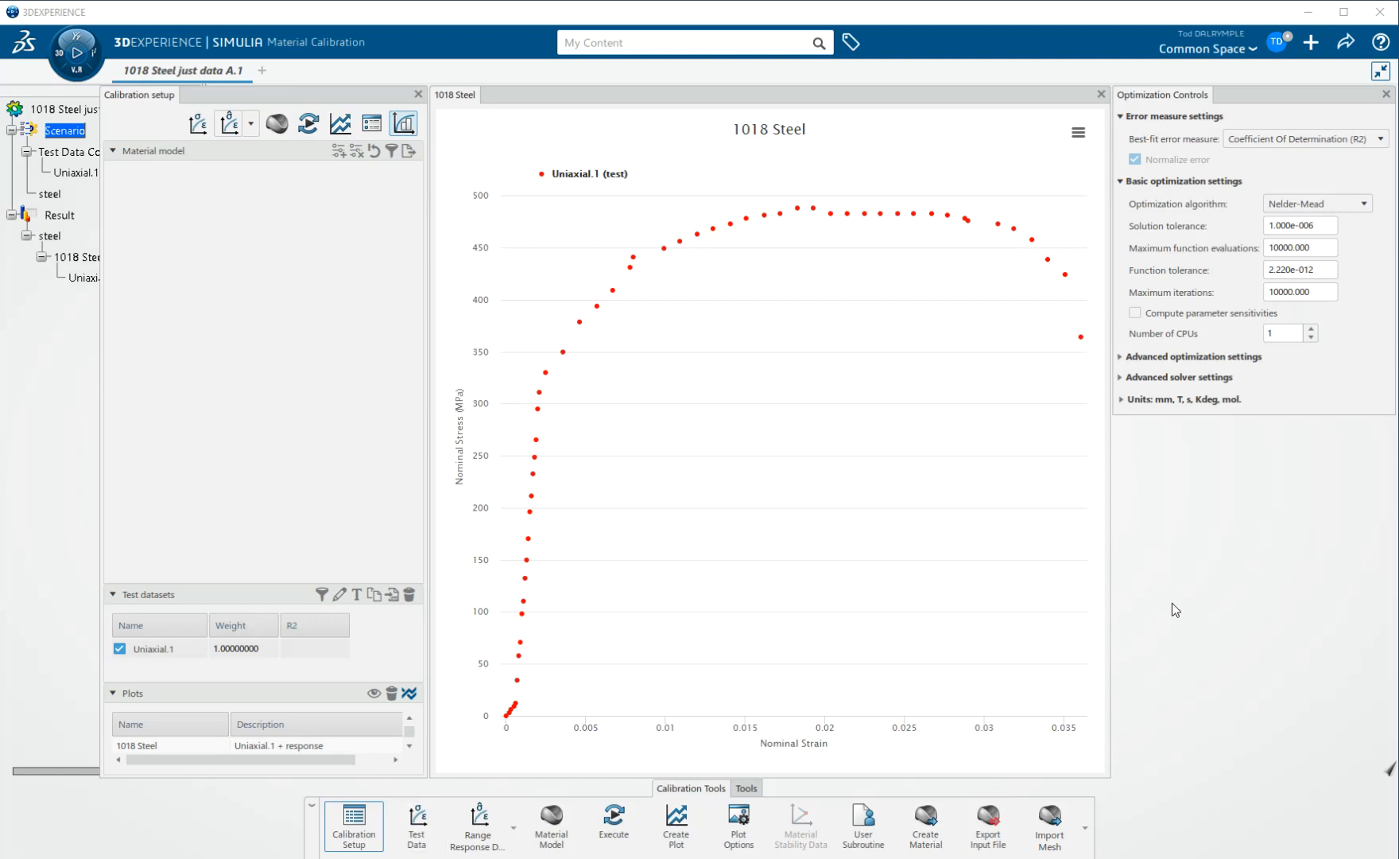
{"action": "mouse_move", "coordinate": [1208, 588]}
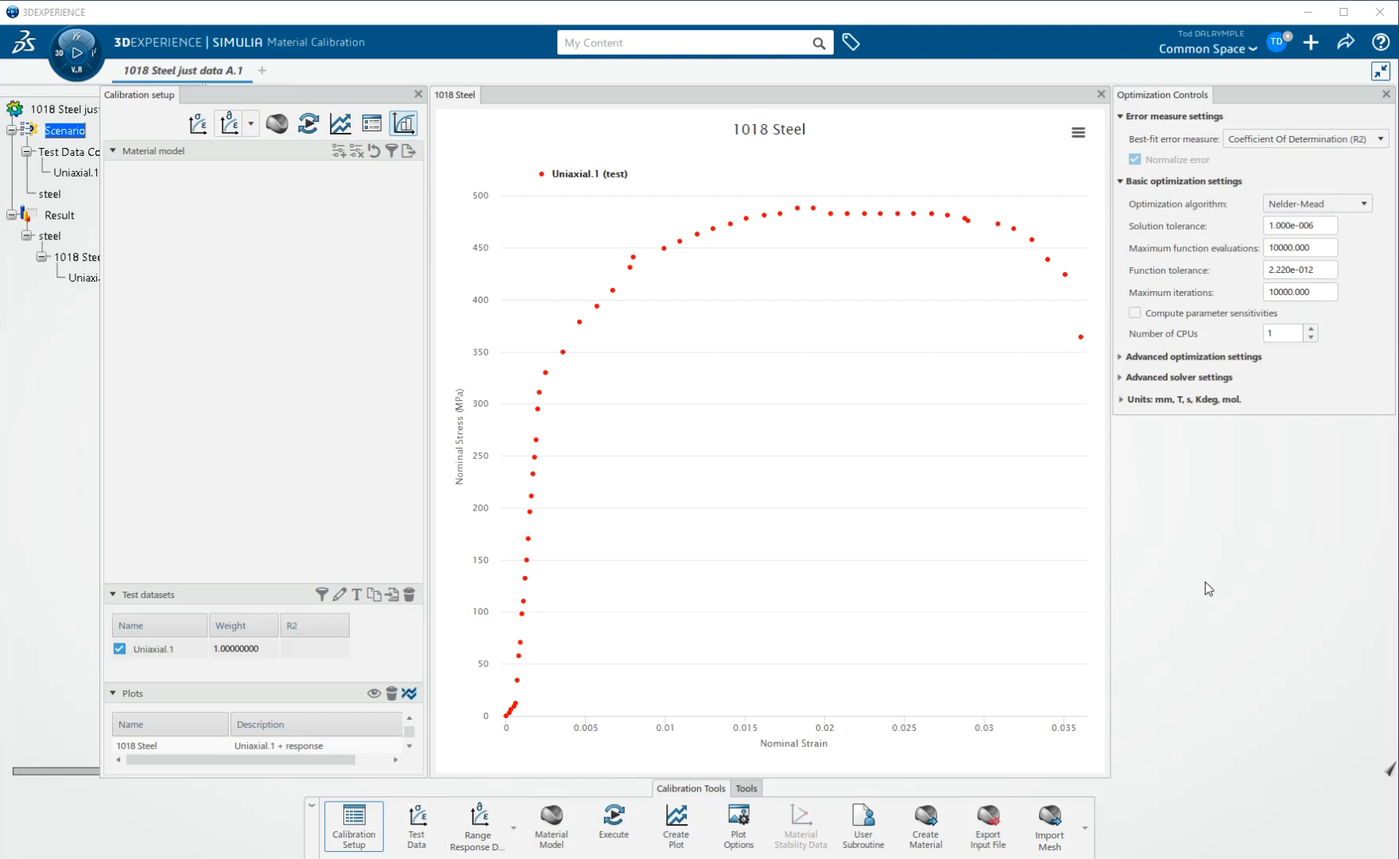
{"action": "mouse_move", "coordinate": [1230, 585]}
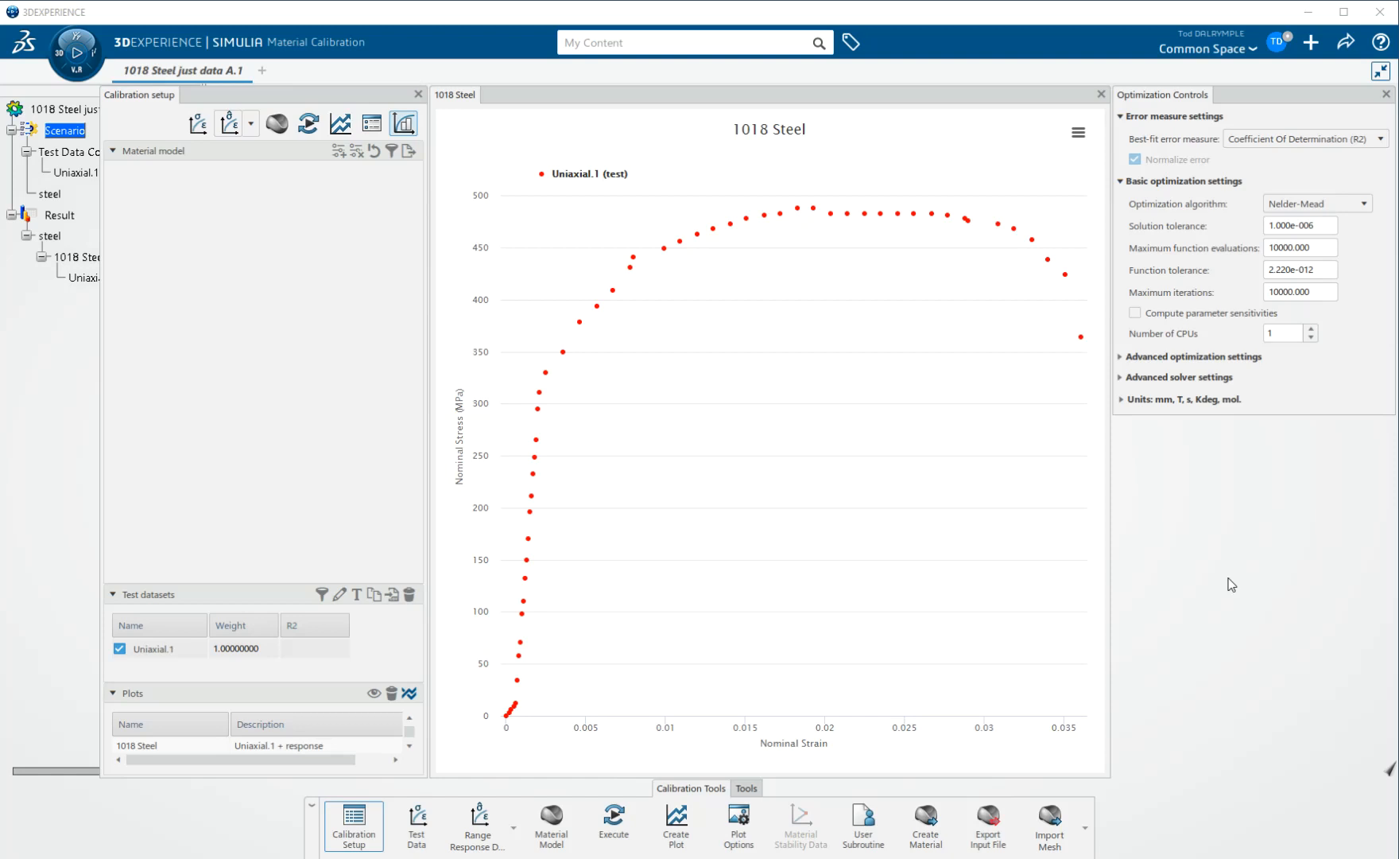
{"action": "mouse_move", "coordinate": [591, 694]}
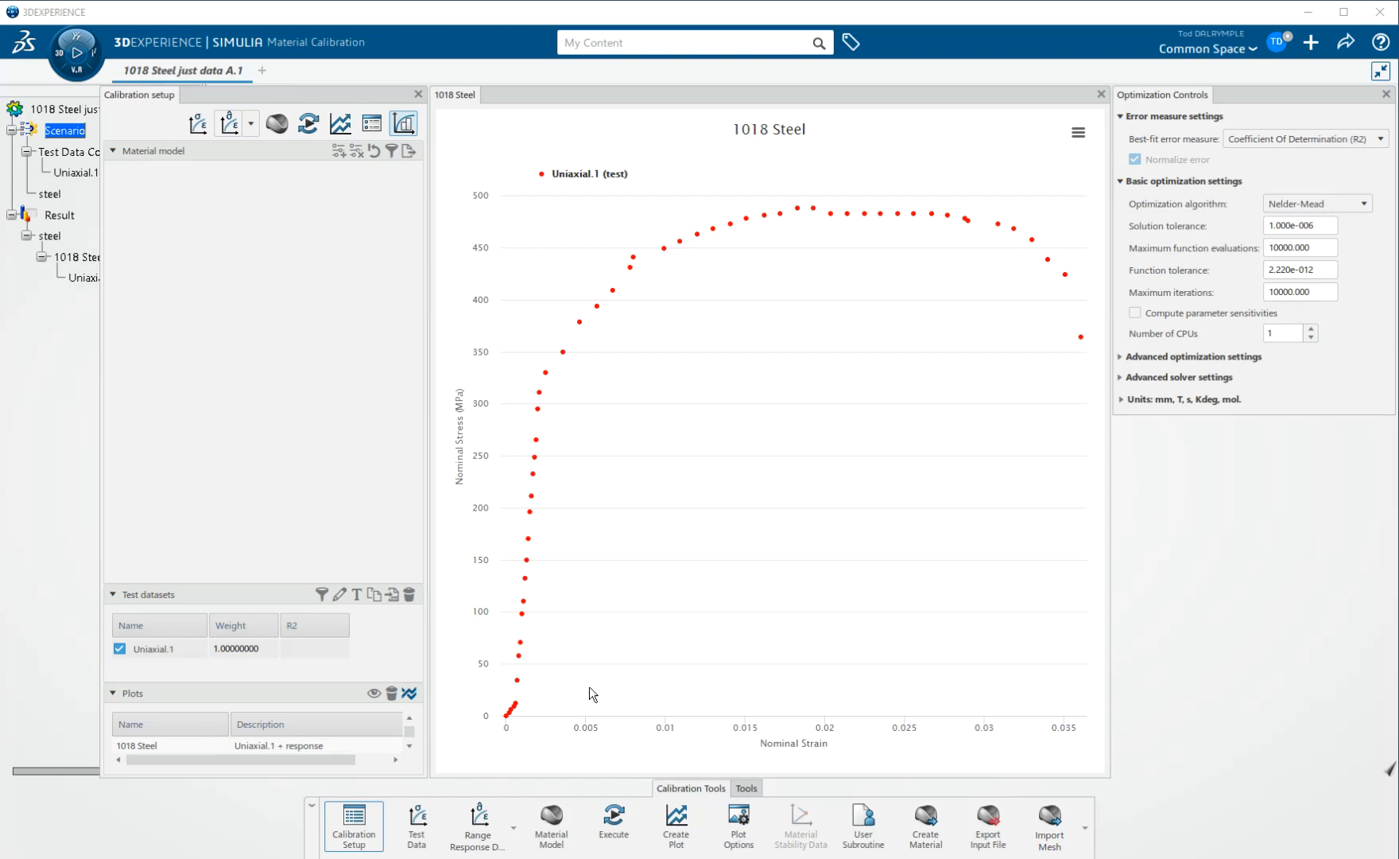
{"action": "mouse_move", "coordinate": [769, 292]}
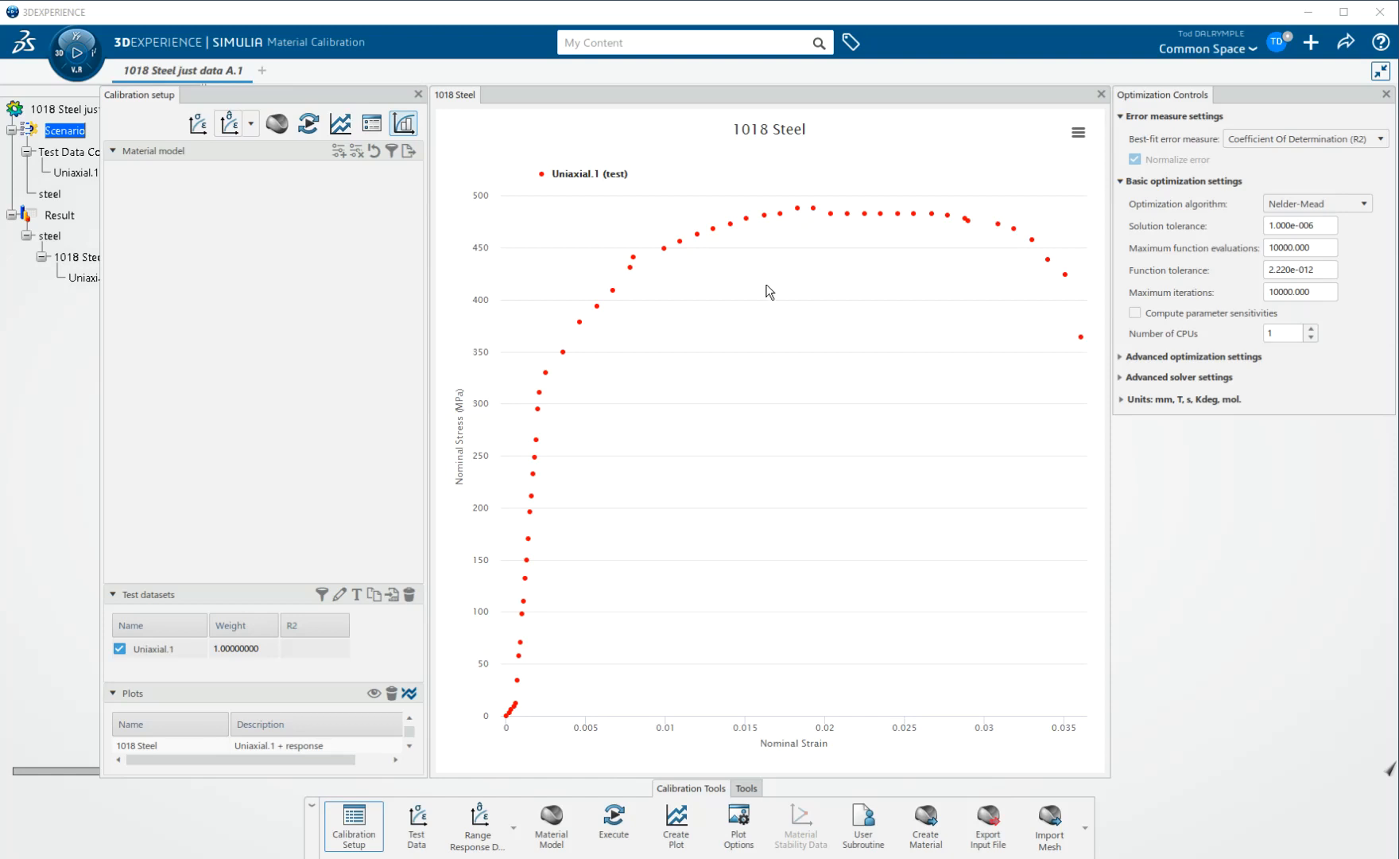
{"action": "mouse_move", "coordinate": [773, 292]}
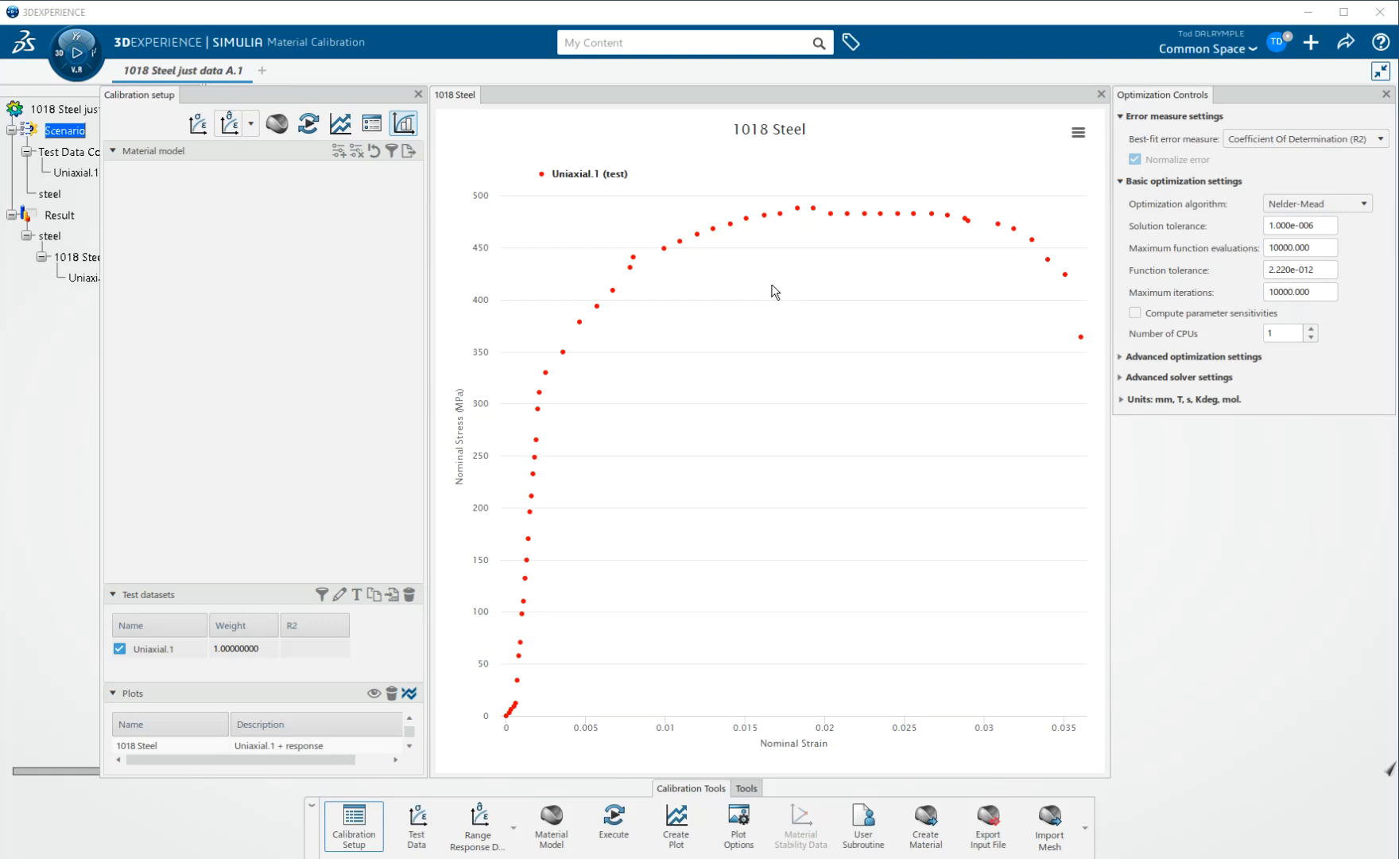
{"action": "mouse_move", "coordinate": [501, 711]}
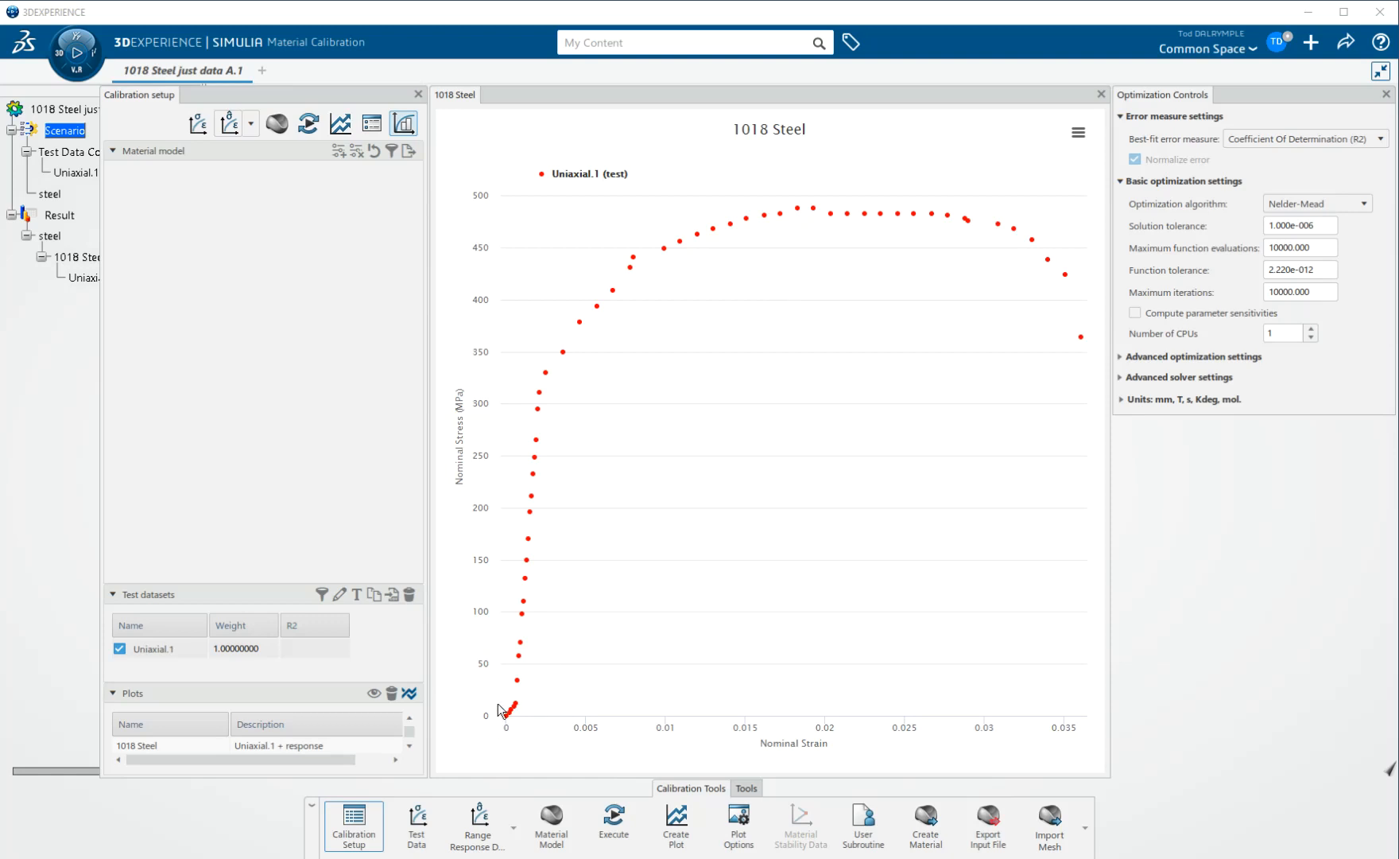
{"action": "mouse_move", "coordinate": [649, 272]}
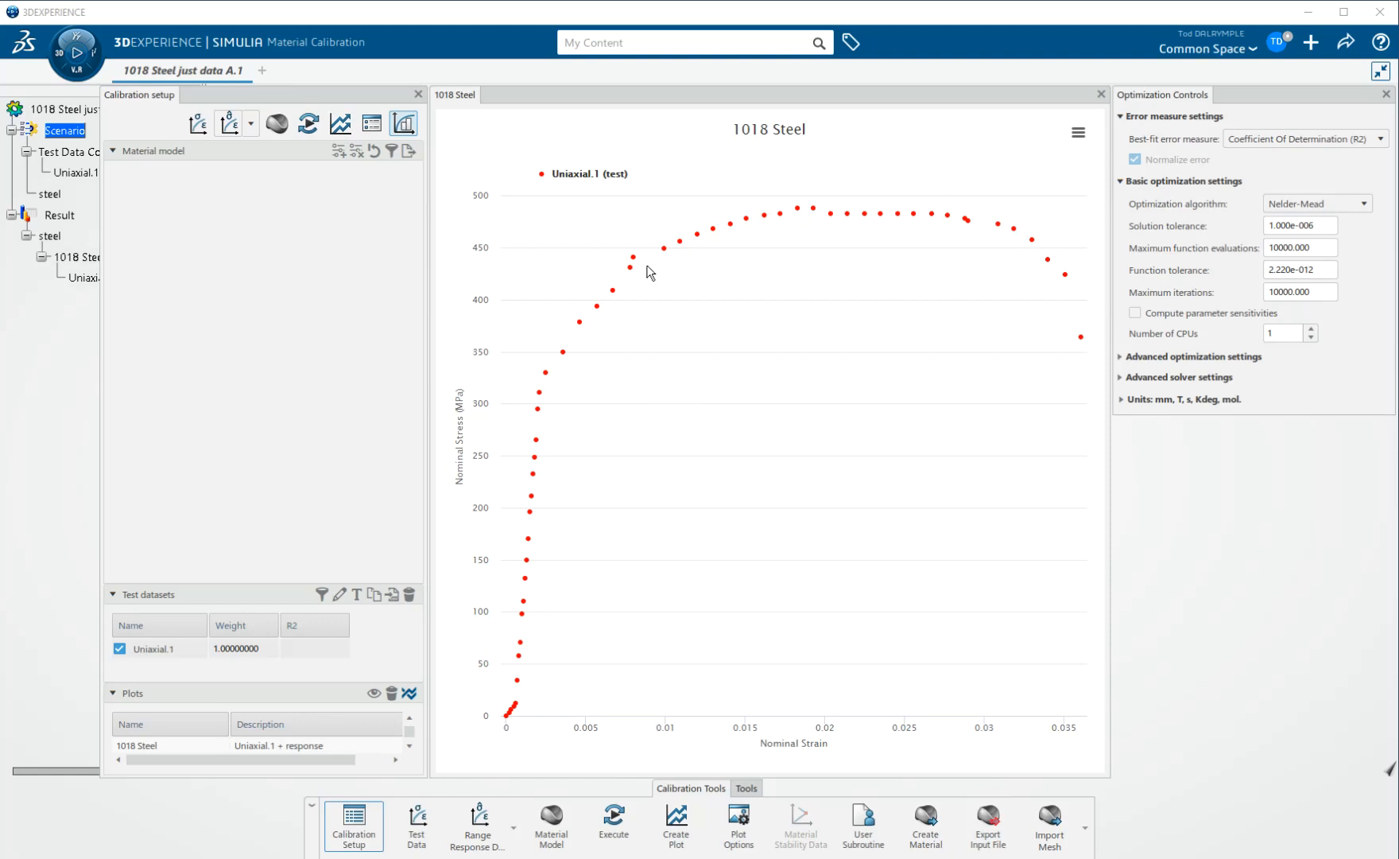
{"action": "mouse_move", "coordinate": [510, 694]}
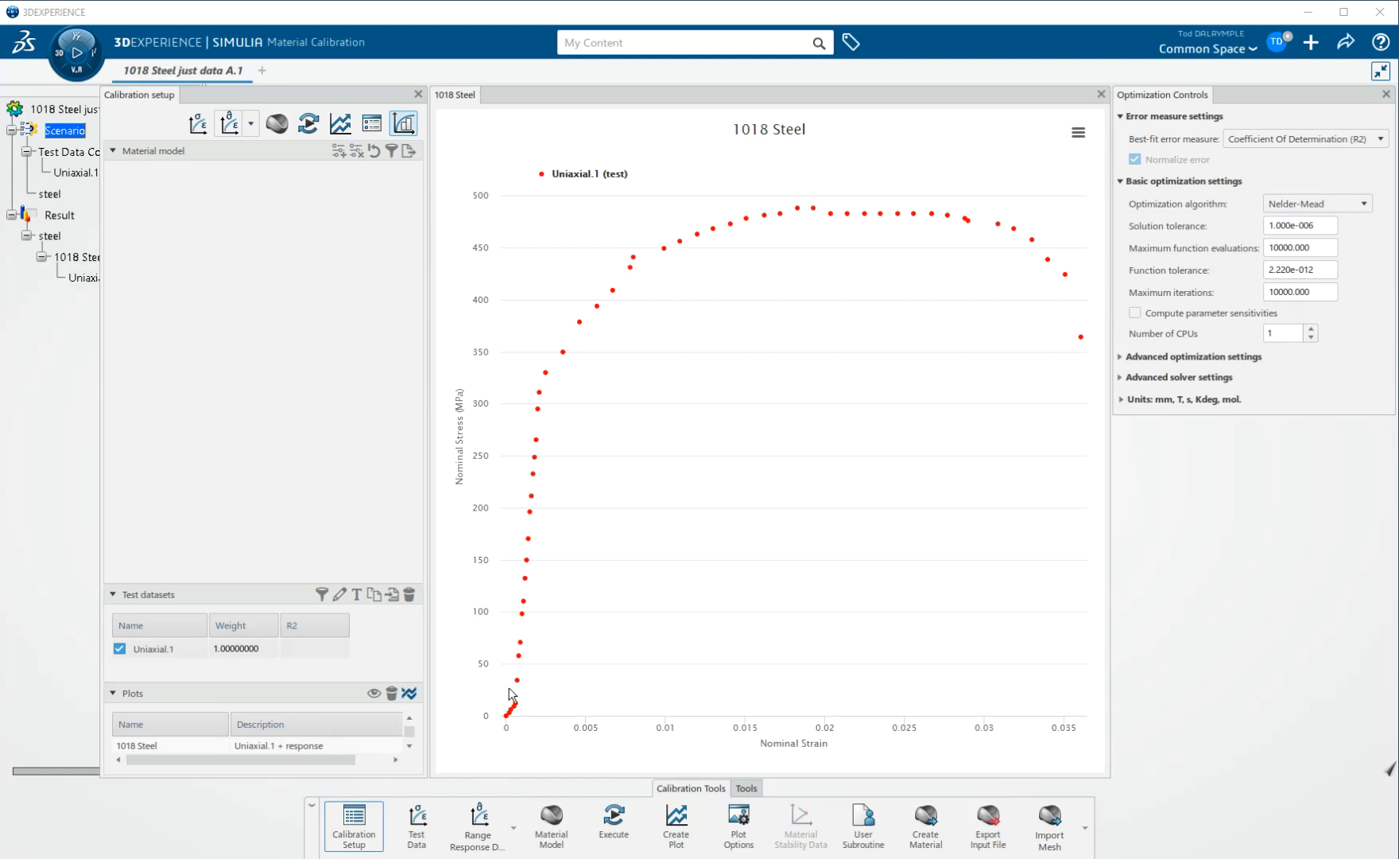
- Open the Uniaxial.1 test dataset to show its 53 strain-stress rows and curve
{"action": "left_click", "coordinate": [158, 648]}
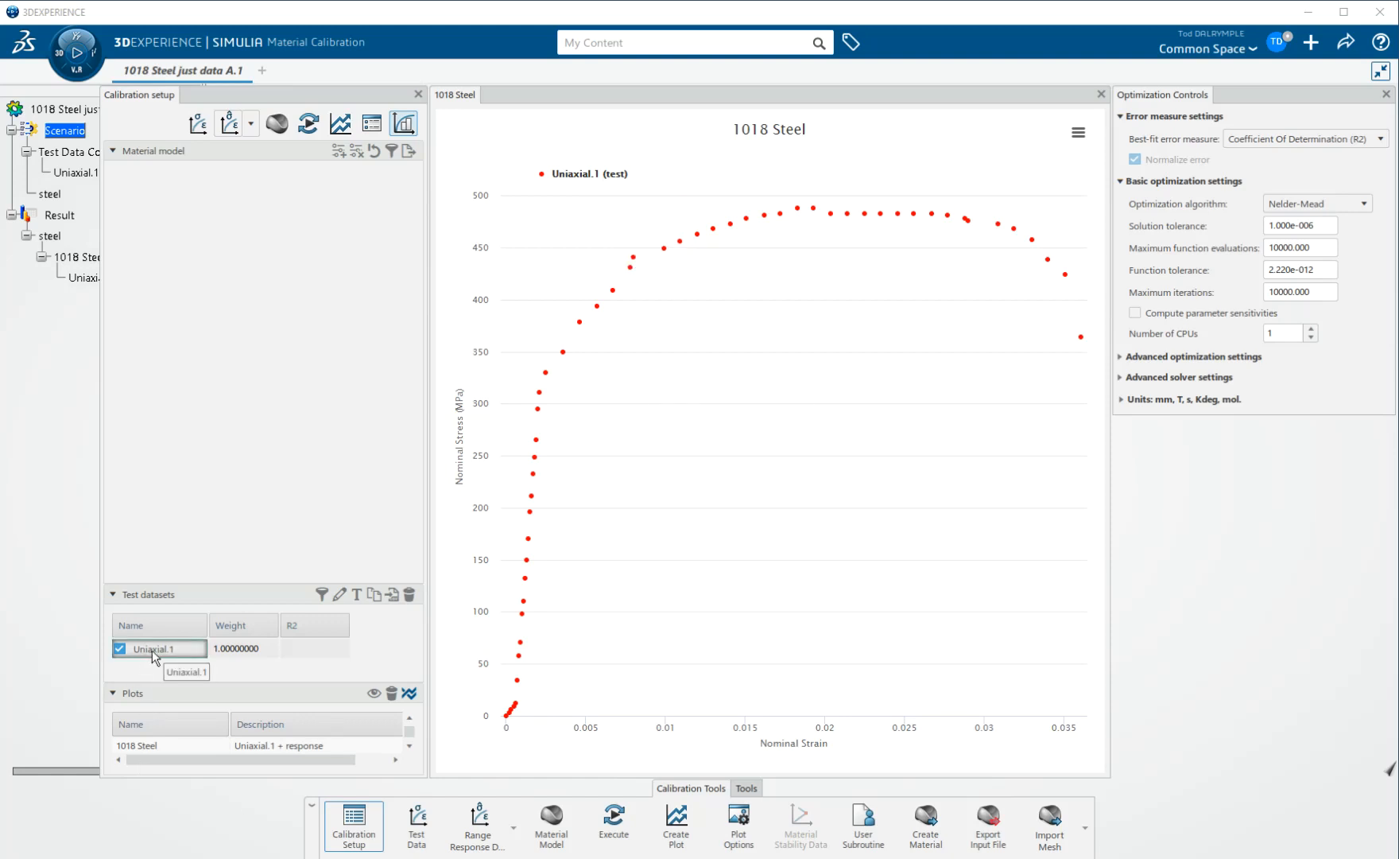
{"action": "left_click", "coordinate": [158, 648]}
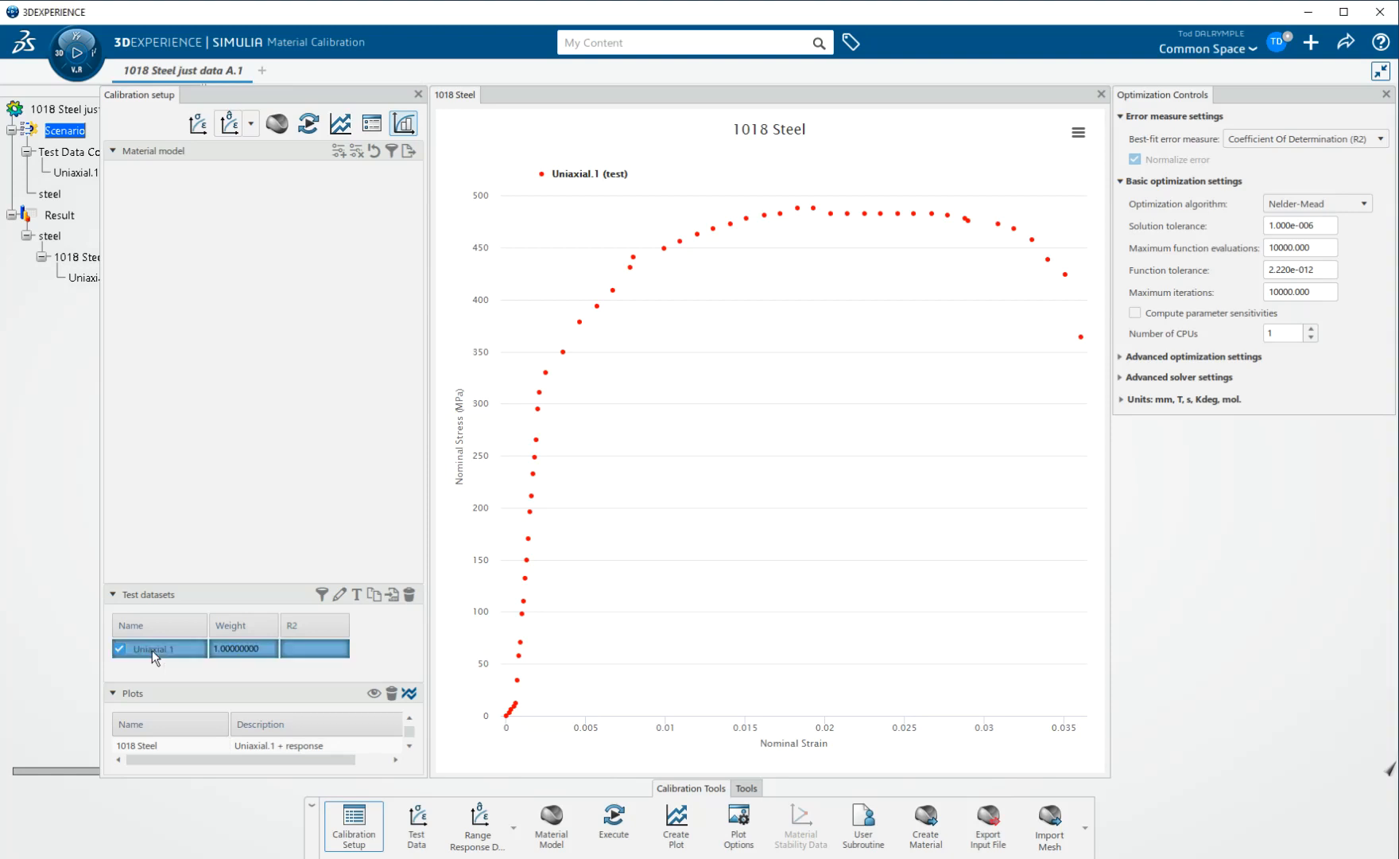
{"action": "double_click", "coordinate": [159, 648]}
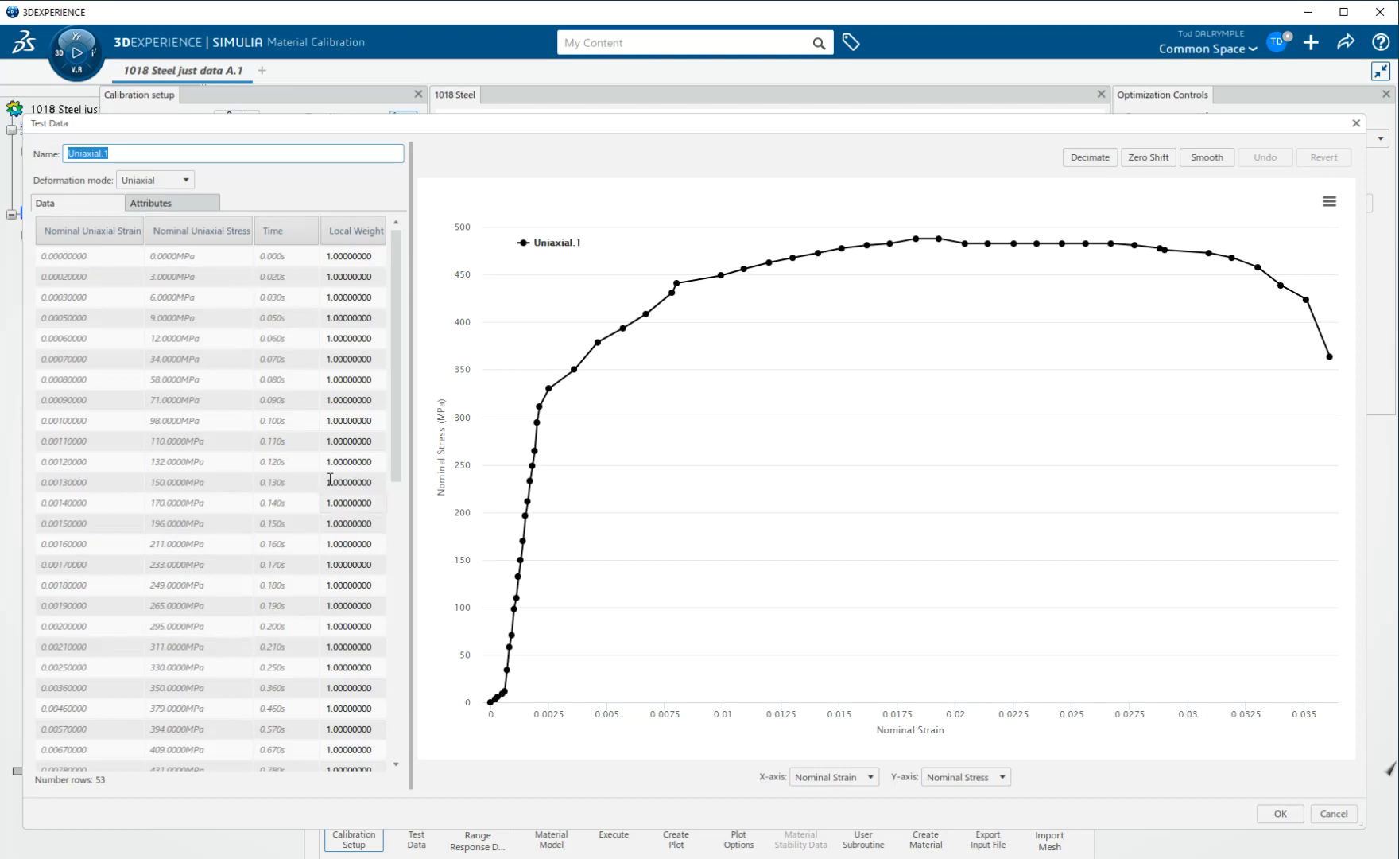
{"action": "mouse_move", "coordinate": [205, 439]}
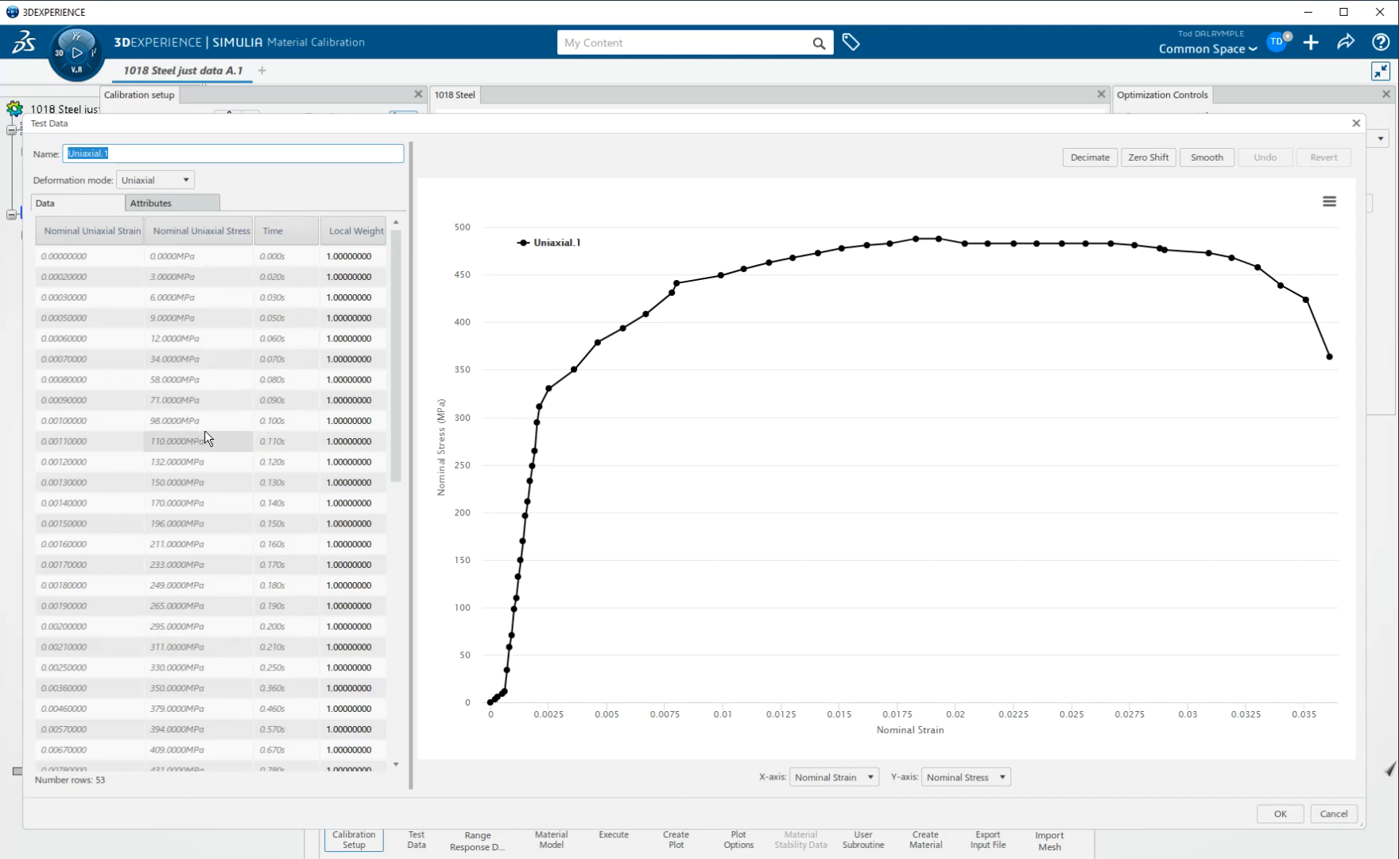
{"action": "mouse_move", "coordinate": [512, 455]}
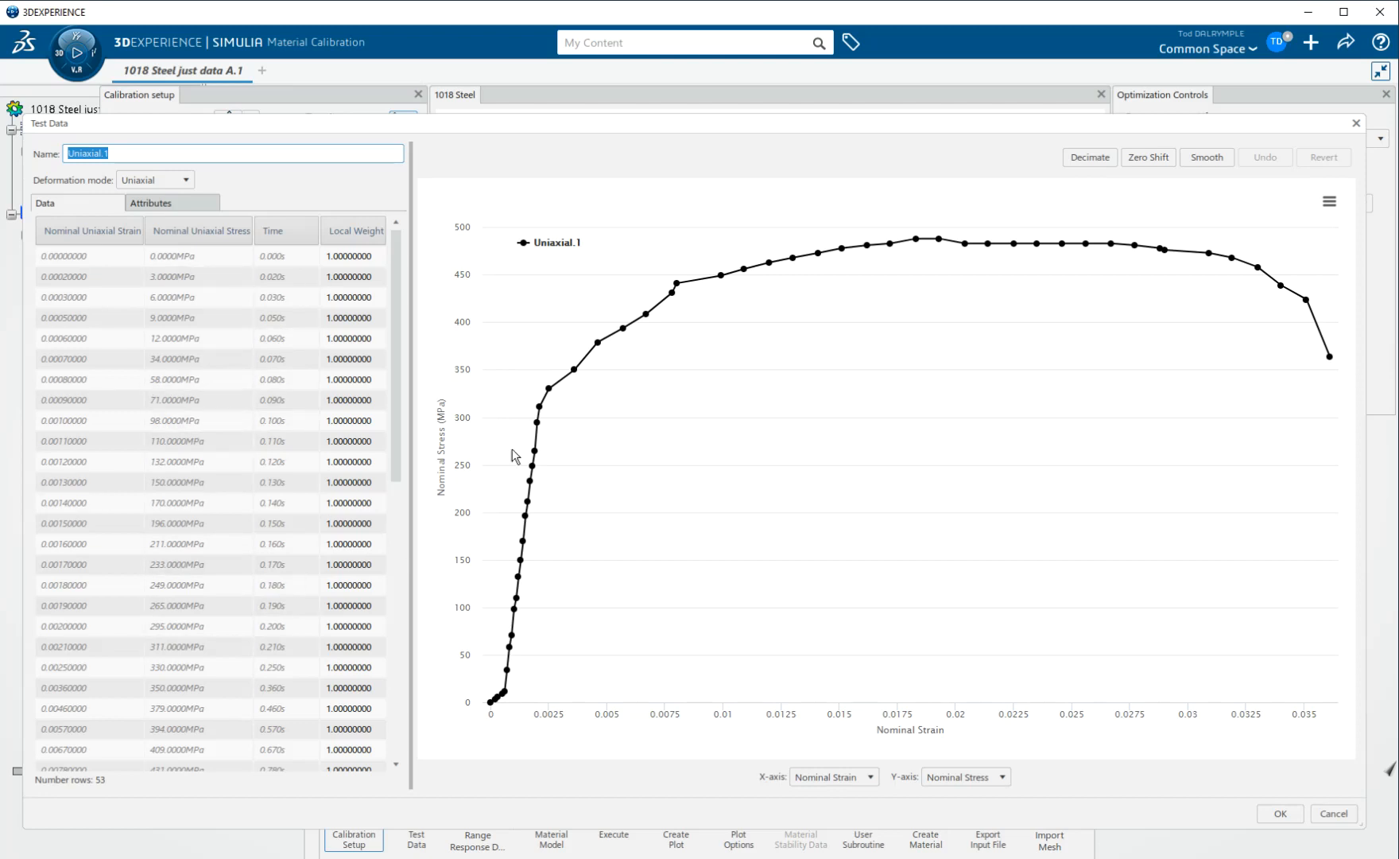
{"action": "mouse_move", "coordinate": [840, 348]}
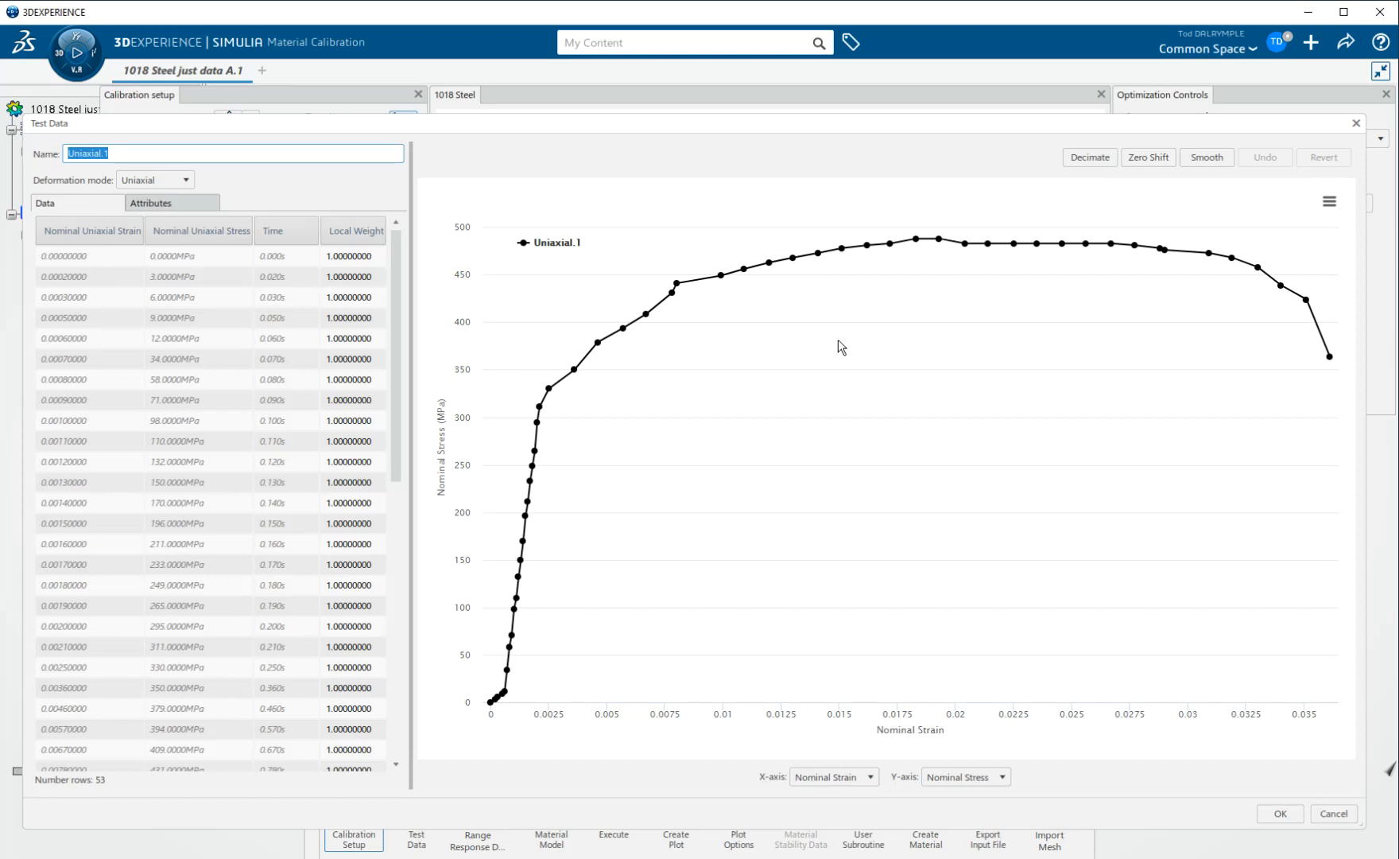
{"action": "mouse_move", "coordinate": [1119, 359]}
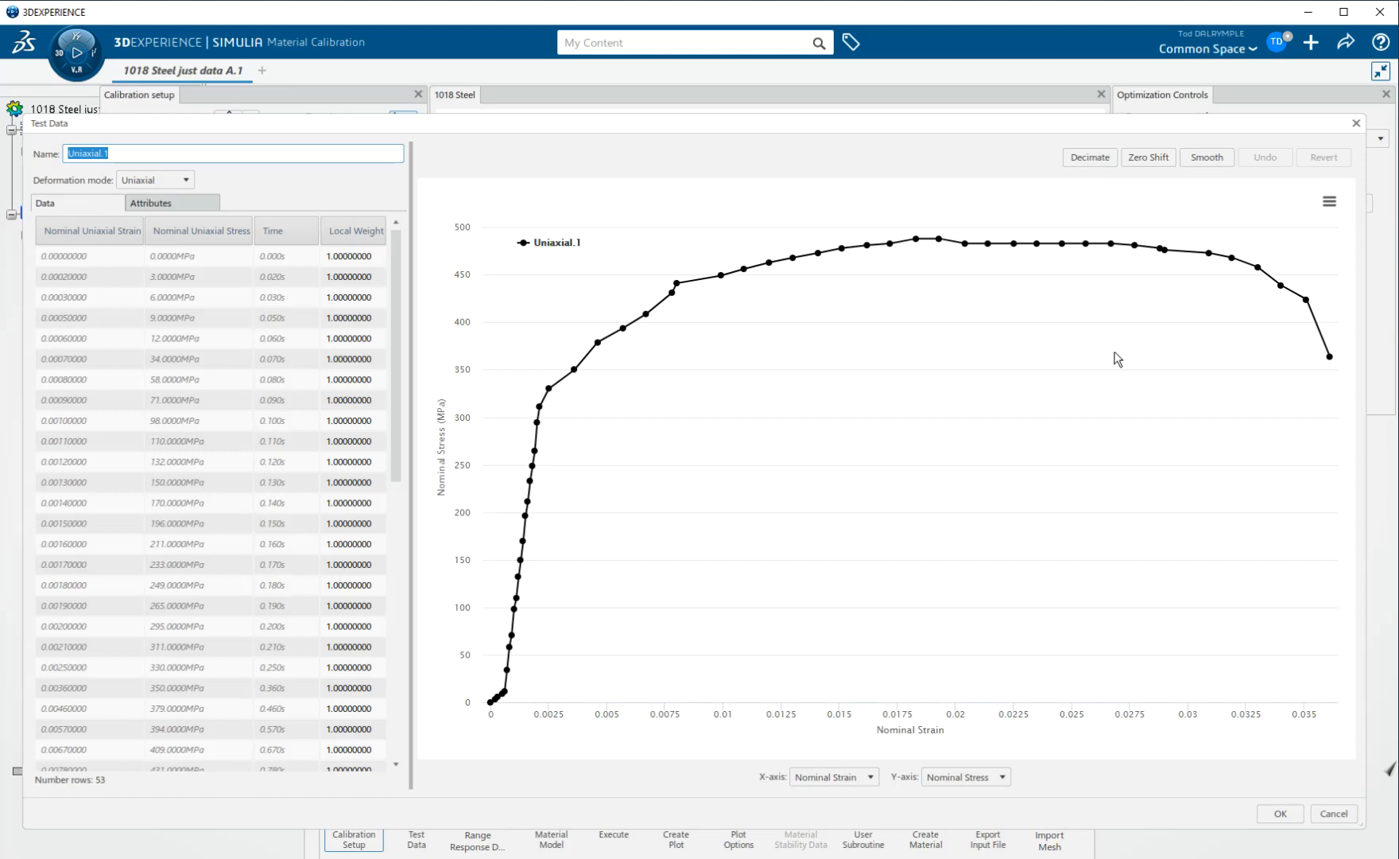
{"action": "mouse_move", "coordinate": [489, 695]}
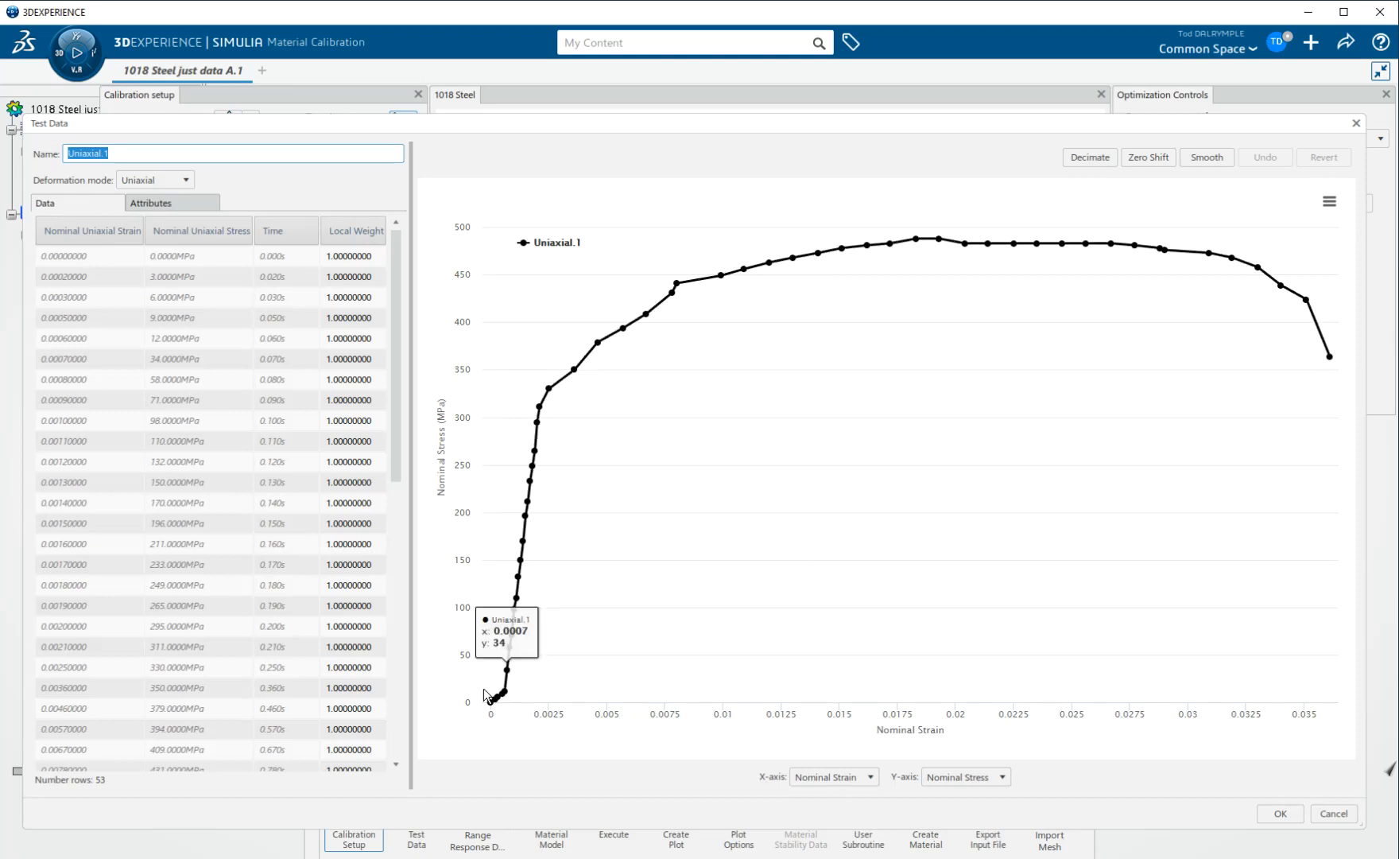
{"action": "mouse_move", "coordinate": [518, 716]}
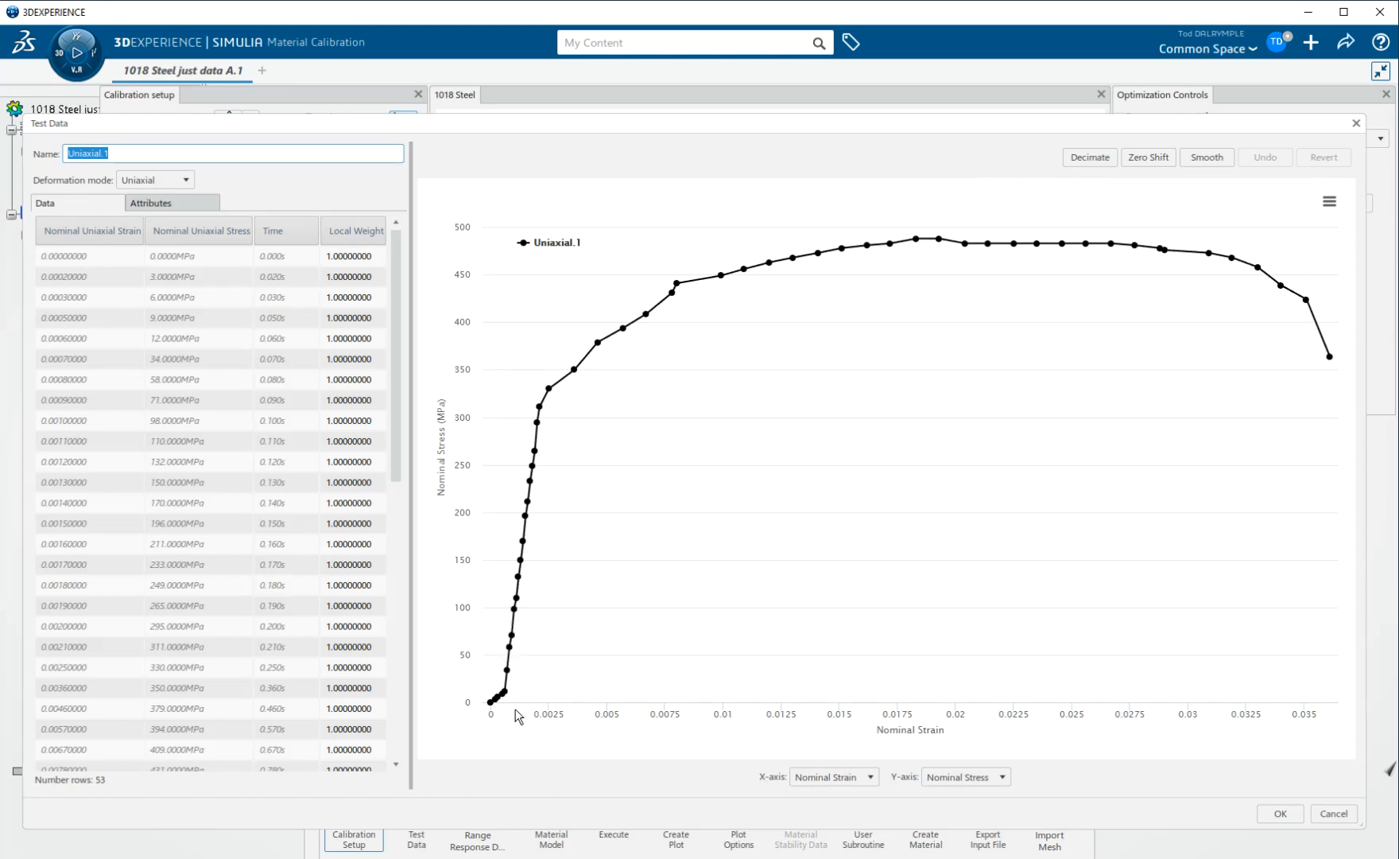
{"action": "mouse_move", "coordinate": [524, 685]}
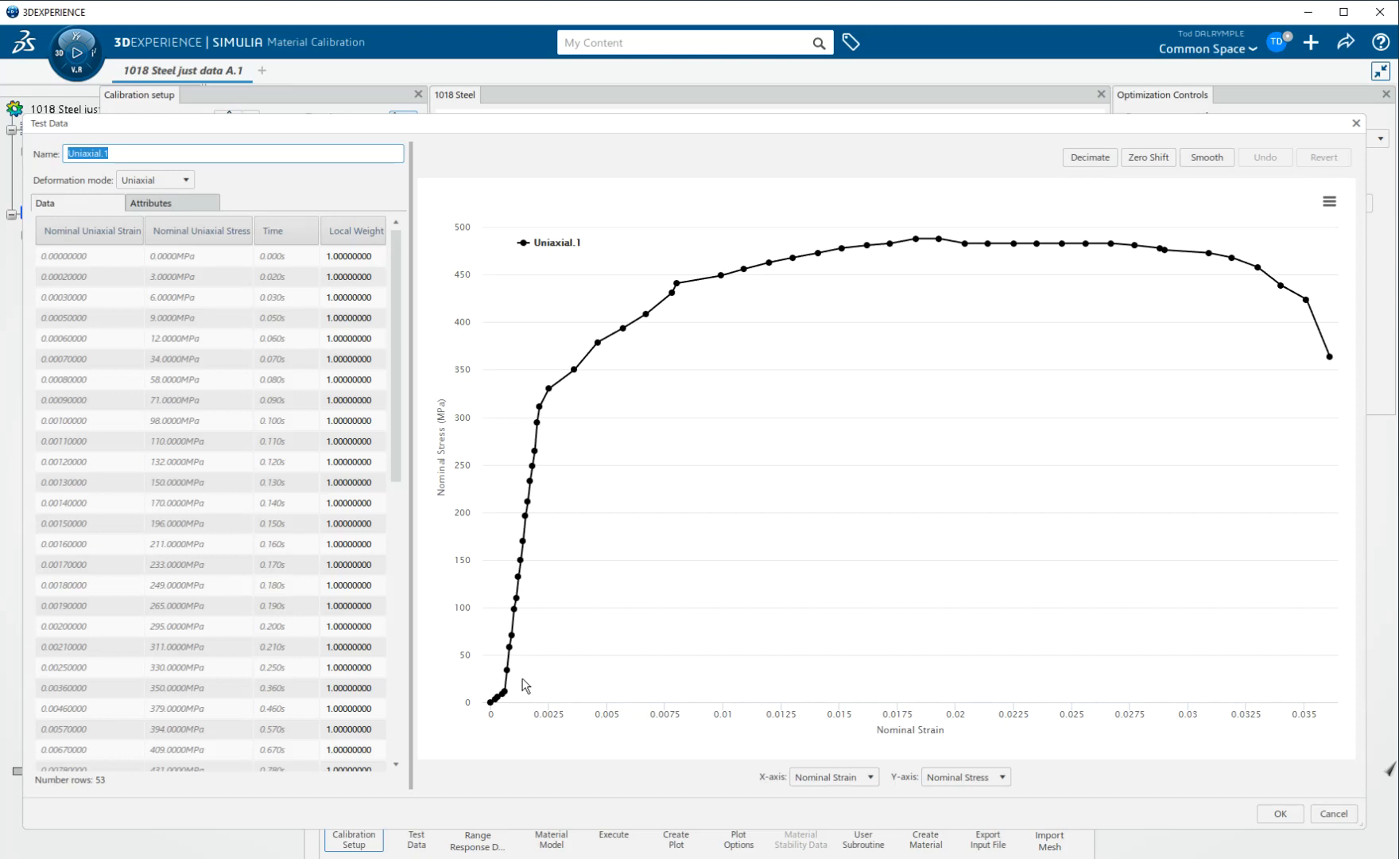
{"action": "mouse_move", "coordinate": [504, 704]}
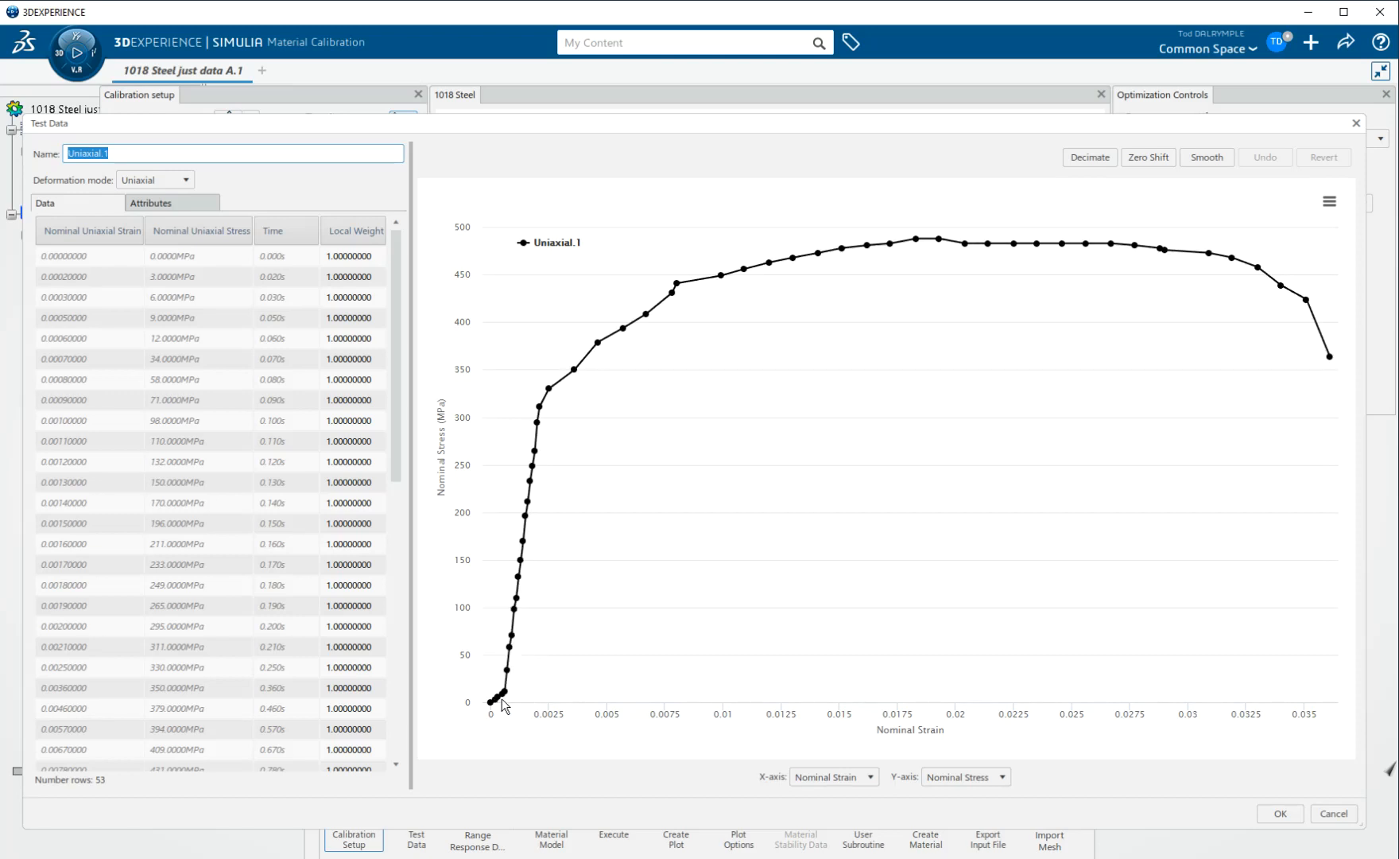
{"action": "mouse_move", "coordinate": [580, 457]}
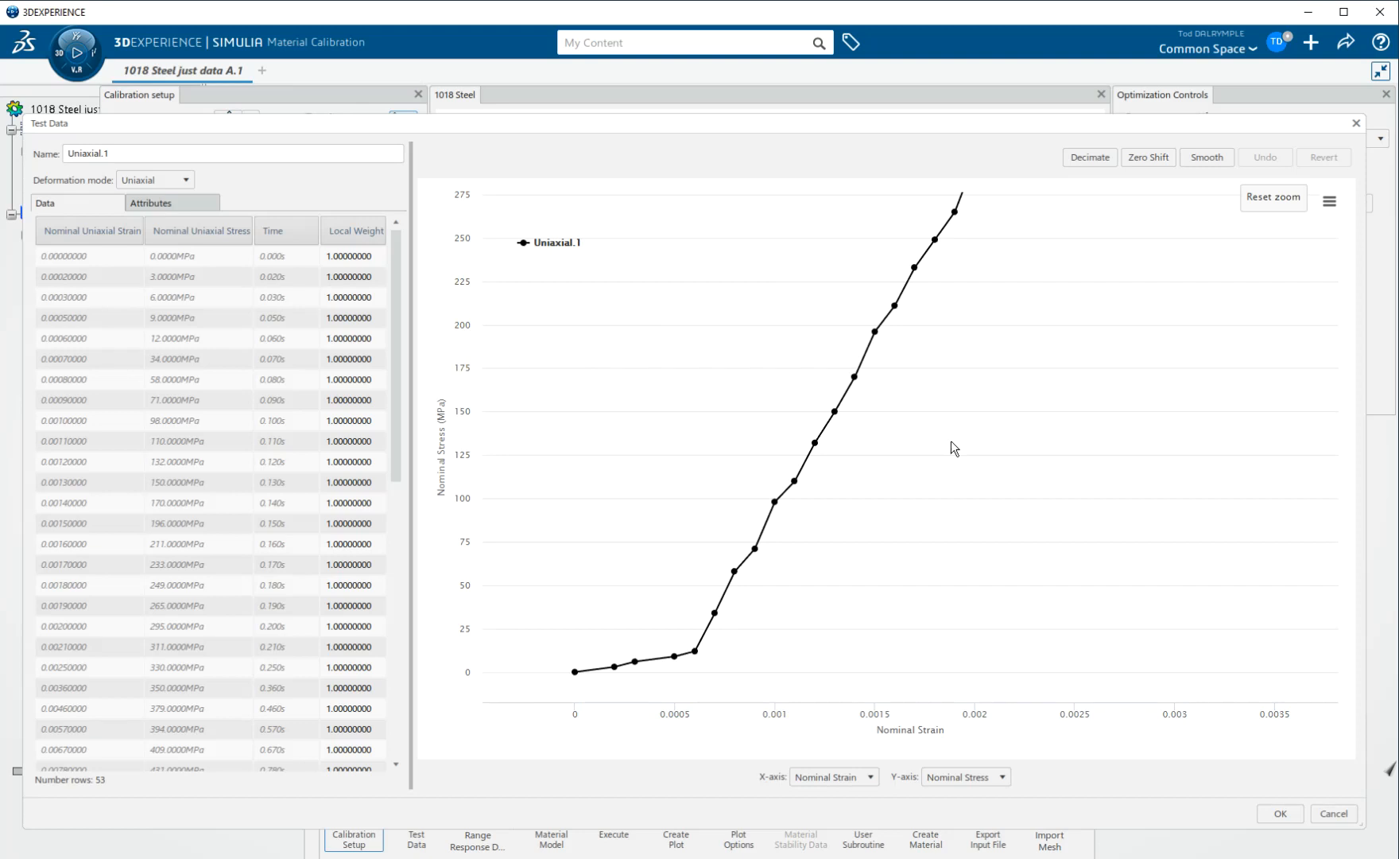
{"action": "mouse_move", "coordinate": [1147, 157]}
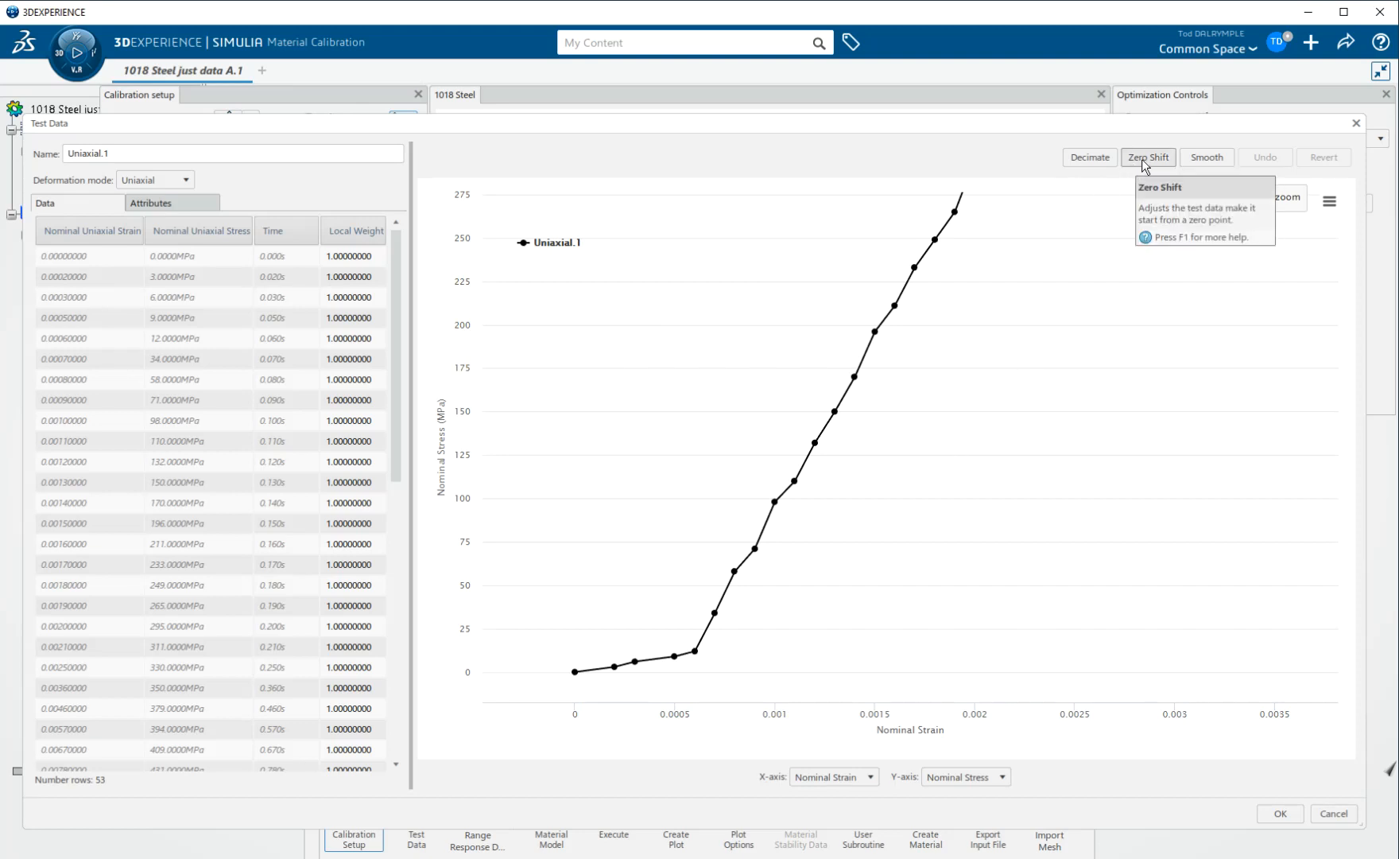
- Evaluate a Zero Shift preview of Uniaxial.1 from four linear-region points
{"action": "left_click", "coordinate": [1147, 158]}
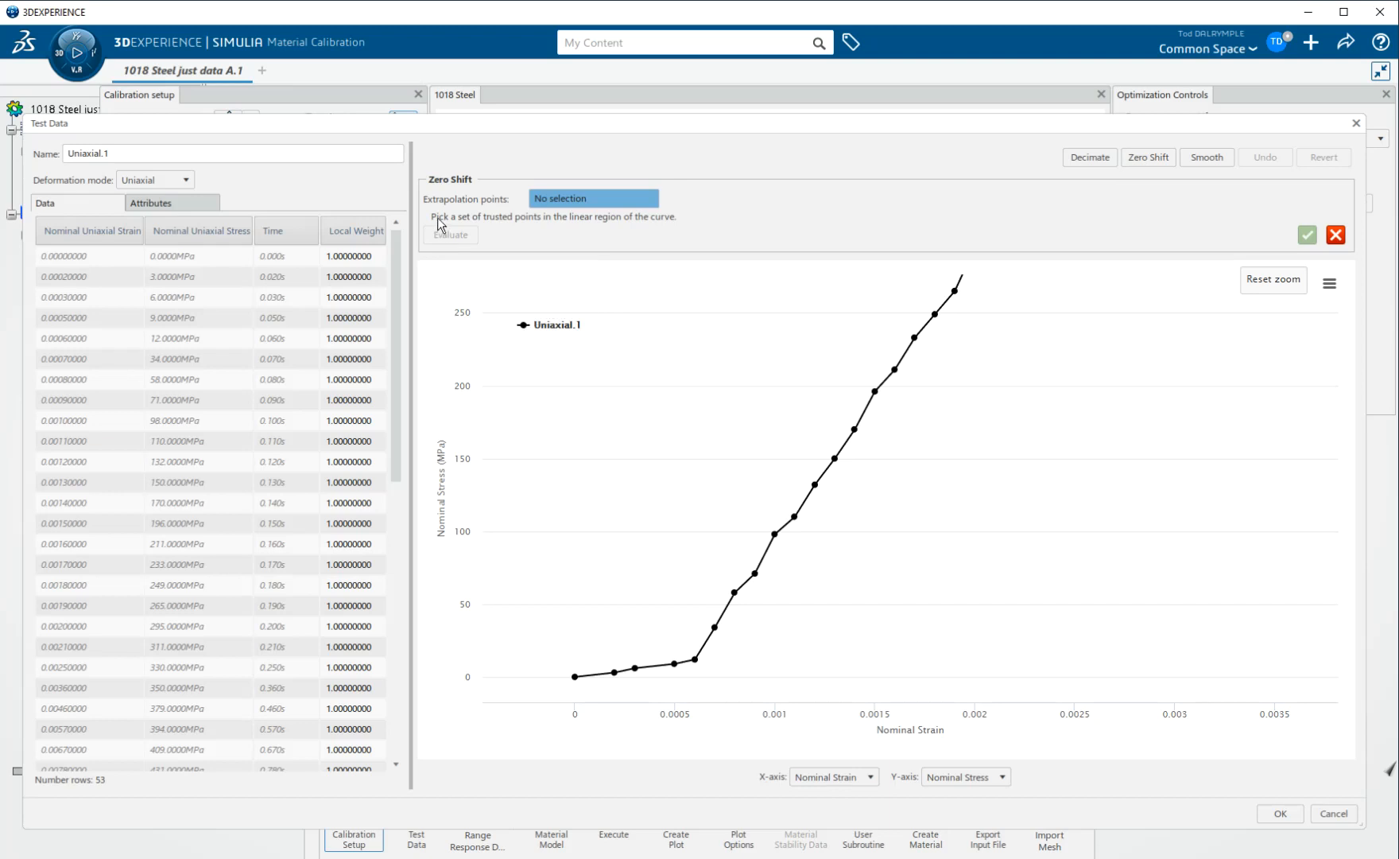
{"action": "mouse_move", "coordinate": [619, 225]}
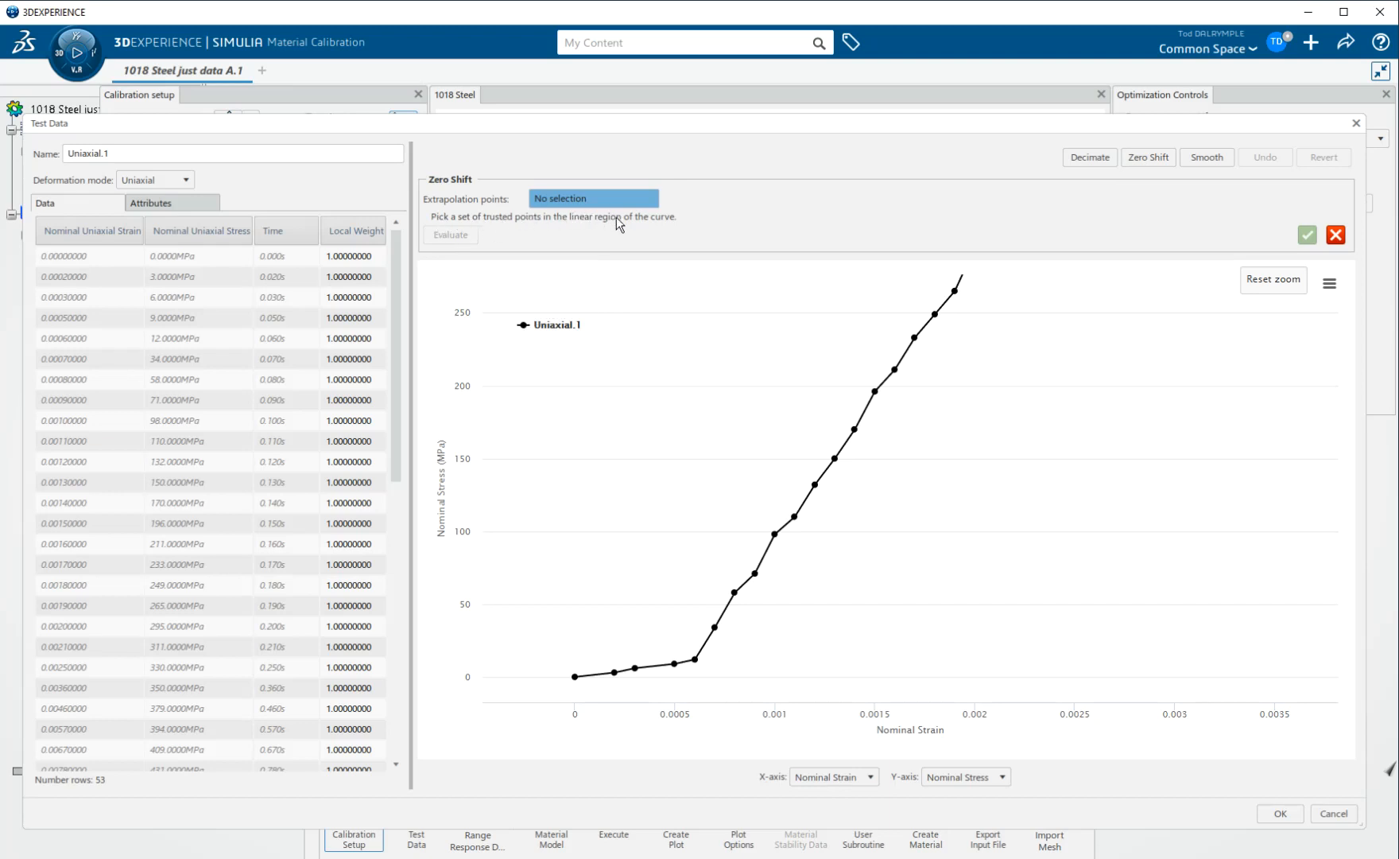
{"action": "mouse_move", "coordinate": [867, 438]}
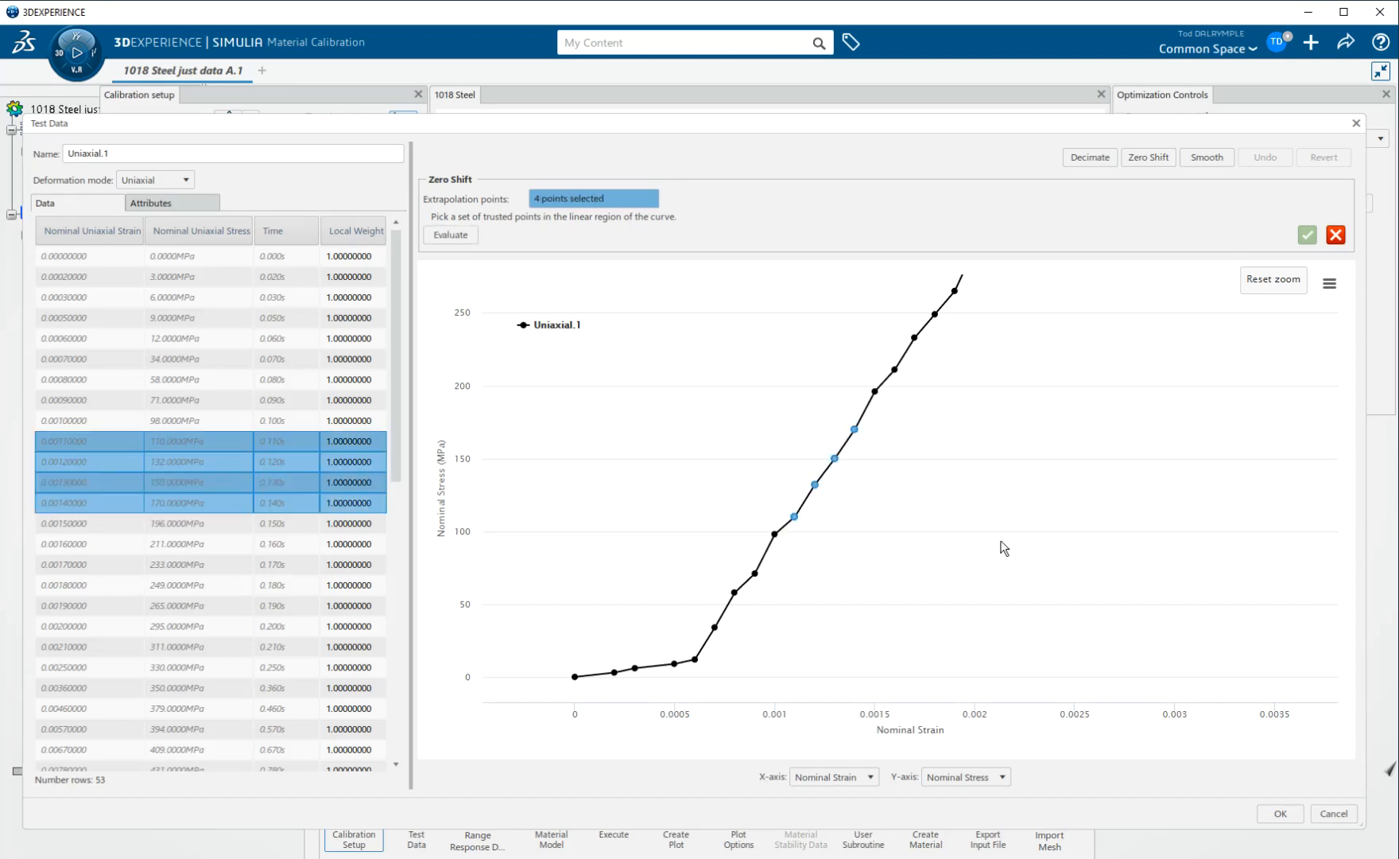
{"action": "mouse_move", "coordinate": [1038, 511]}
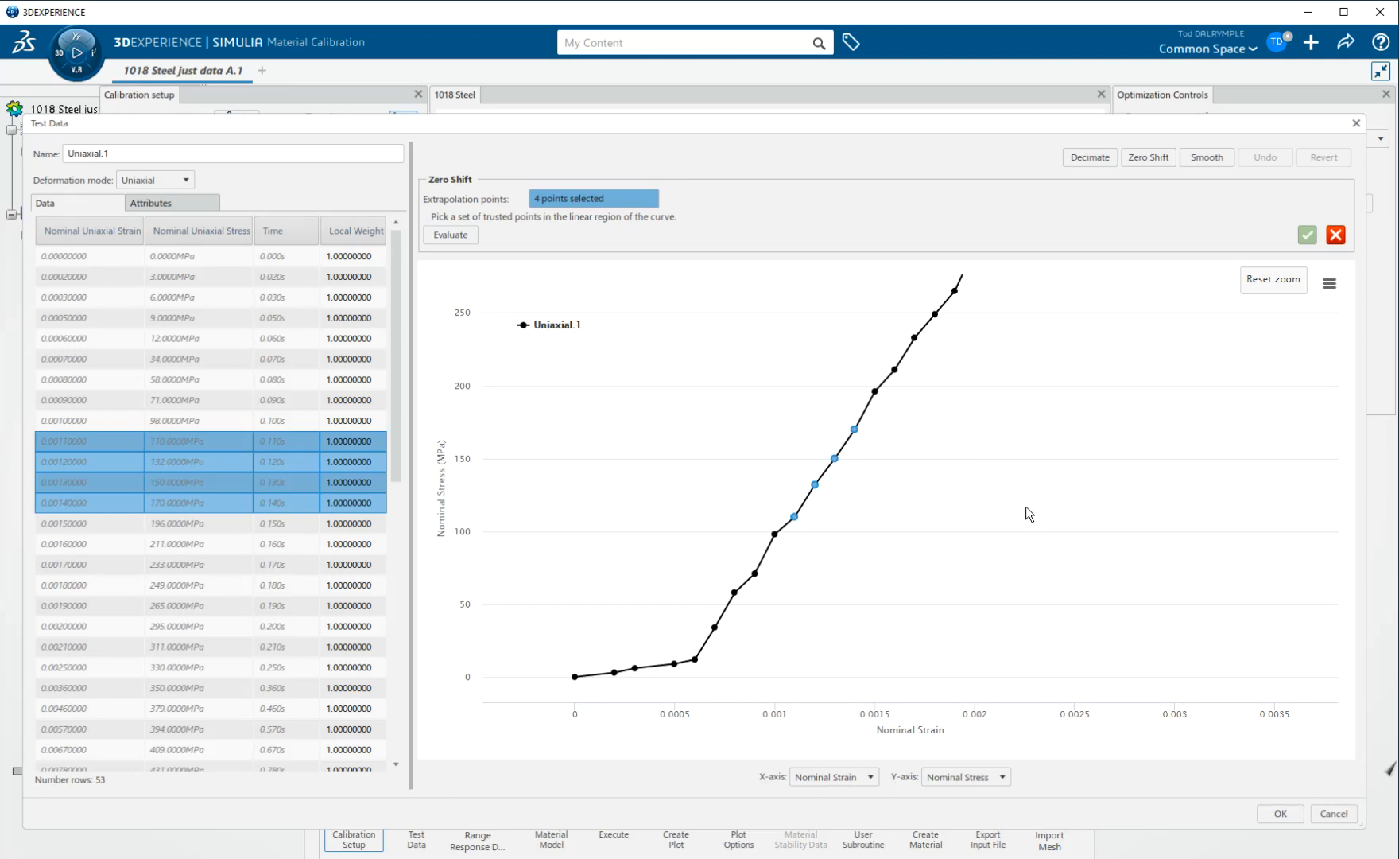
{"action": "mouse_move", "coordinate": [883, 435]}
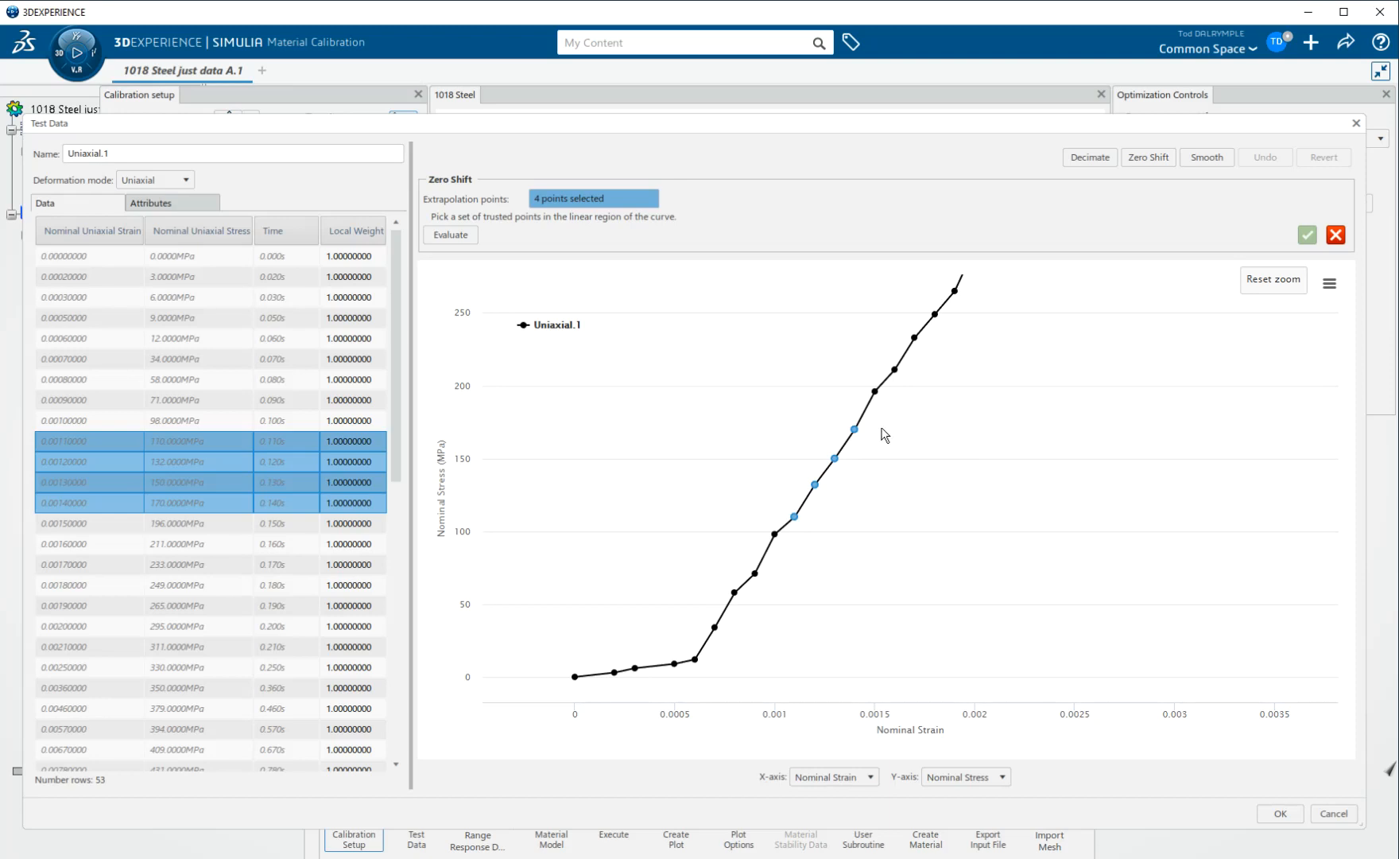
{"action": "left_click", "coordinate": [450, 235]}
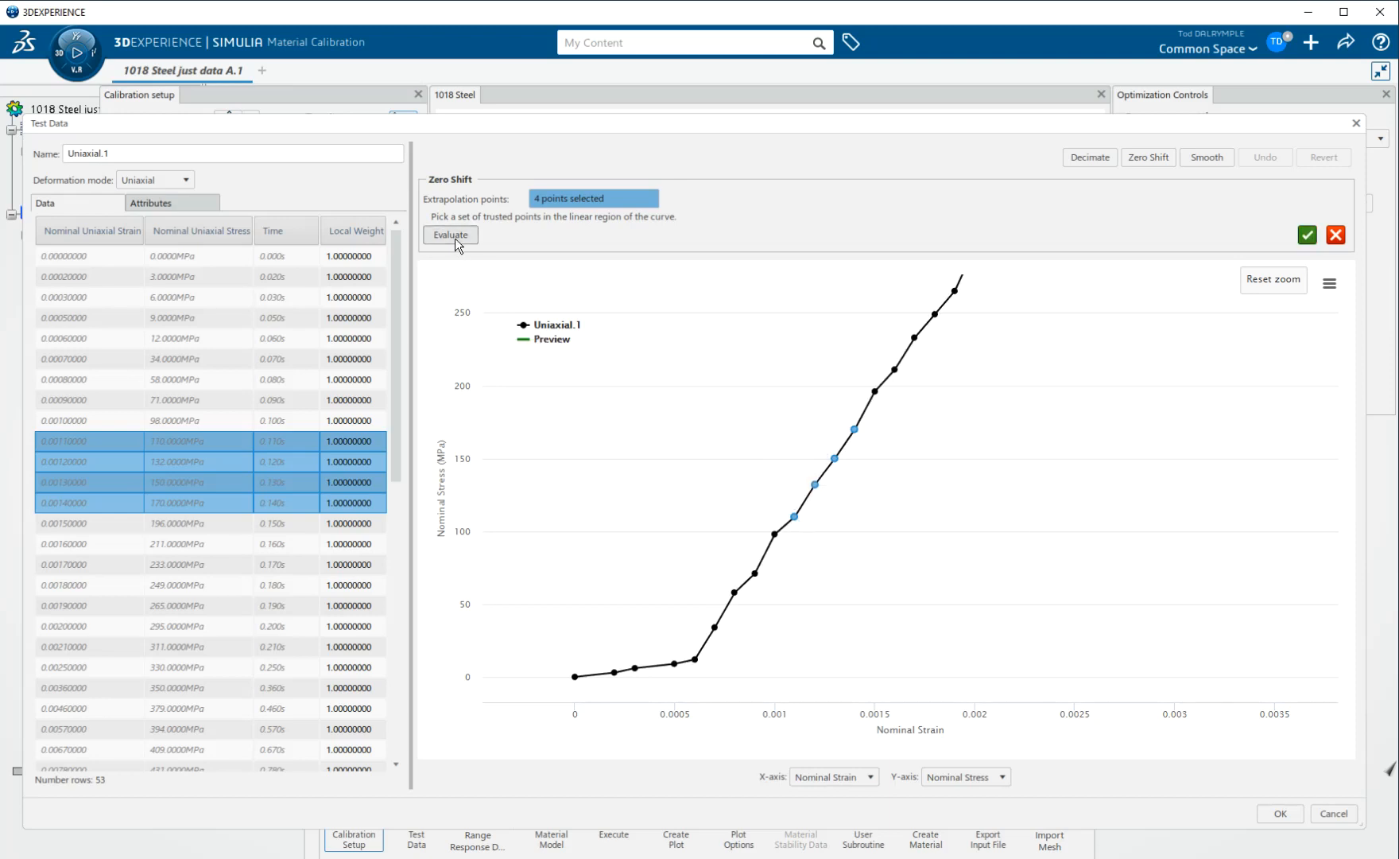
{"action": "left_click", "coordinate": [450, 234]}
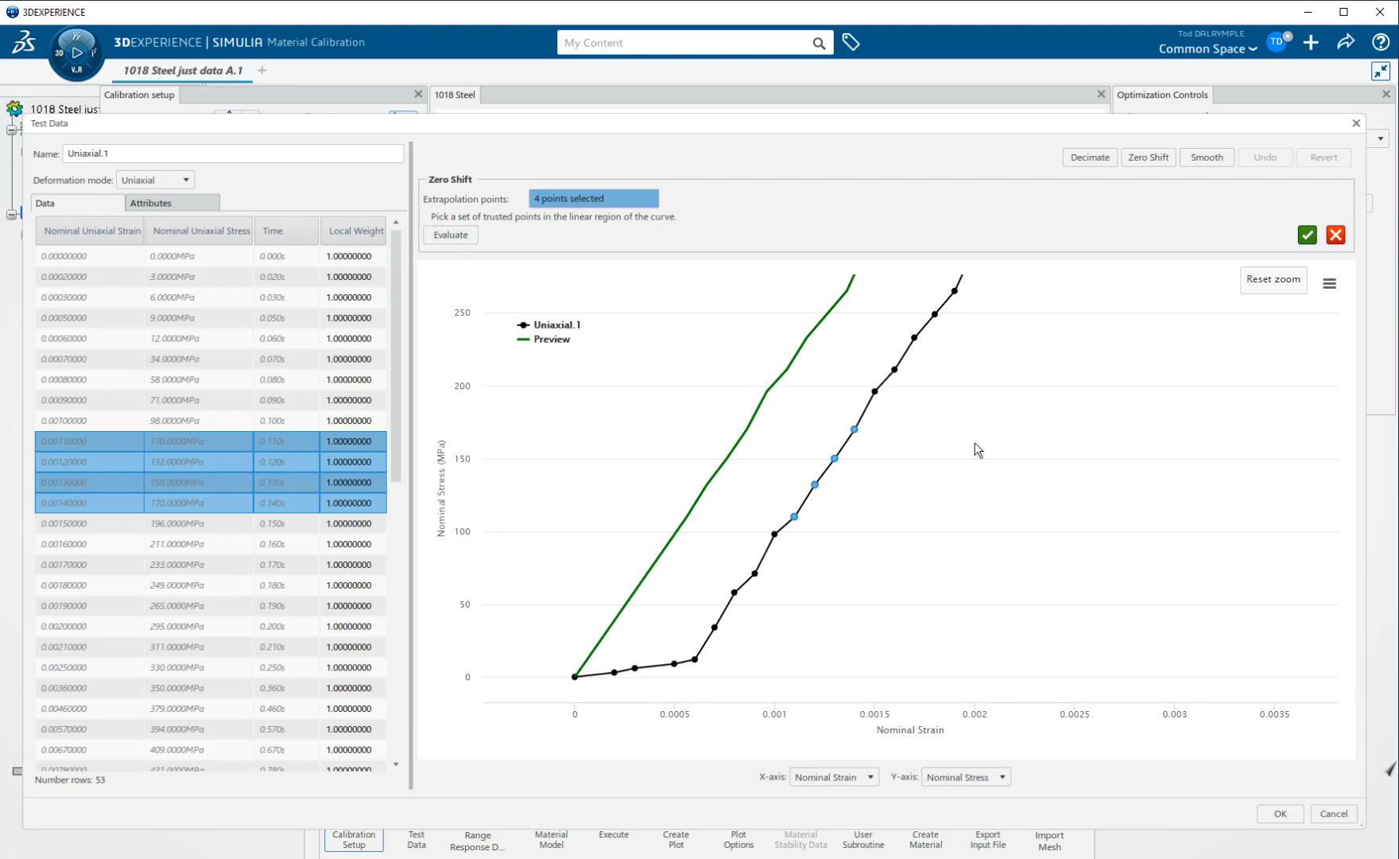
{"action": "mouse_move", "coordinate": [906, 490]}
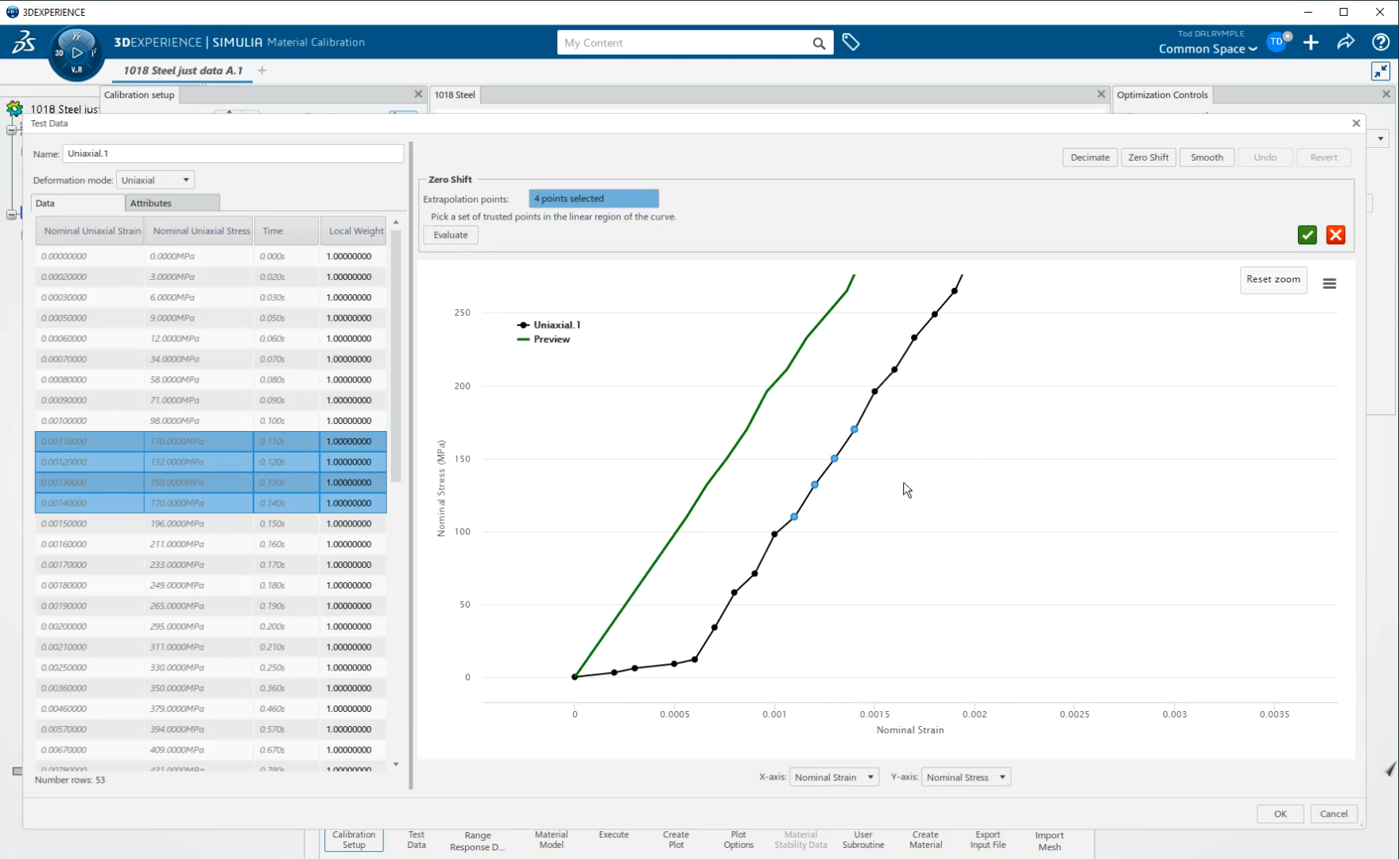
{"action": "mouse_move", "coordinate": [1108, 449]}
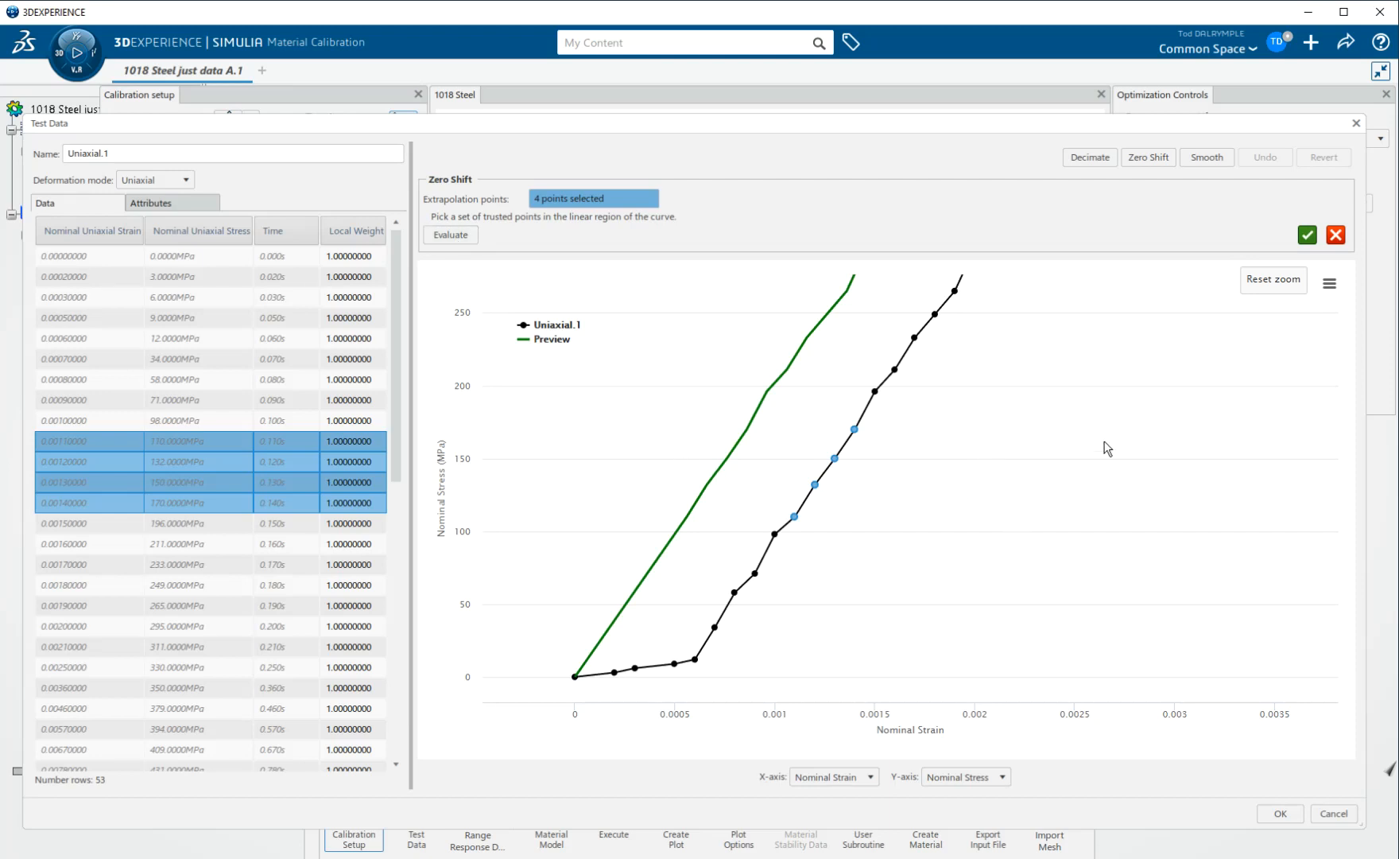
{"action": "mouse_move", "coordinate": [1336, 234]}
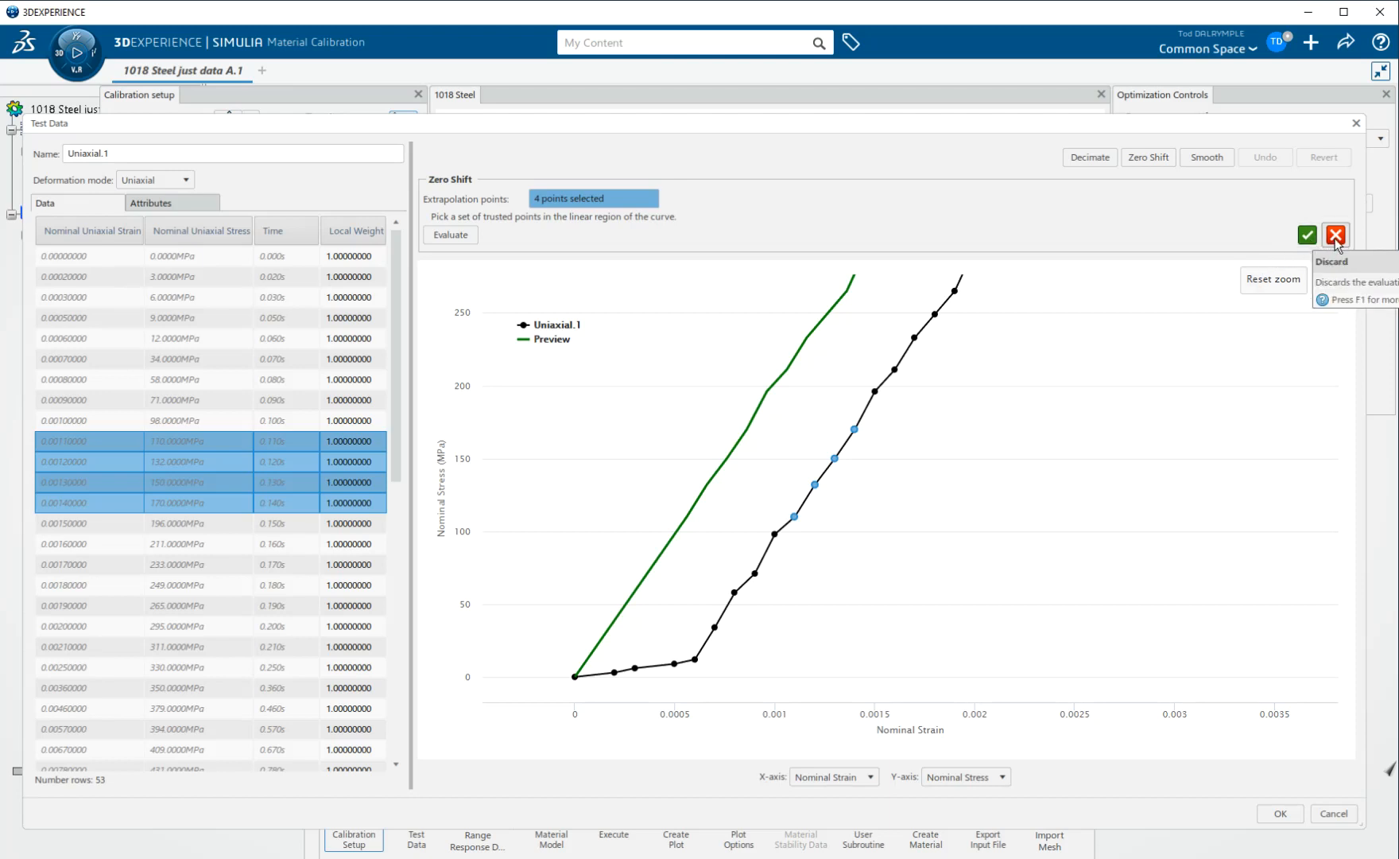
{"action": "mouse_move", "coordinate": [1307, 235]}
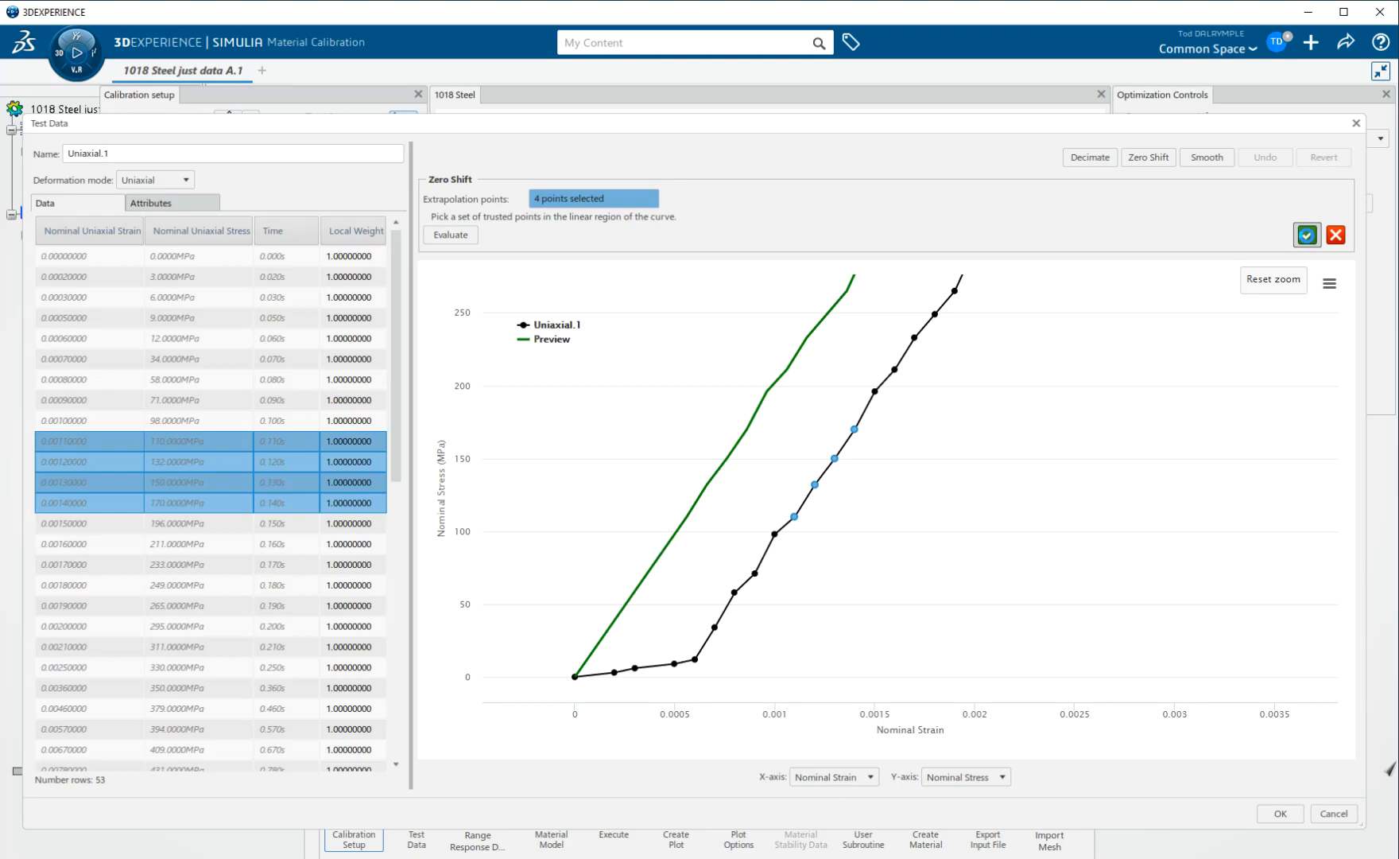
- Accept the zero shift so Uniaxial.1 starts at the origin with 50 rows
{"action": "left_click", "coordinate": [1306, 235]}
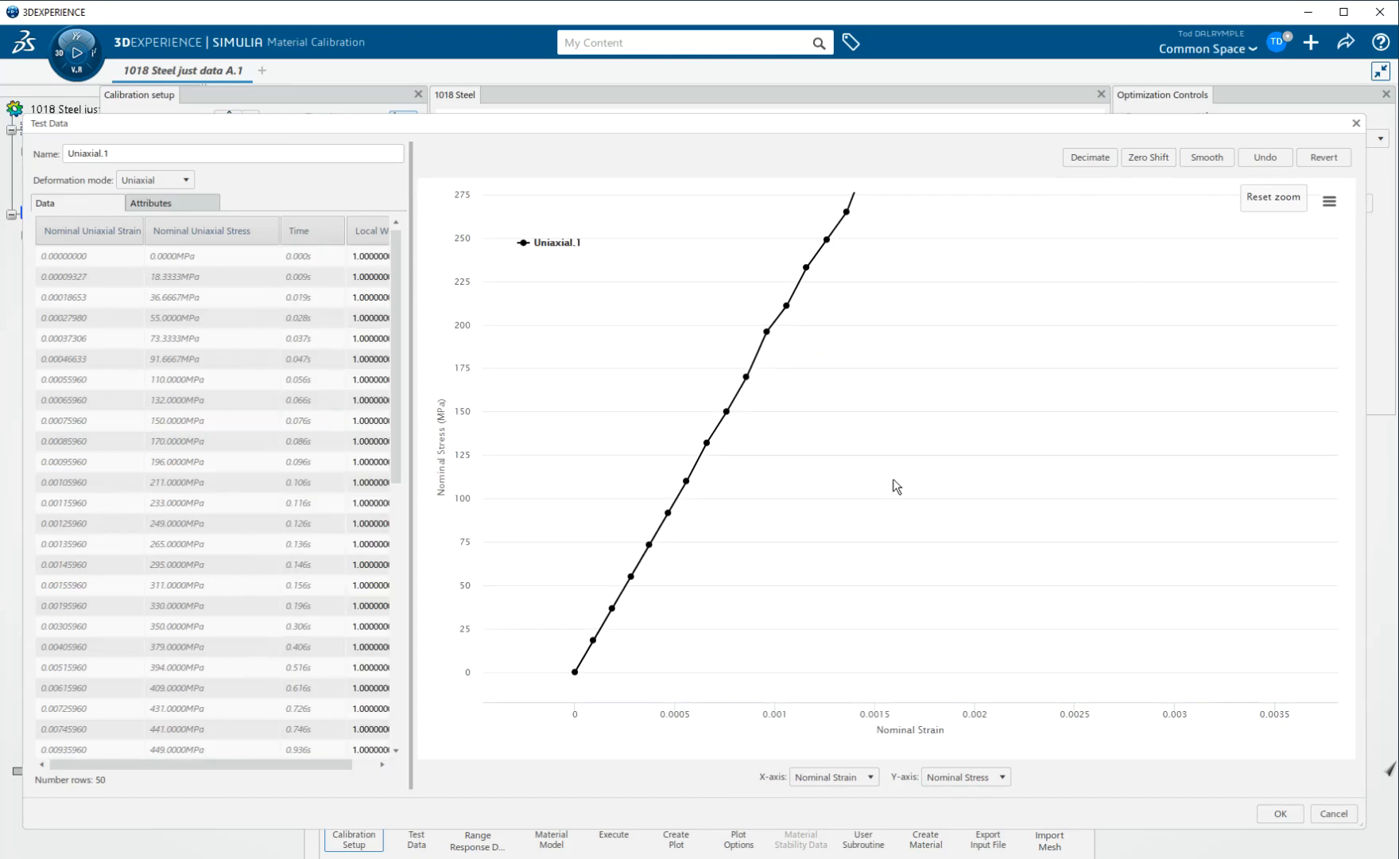
{"action": "mouse_move", "coordinate": [1323, 157]}
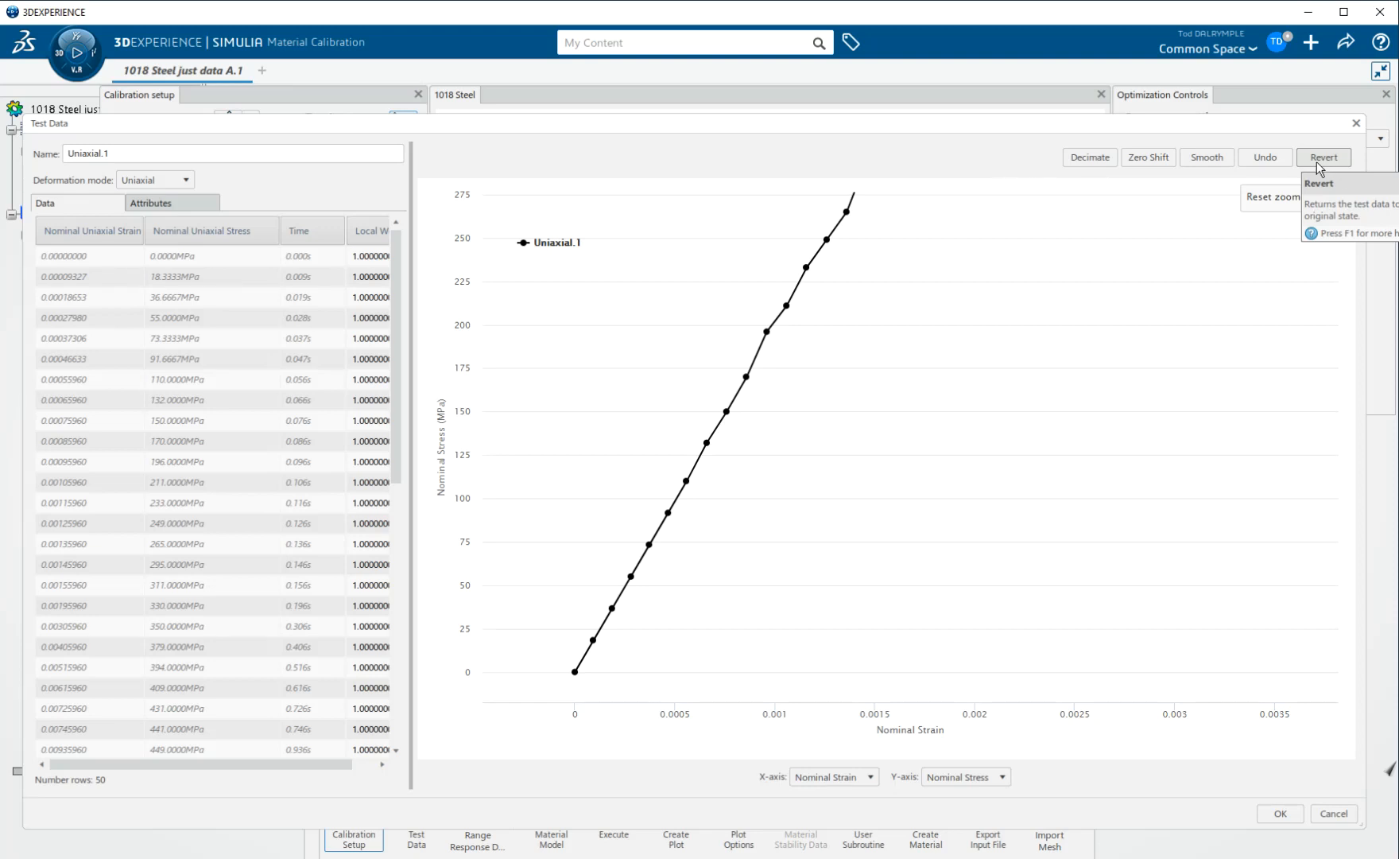
{"action": "mouse_move", "coordinate": [1091, 171]}
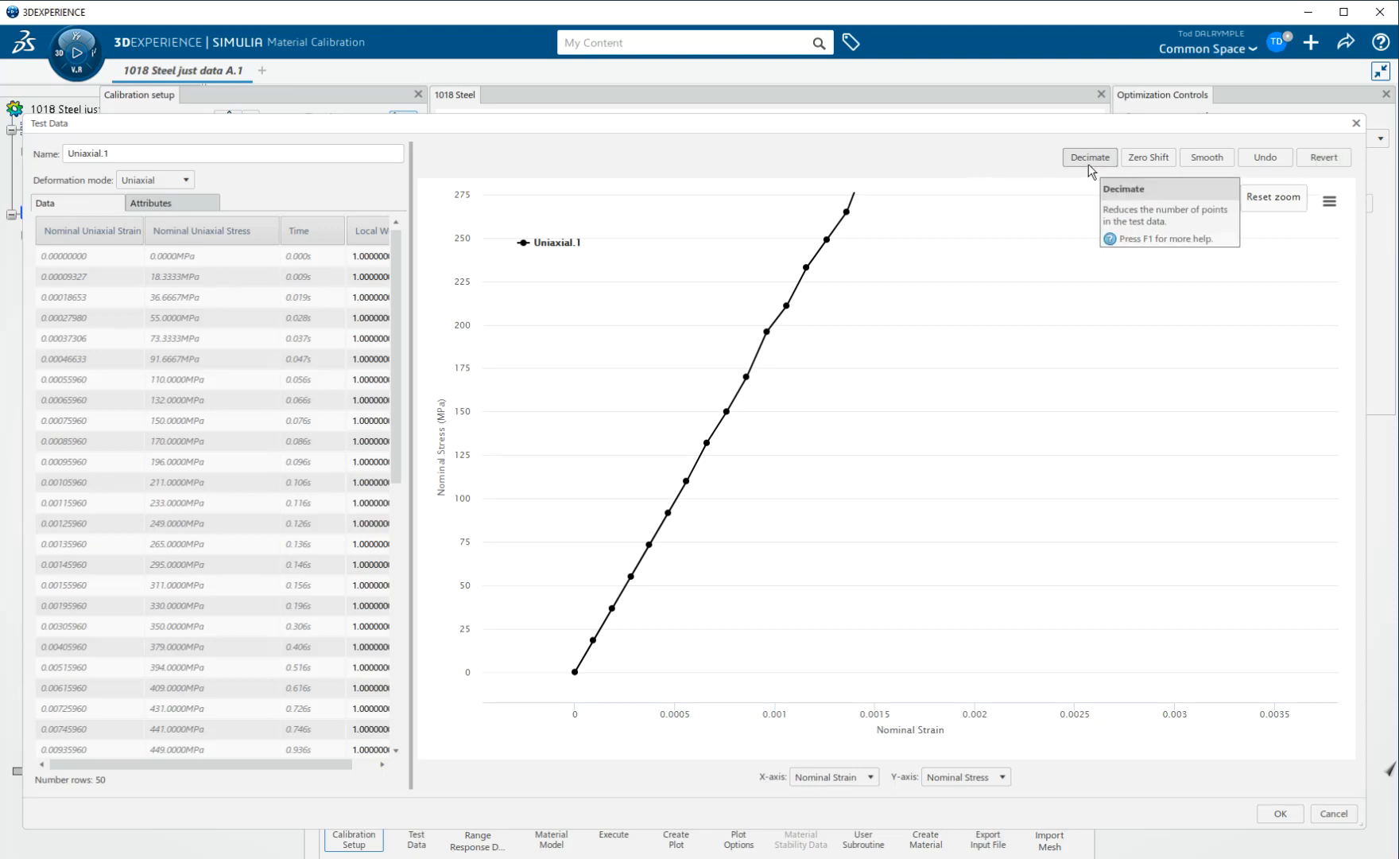
{"action": "mouse_move", "coordinate": [1180, 155]}
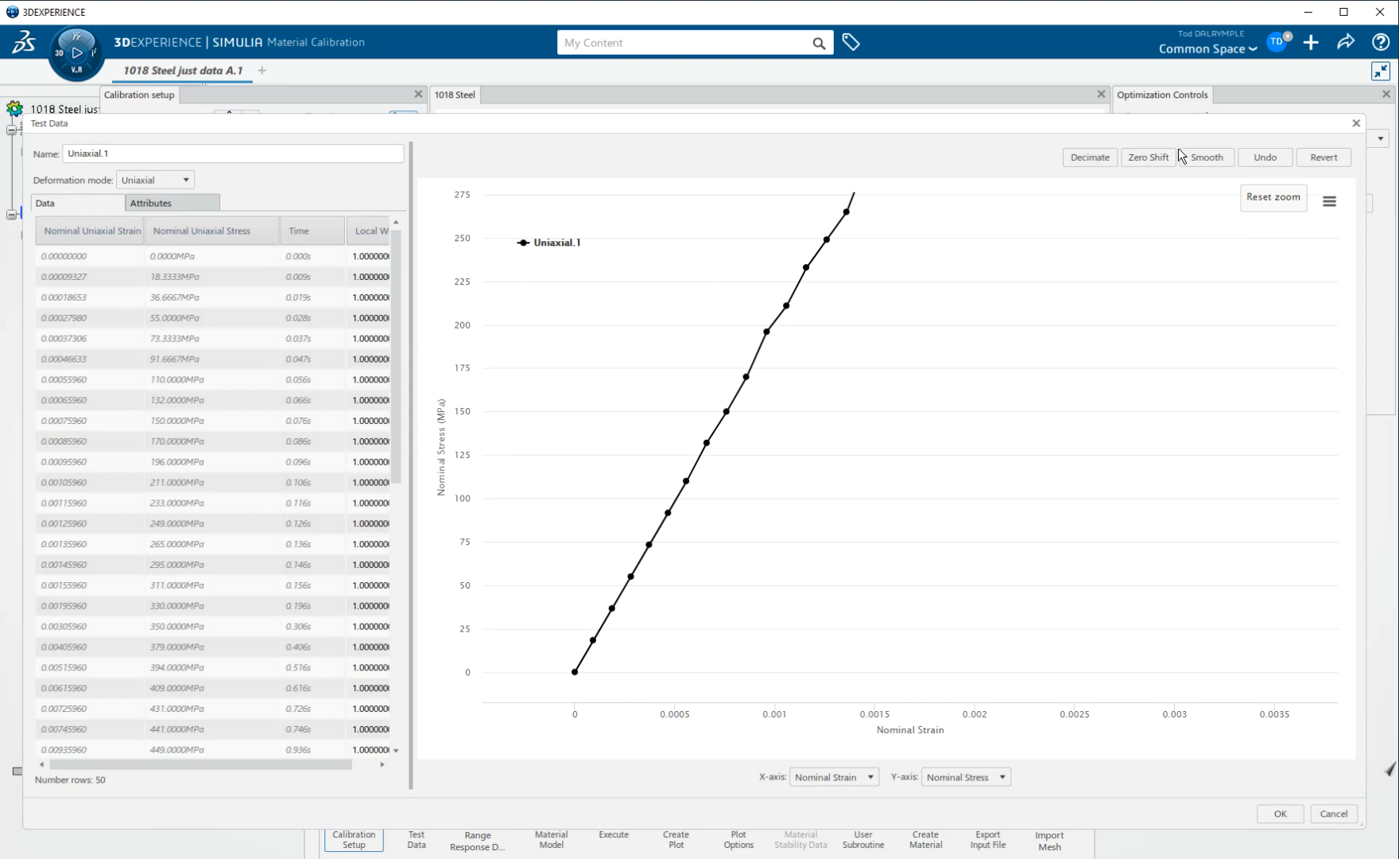
{"action": "mouse_move", "coordinate": [1244, 374]}
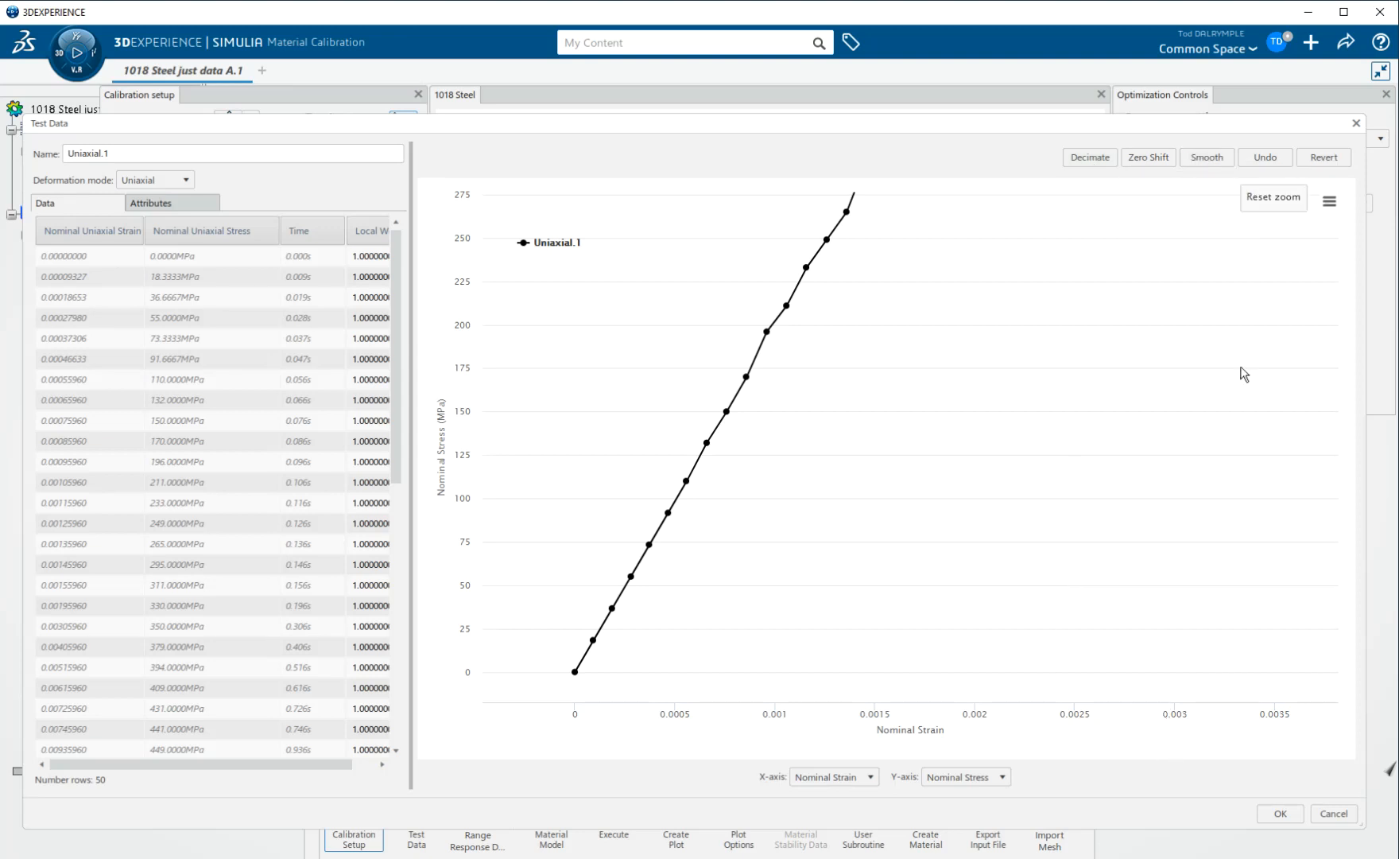
- Reset the zoom and remove the point at strain 0.0074596, stress 441
{"action": "left_click", "coordinate": [1271, 197]}
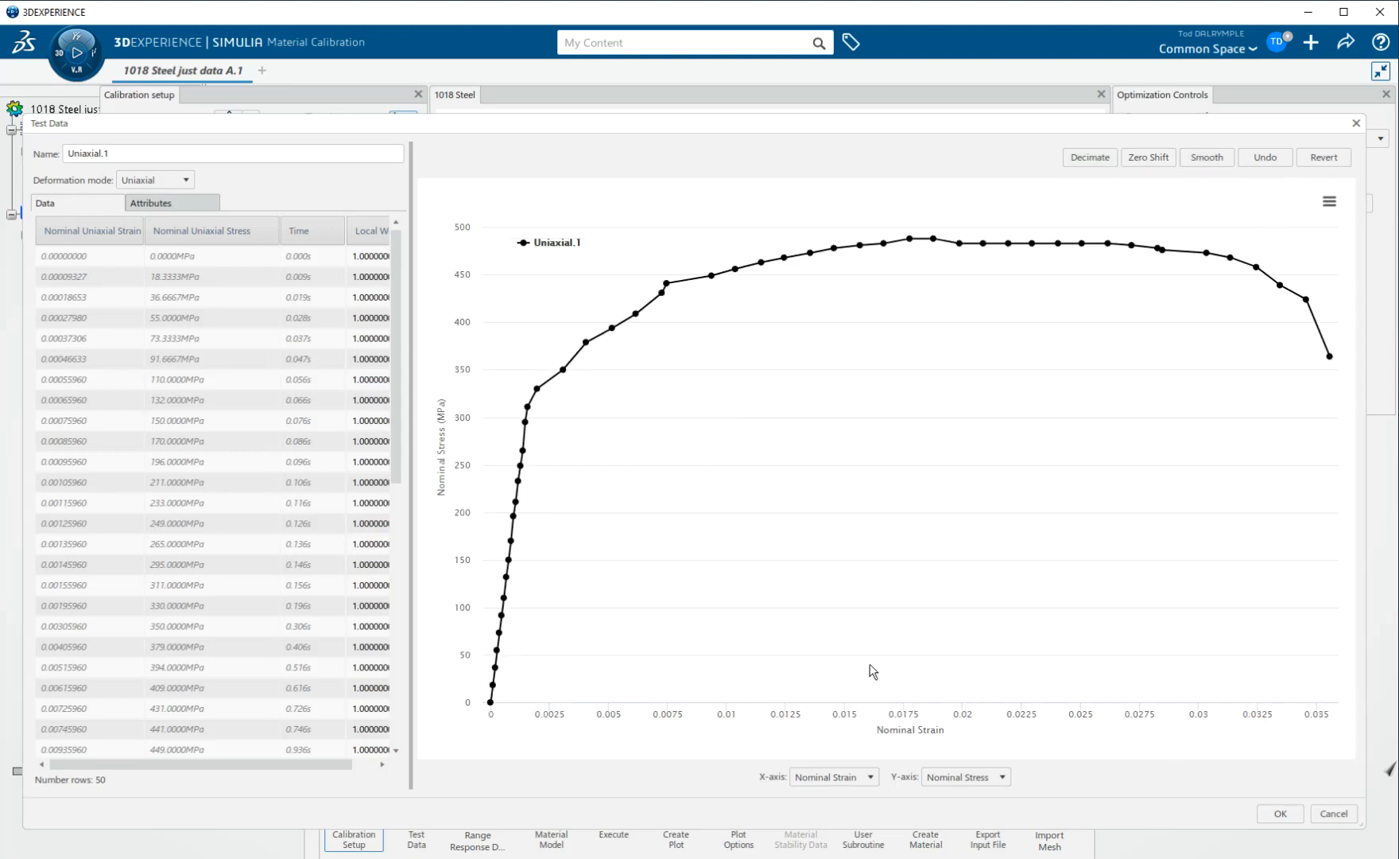
{"action": "mouse_move", "coordinate": [734, 494]}
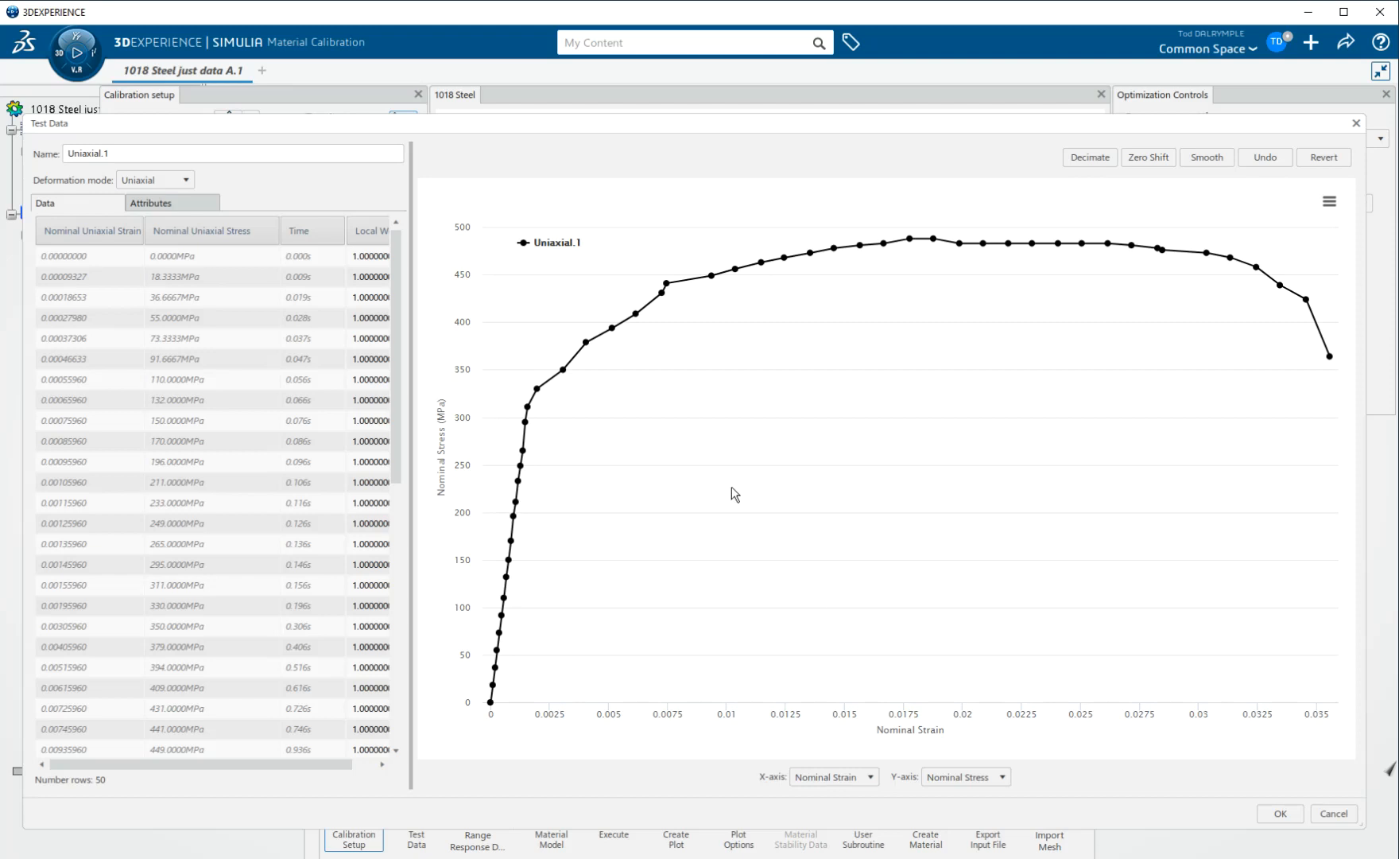
{"action": "left_click", "coordinate": [664, 288]}
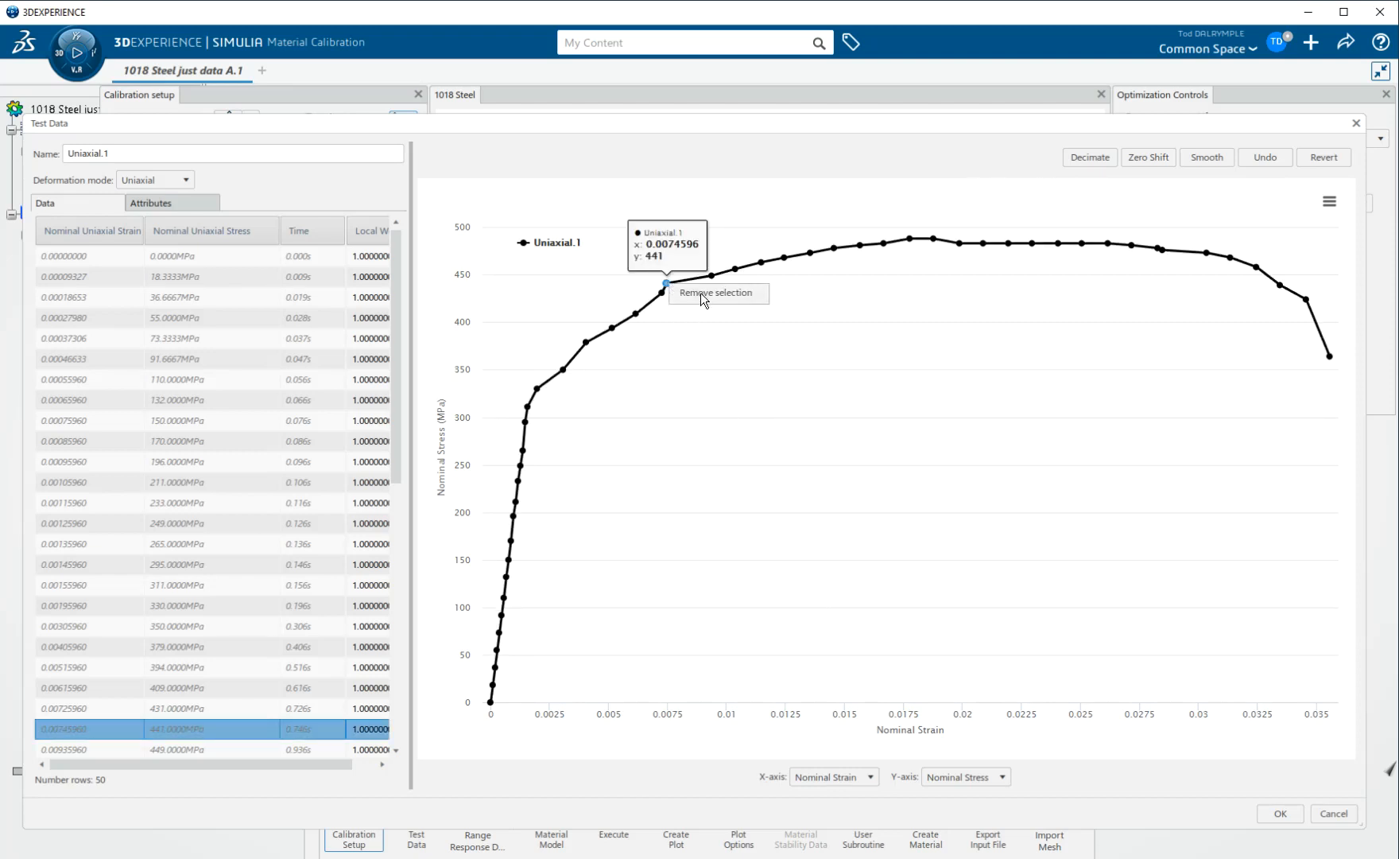
{"action": "left_click", "coordinate": [716, 293]}
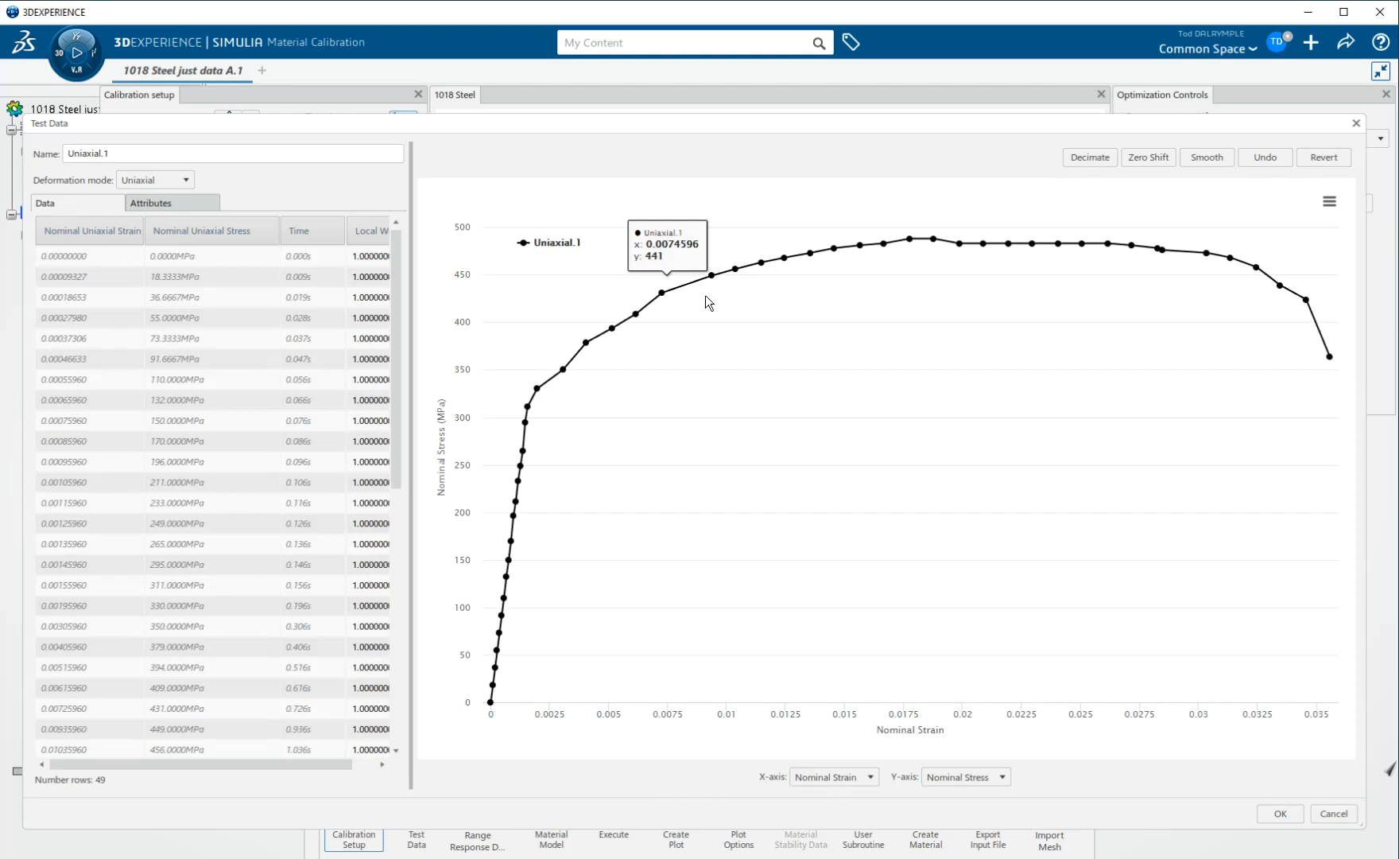
{"action": "mouse_move", "coordinate": [904, 414]}
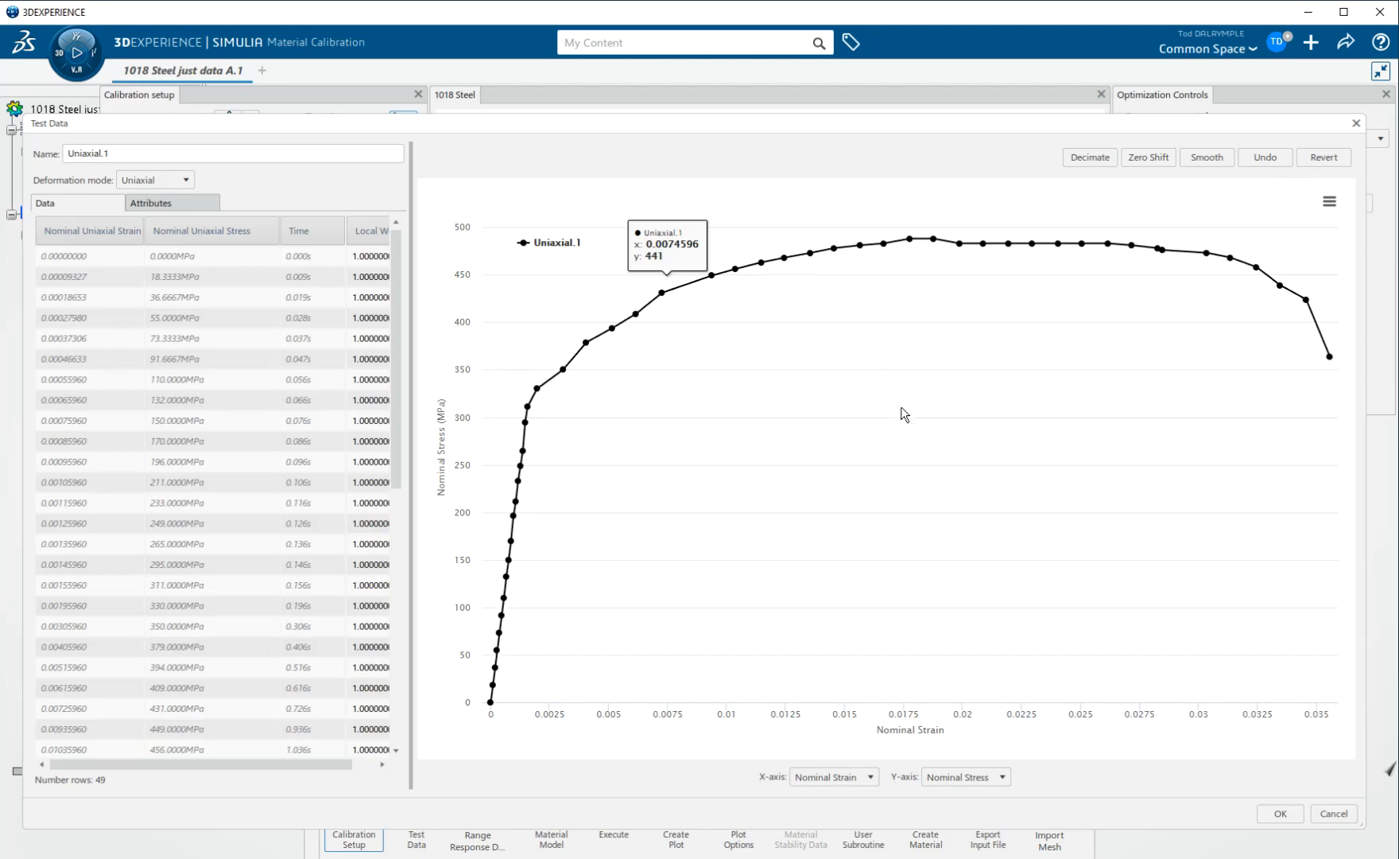
{"action": "mouse_move", "coordinate": [894, 455]}
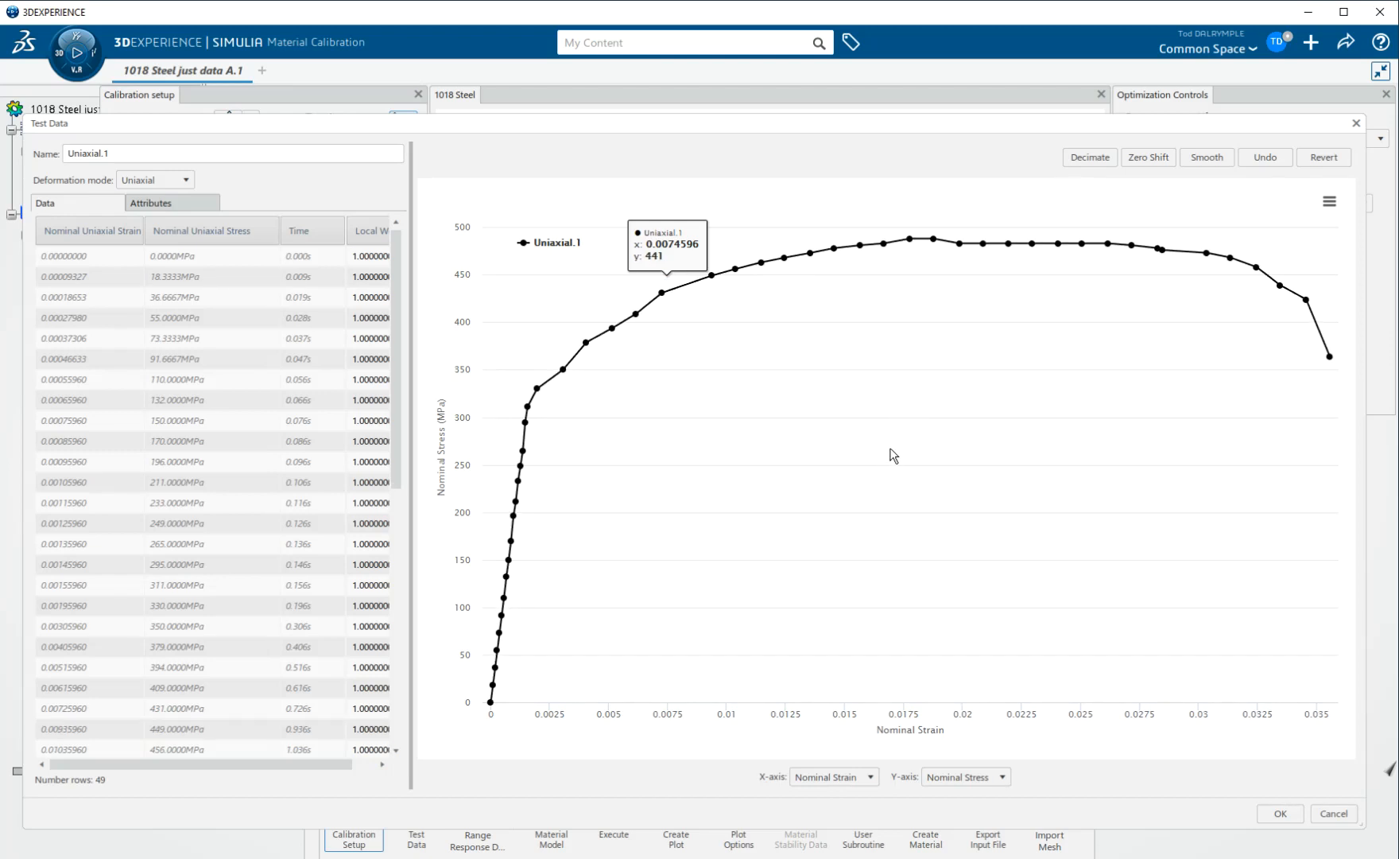
{"action": "mouse_move", "coordinate": [908, 501]}
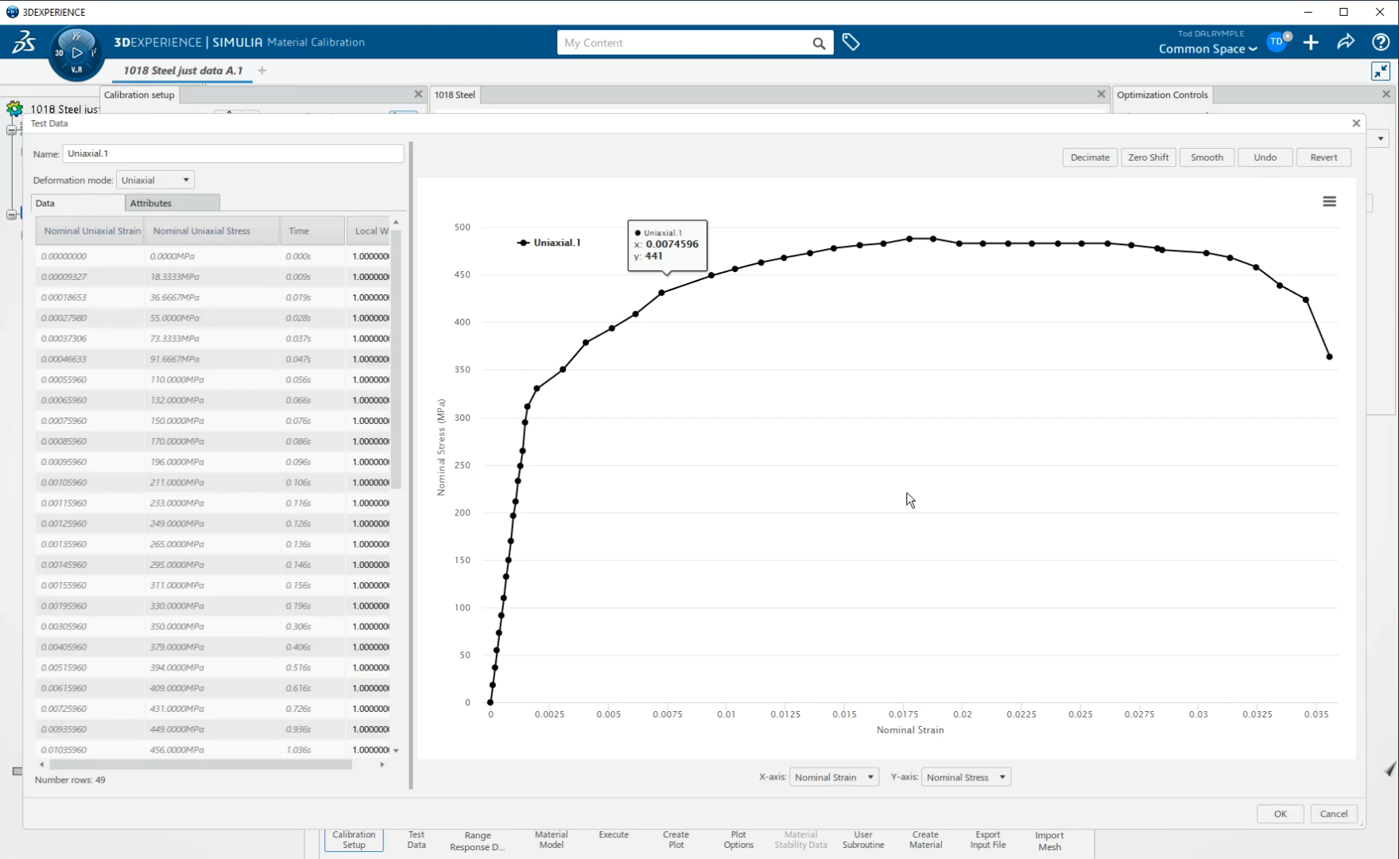
{"action": "mouse_move", "coordinate": [927, 516]}
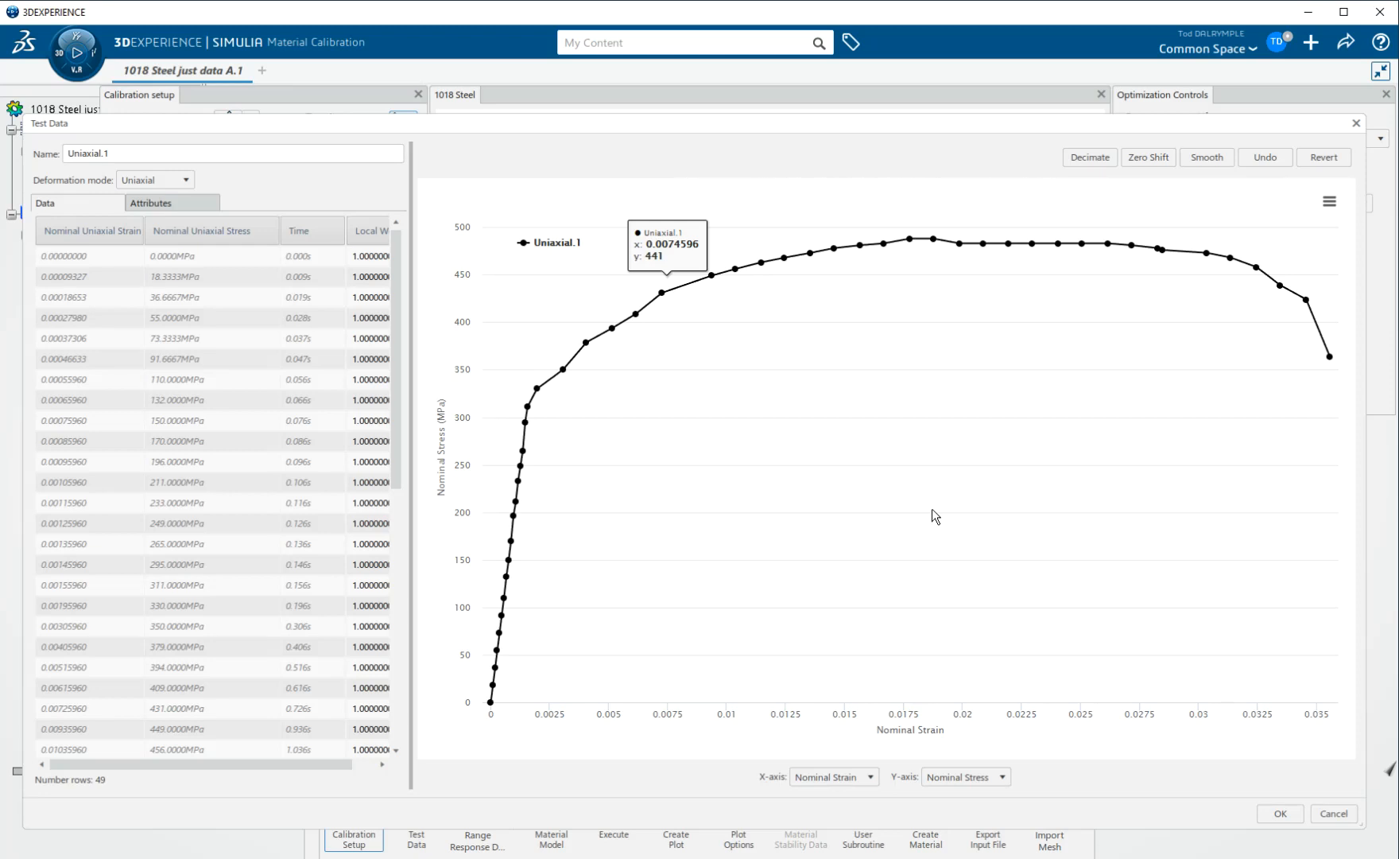
{"action": "mouse_move", "coordinate": [946, 226]}
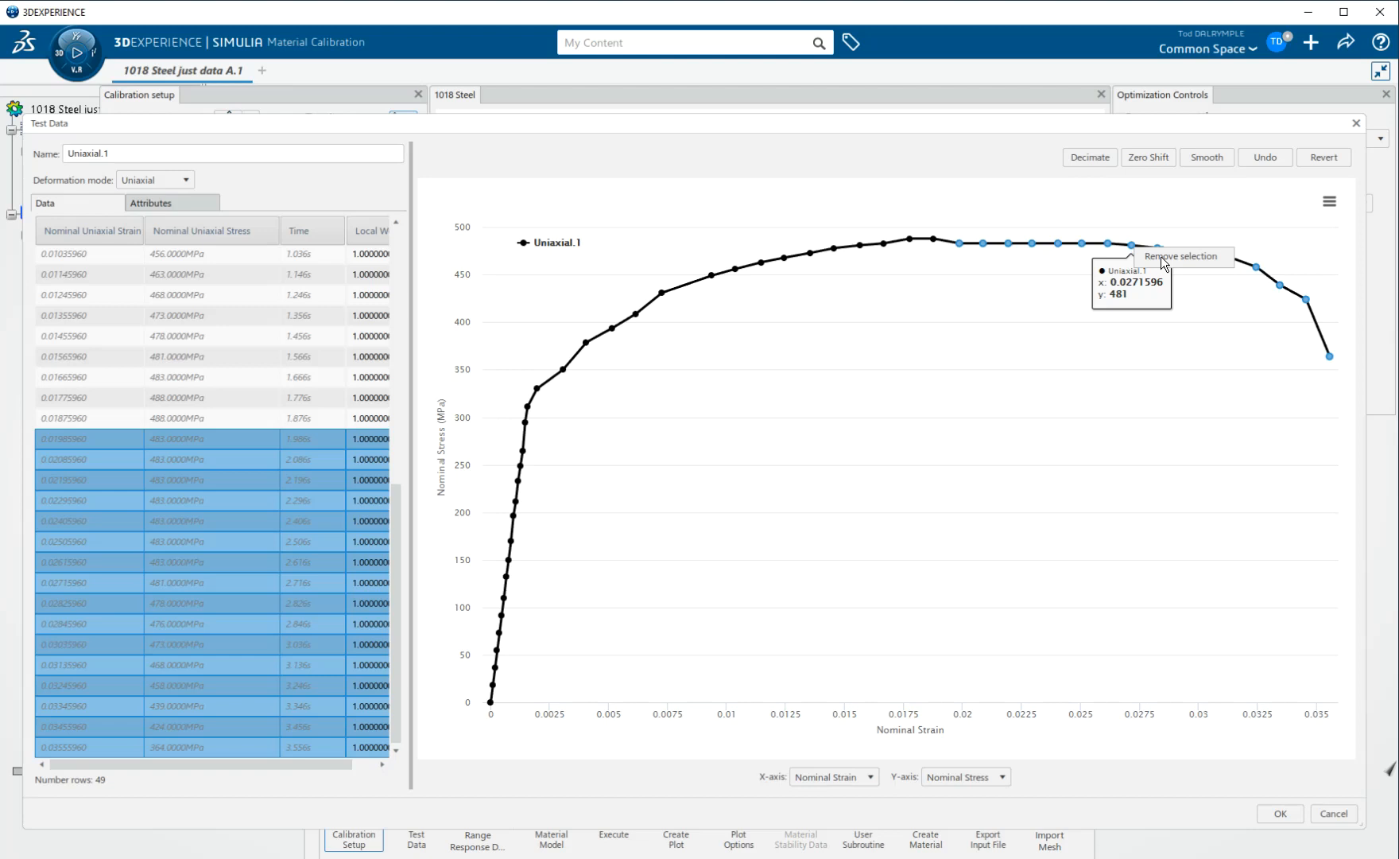
- Remove the post-peak points, leaving 33 rows, and close Test Data with OK
{"action": "left_click", "coordinate": [1180, 256]}
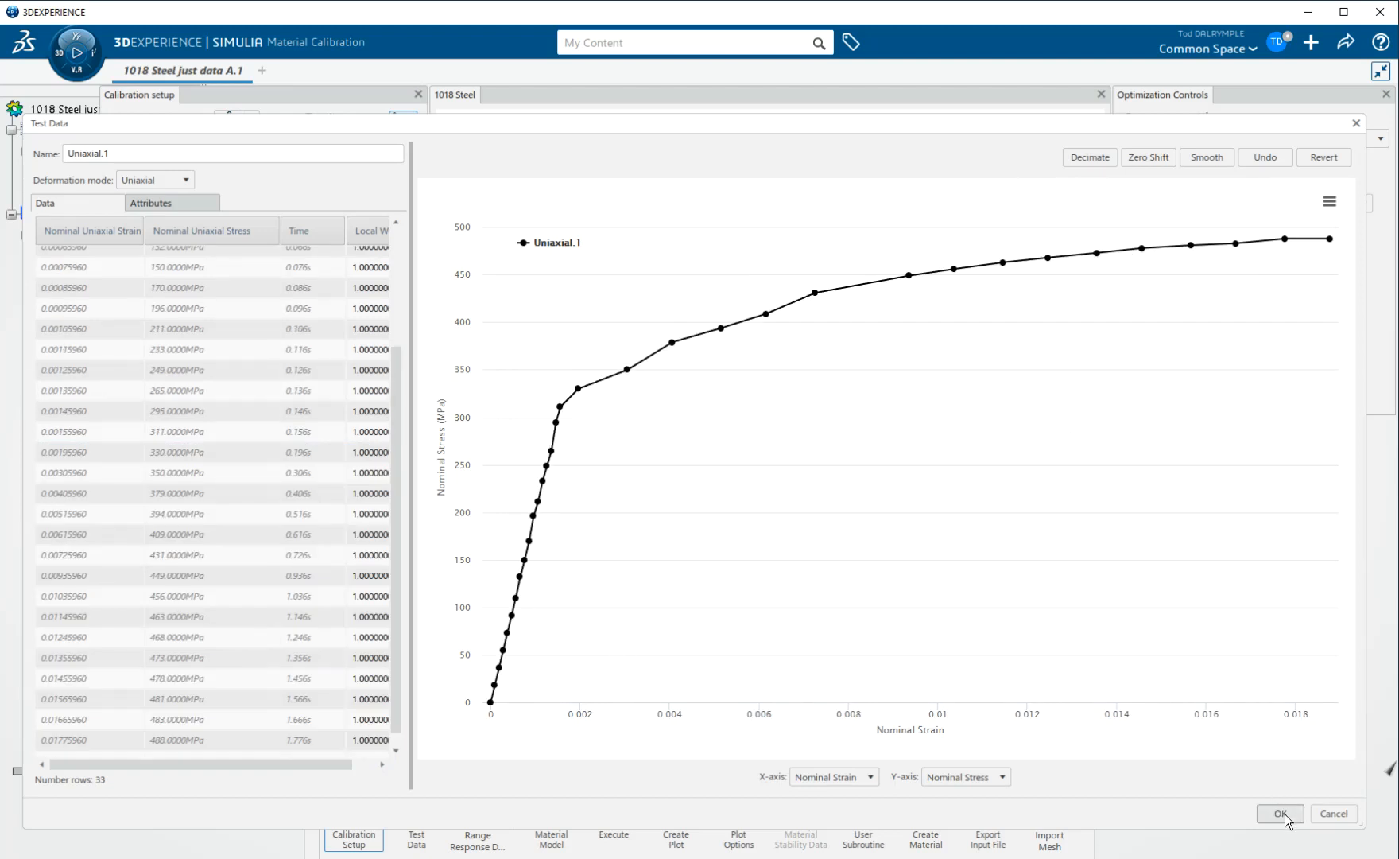
{"action": "left_click", "coordinate": [1280, 813]}
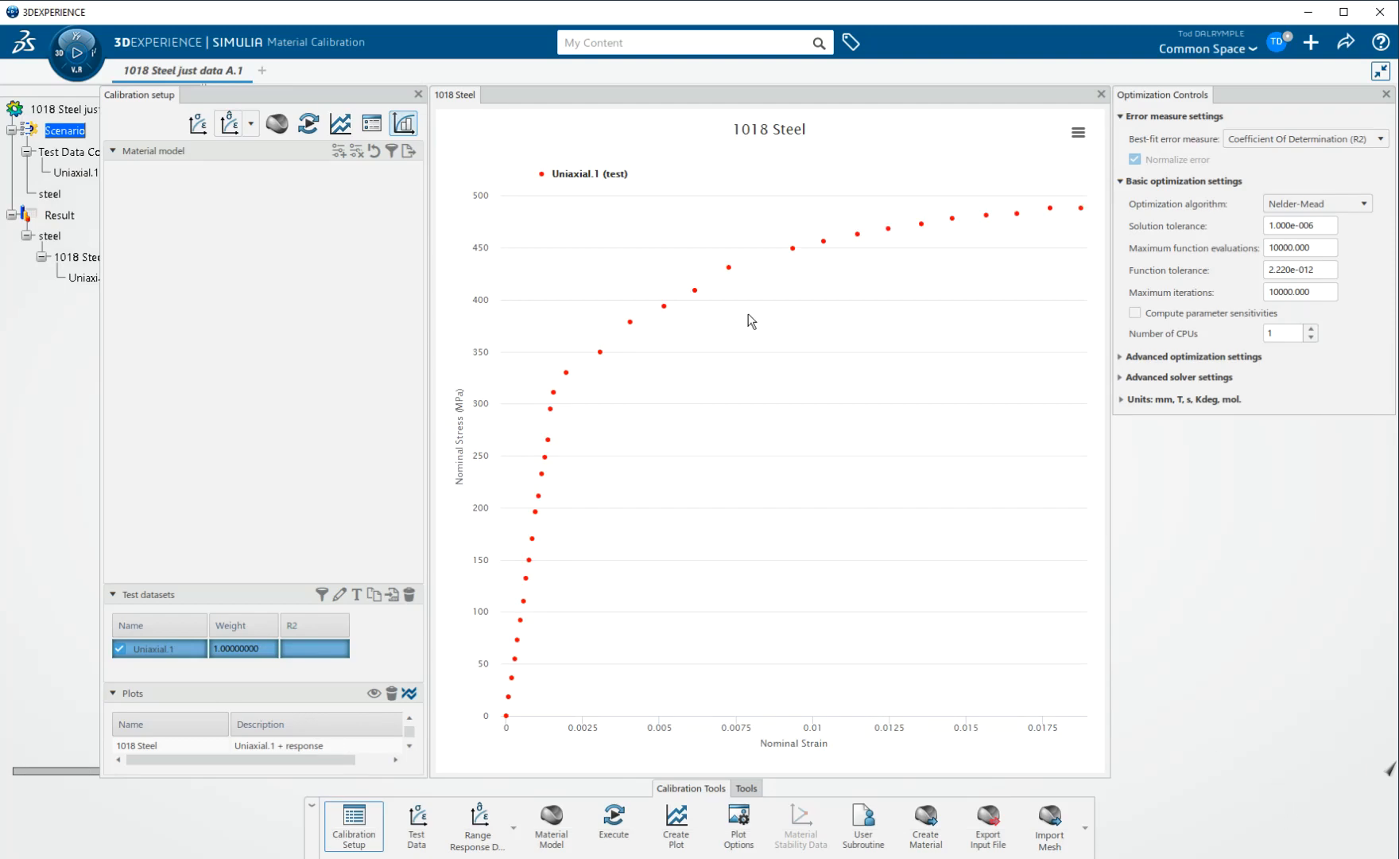
{"action": "mouse_move", "coordinate": [649, 285]}
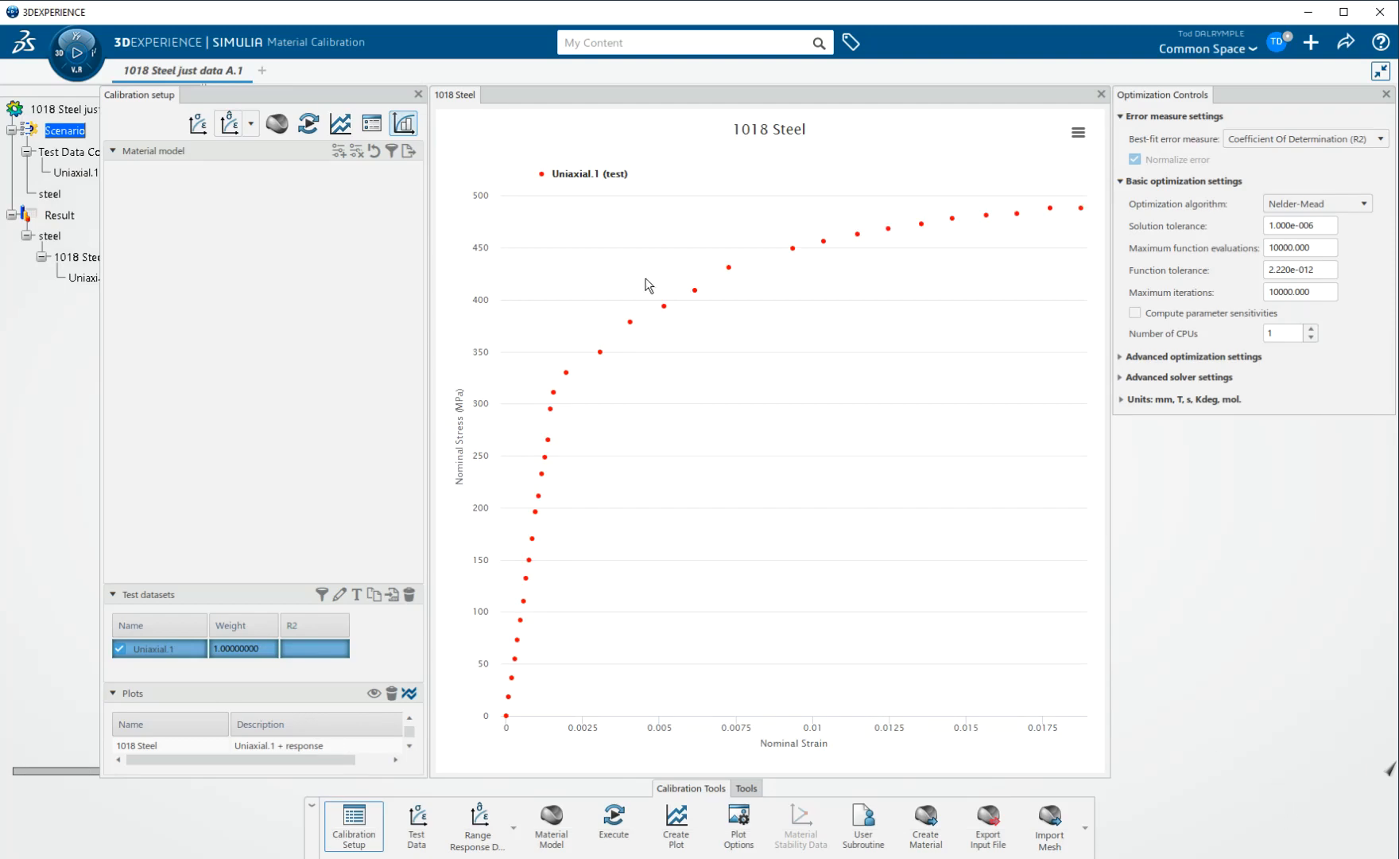
{"action": "mouse_move", "coordinate": [404, 124]}
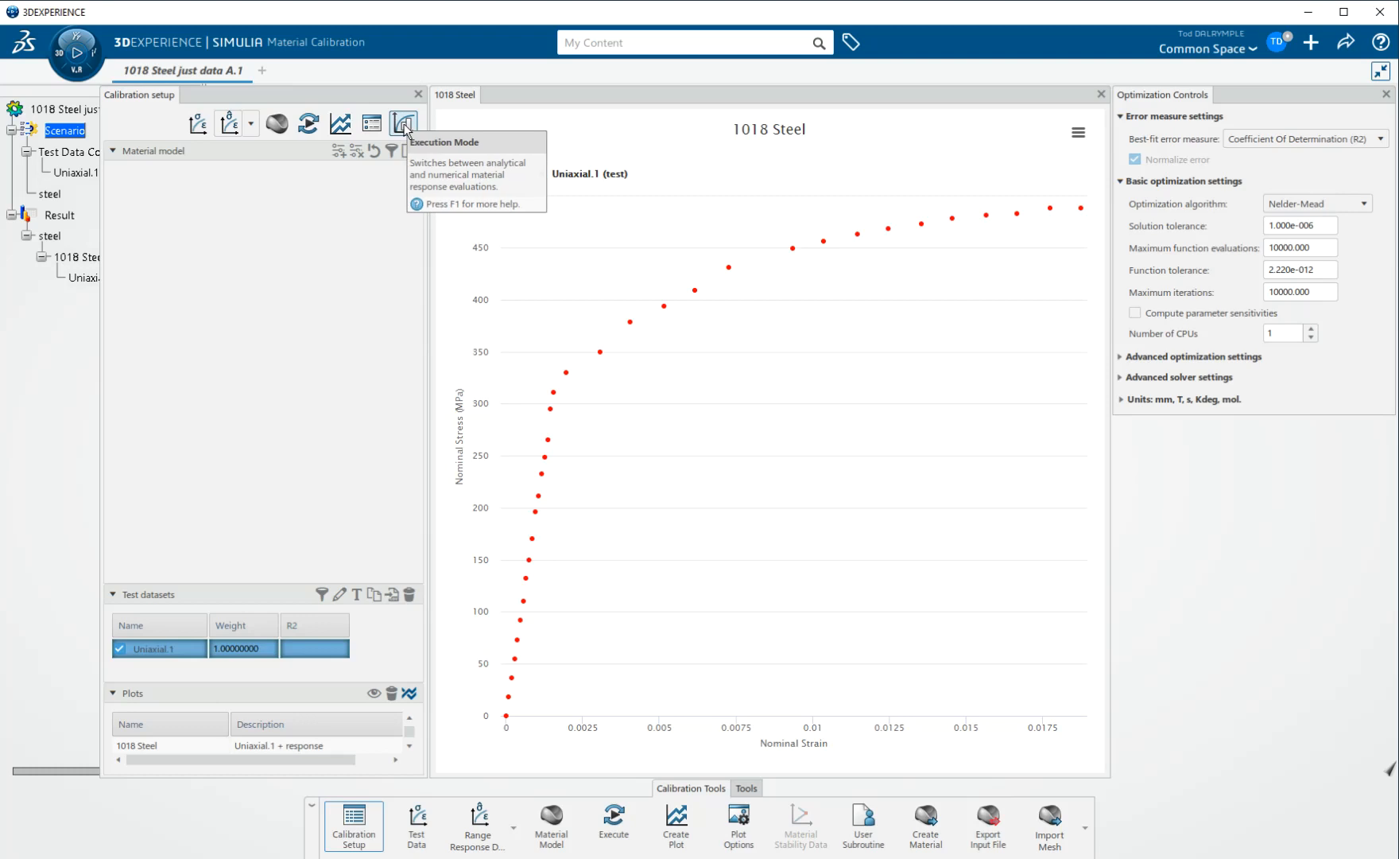
{"action": "left_click", "coordinate": [403, 123]}
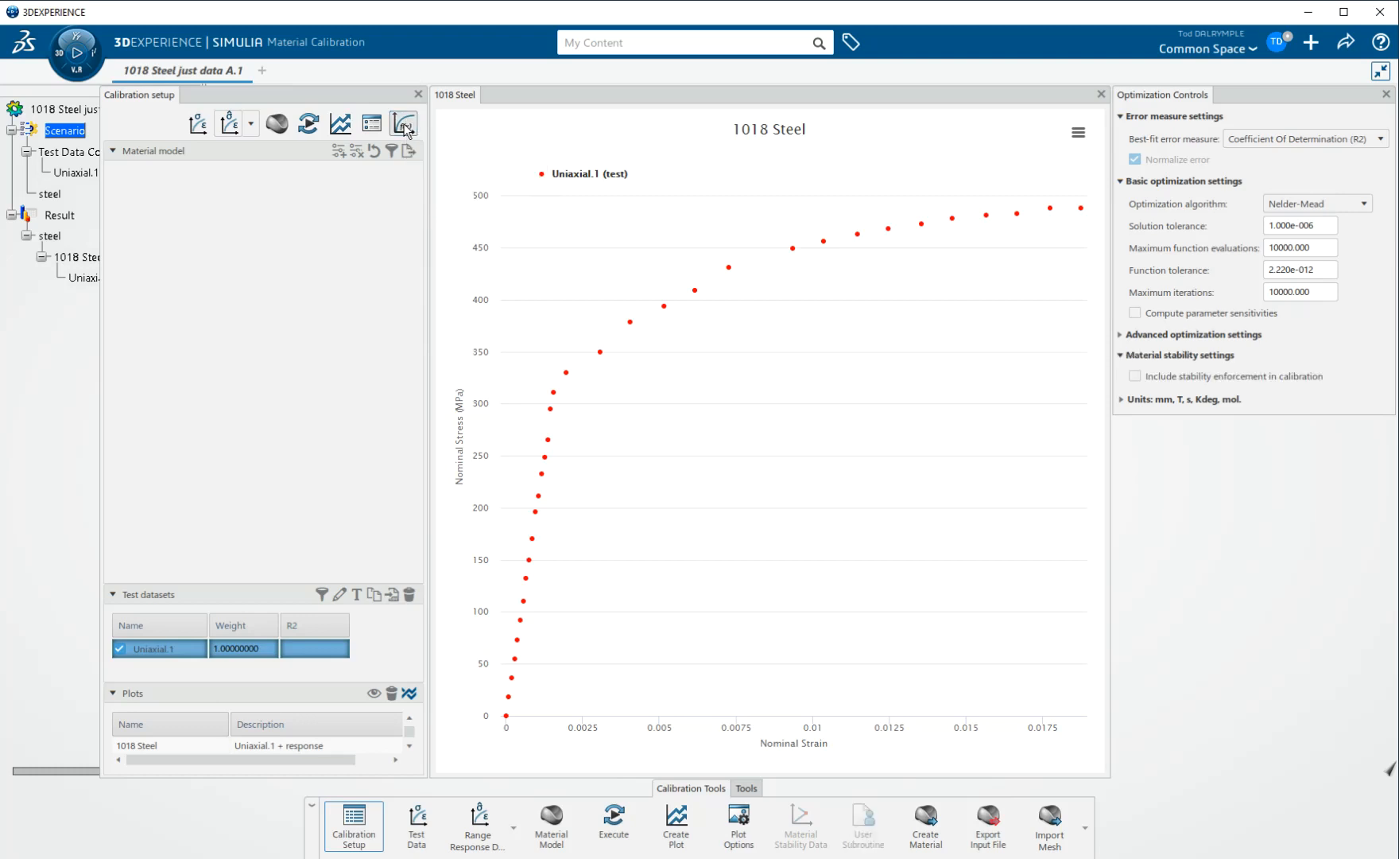
{"action": "mouse_move", "coordinate": [404, 124]}
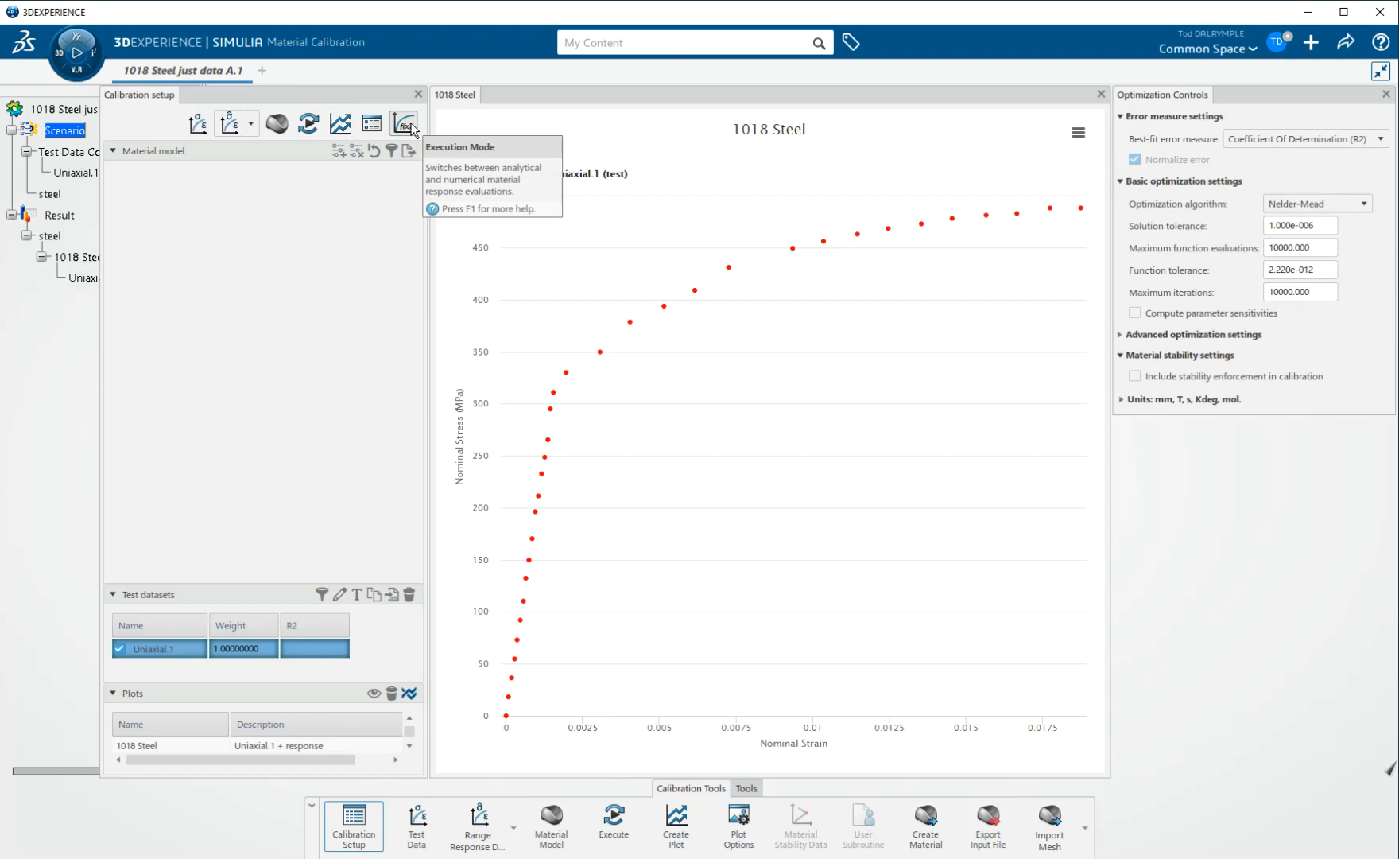
{"action": "left_click", "coordinate": [402, 123]}
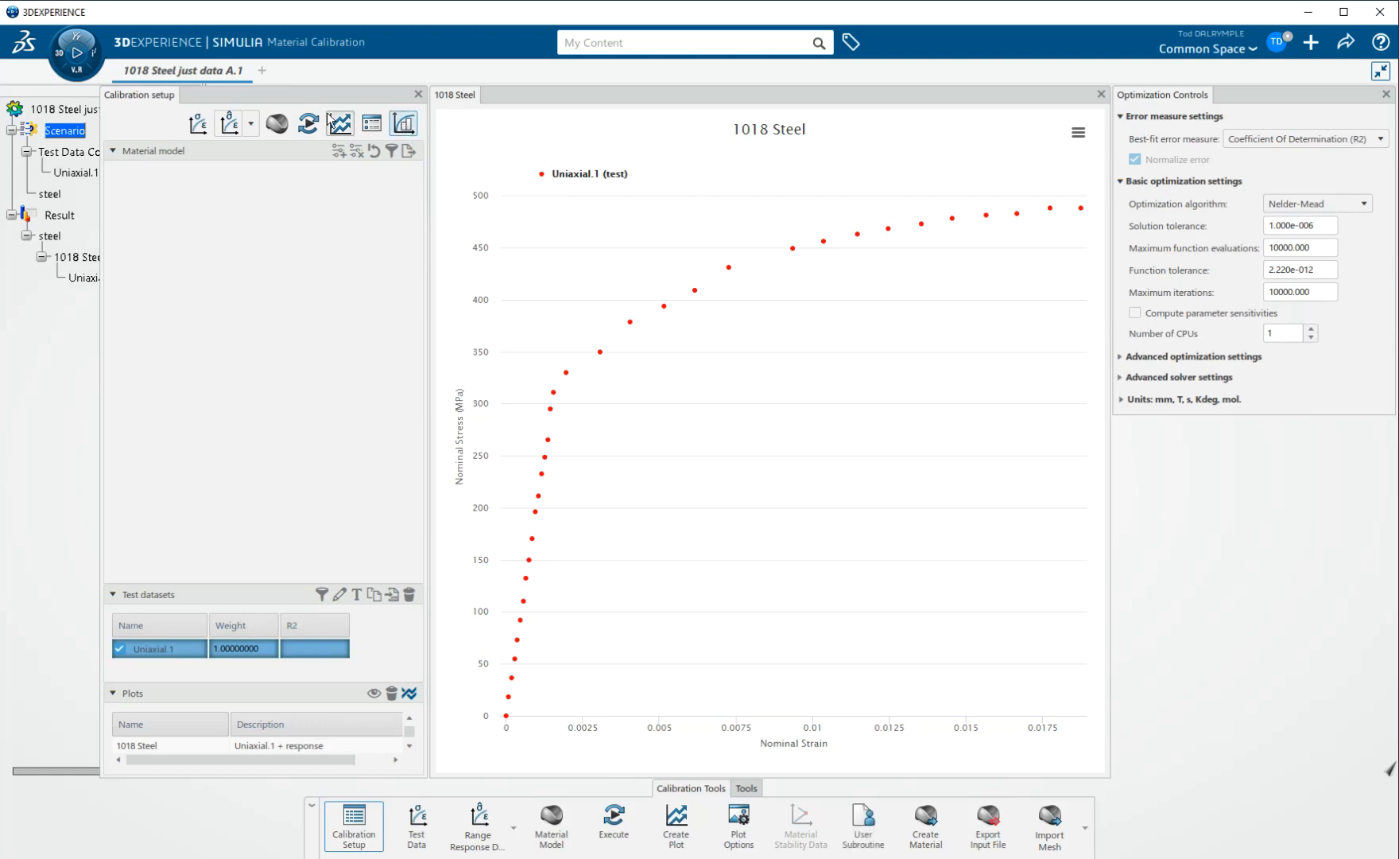
- Open the Material Model list, expand all categories, and scroll through them
{"action": "left_click", "coordinate": [551, 824]}
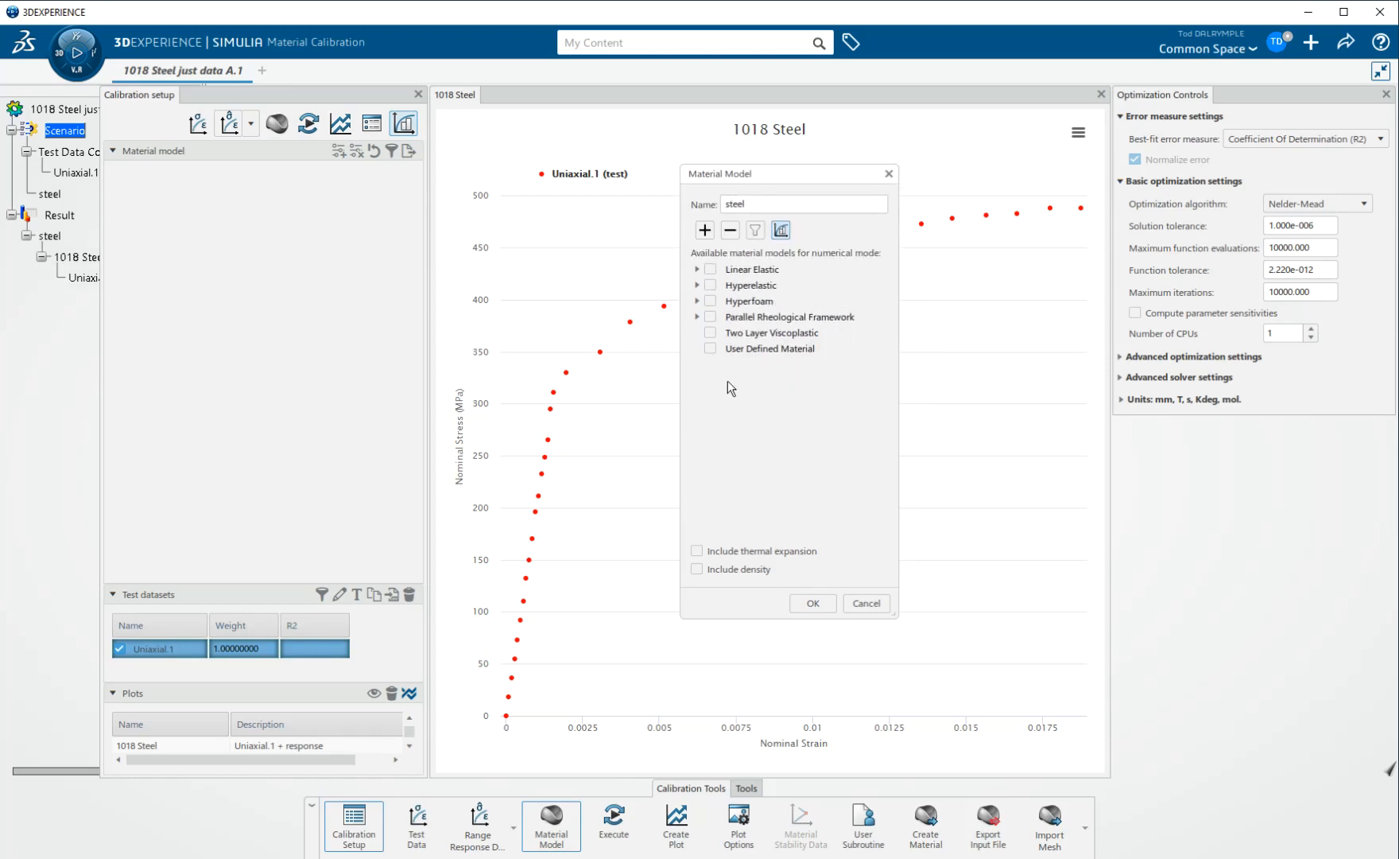
{"action": "mouse_move", "coordinate": [733, 619]}
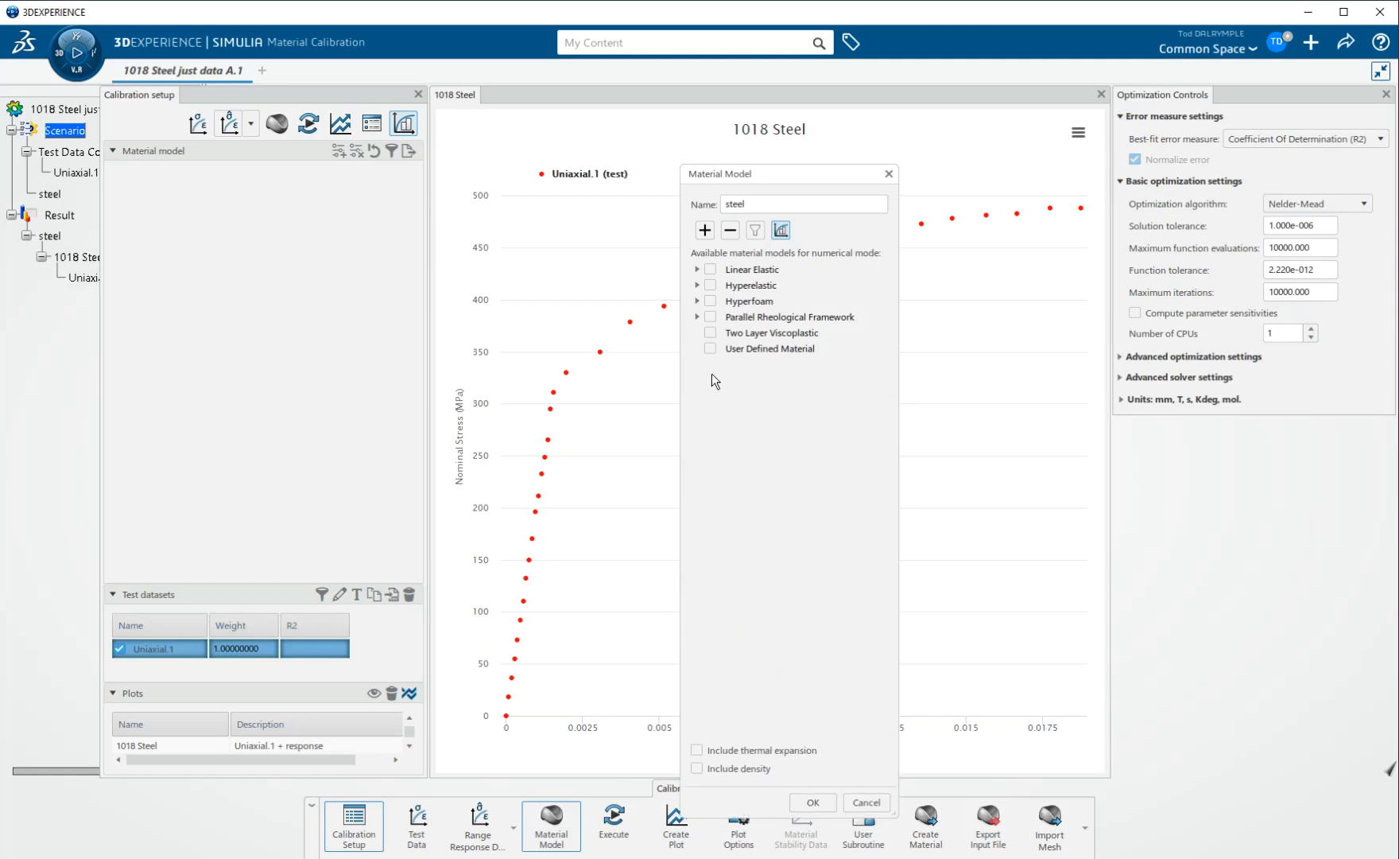
{"action": "left_click", "coordinate": [698, 270]}
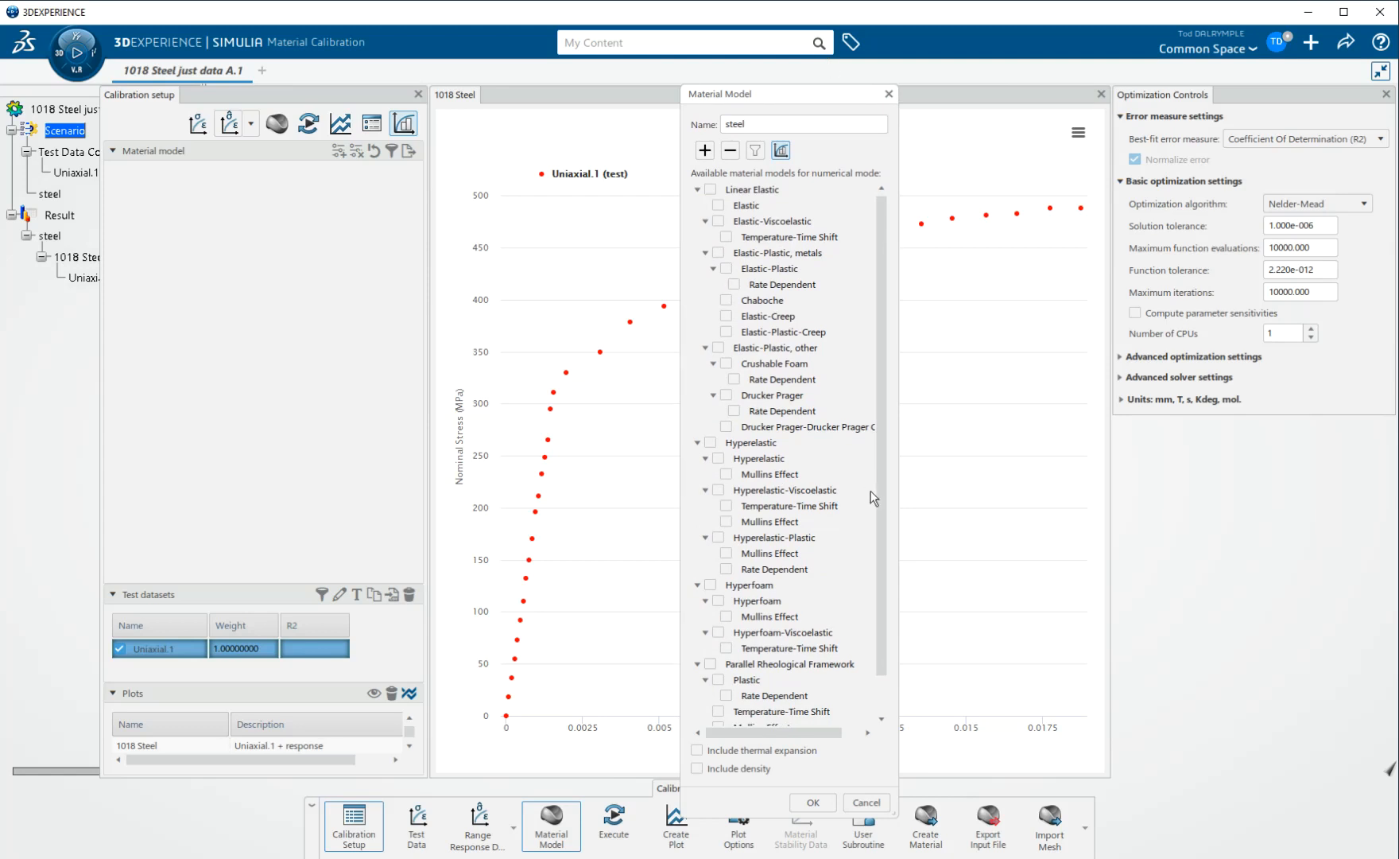
{"action": "scroll", "scroll_direction": "down", "scroll_amount": 3}
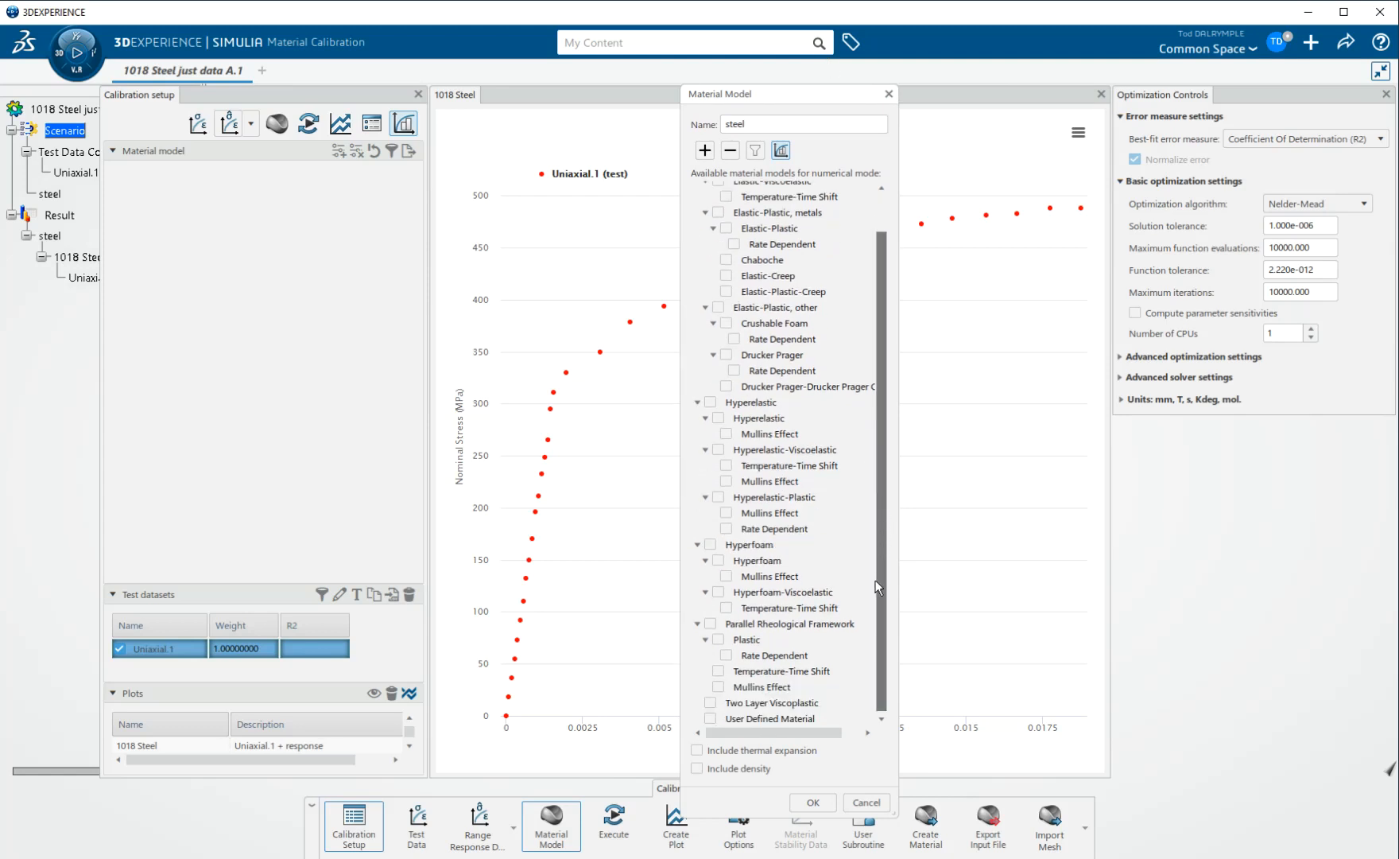
{"action": "scroll", "scroll_direction": "up", "scroll_amount": 3}
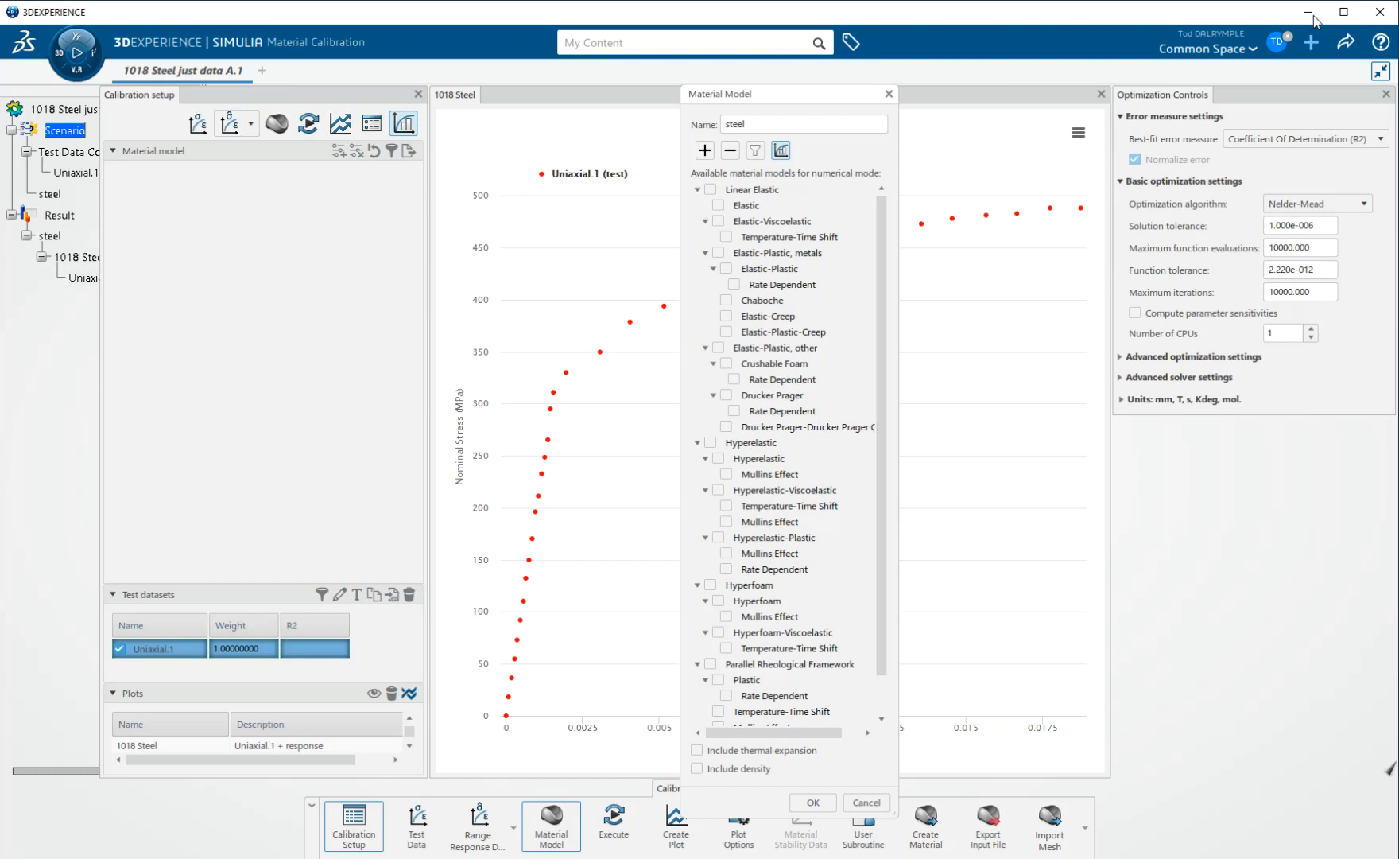
{"action": "left_click", "coordinate": [1380, 42]}
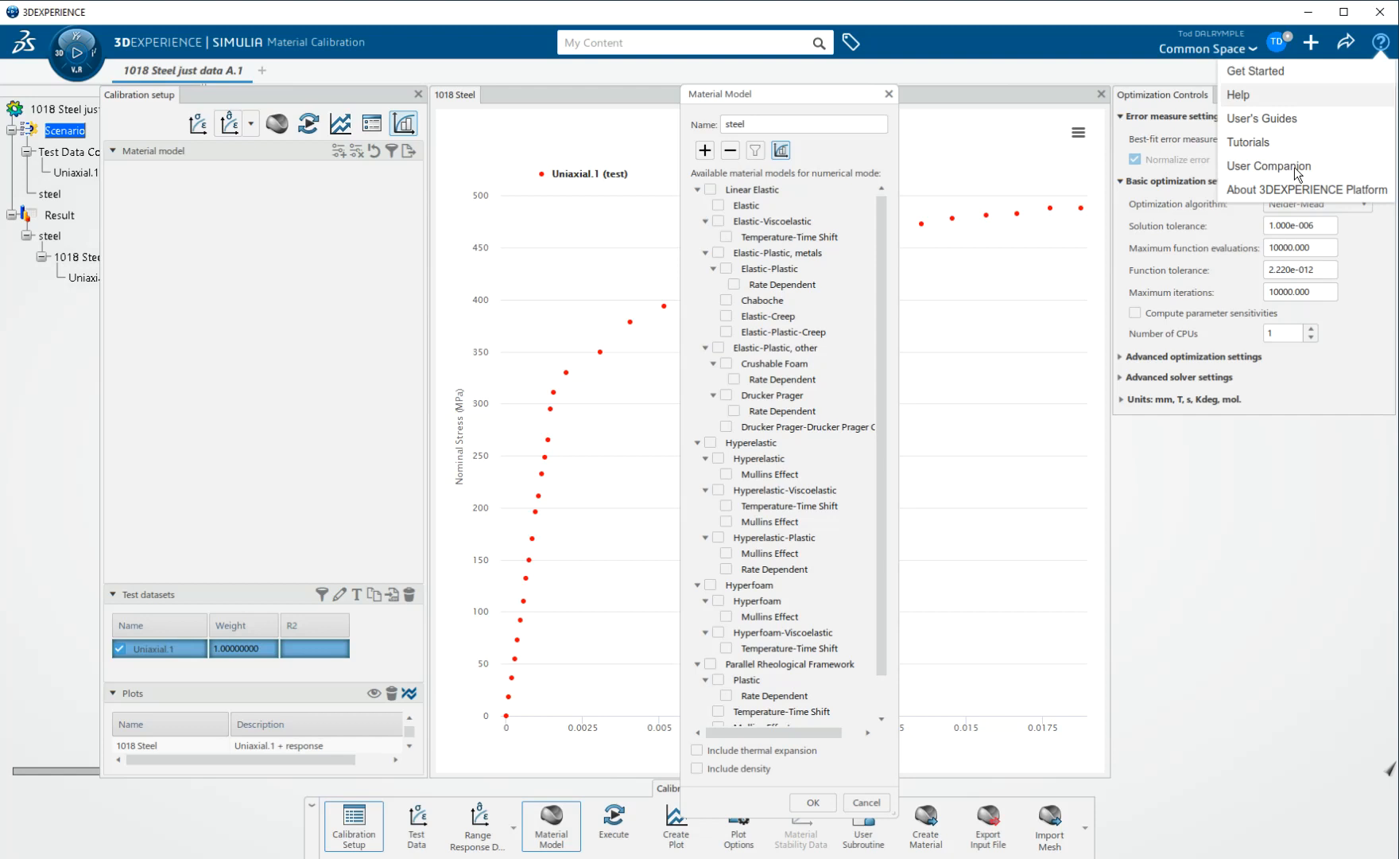
{"action": "left_click", "coordinate": [1305, 189]}
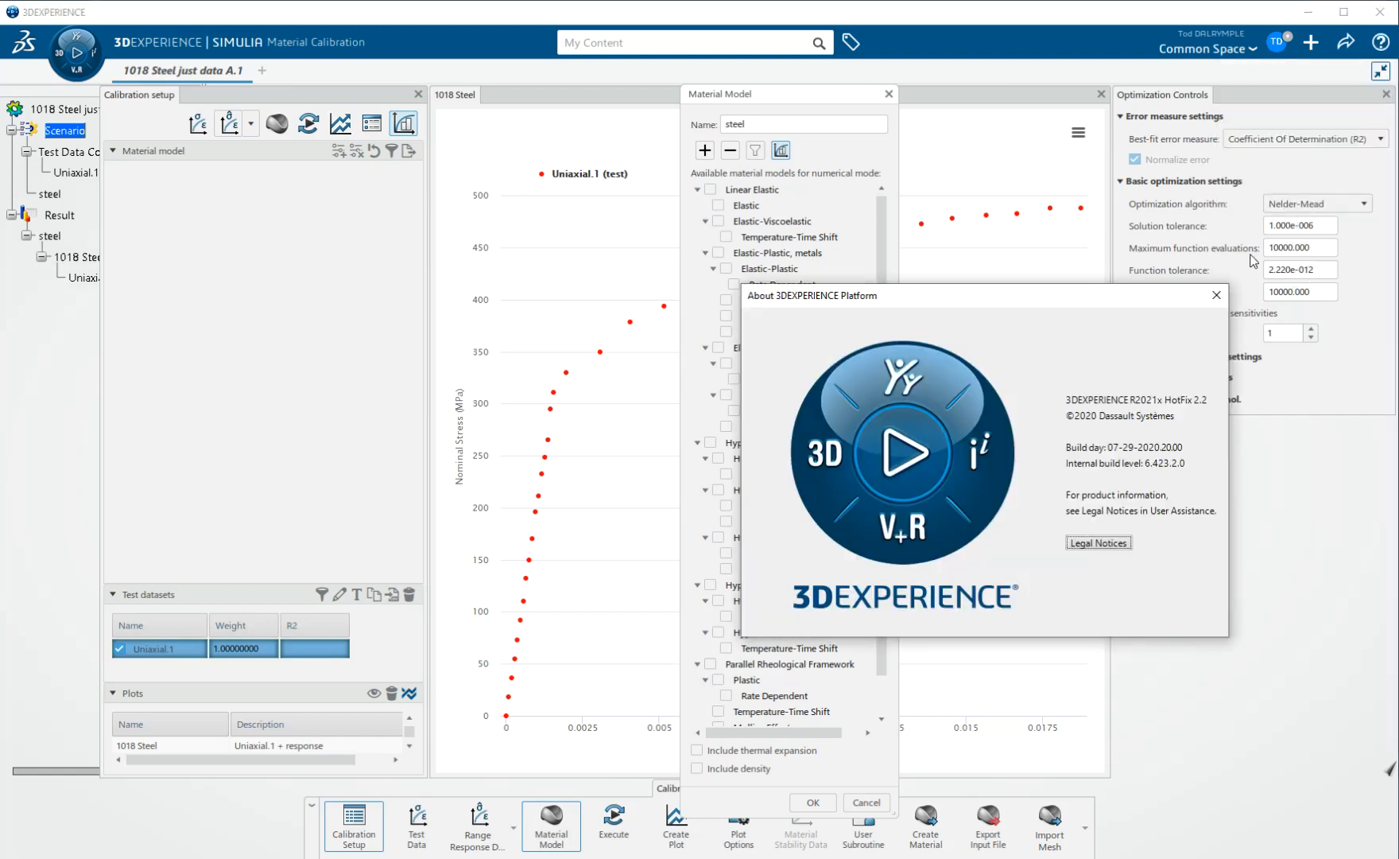
{"action": "mouse_move", "coordinate": [1139, 417]}
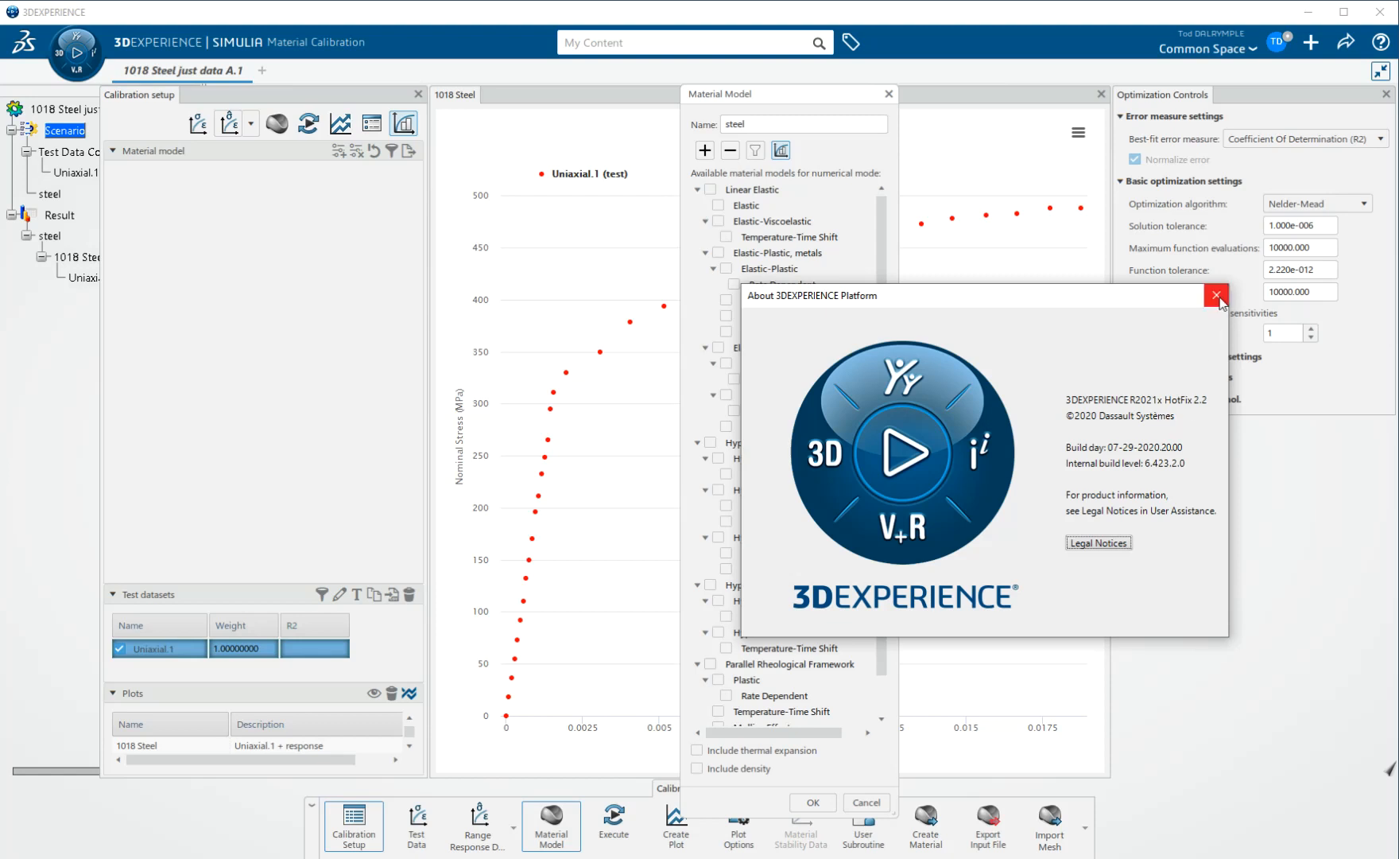
{"action": "left_click", "coordinate": [1217, 296]}
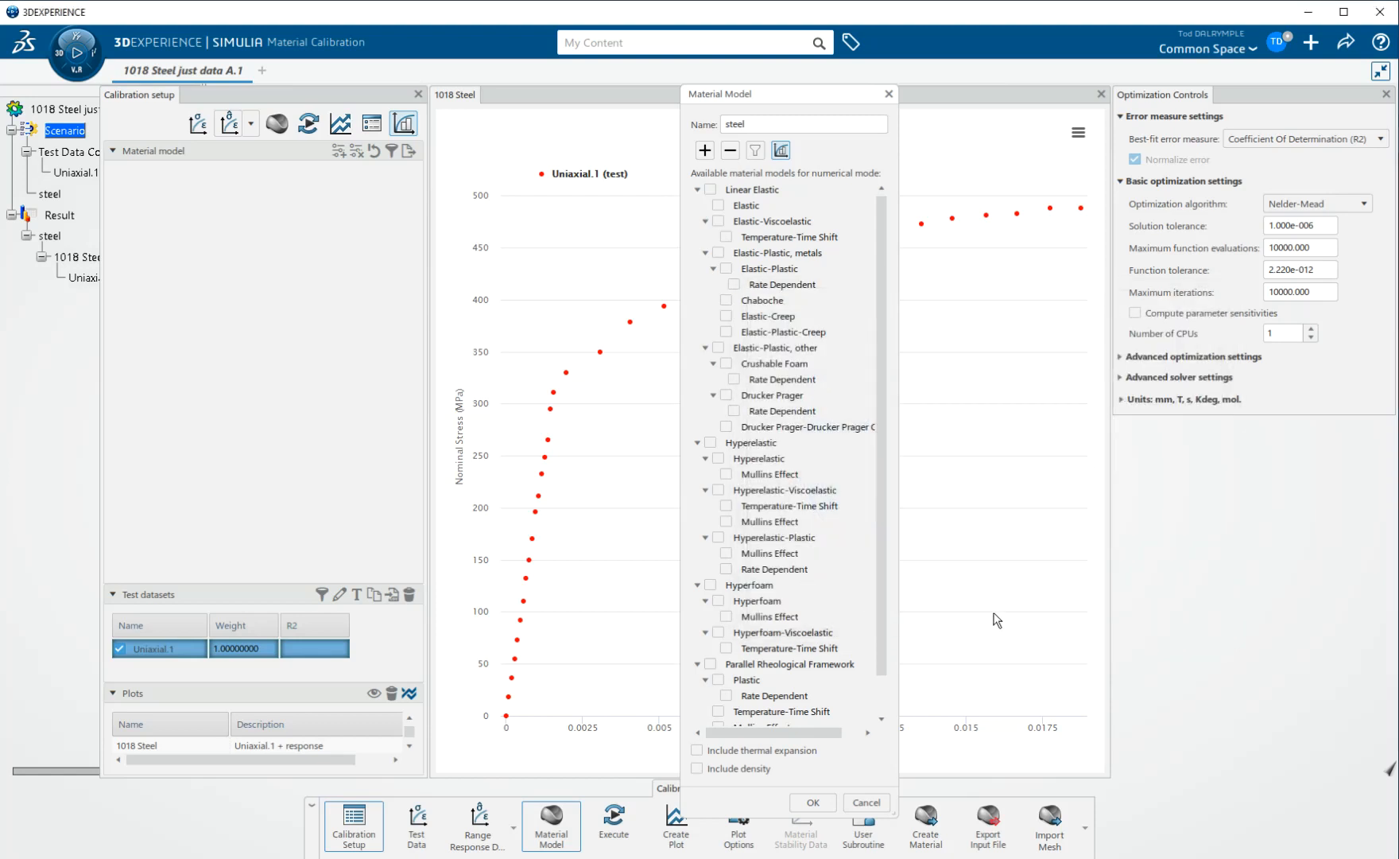
- Check the Elastic-Plastic metals model alongside Linear Elastic and confirm with OK
{"action": "left_click", "coordinate": [731, 151]}
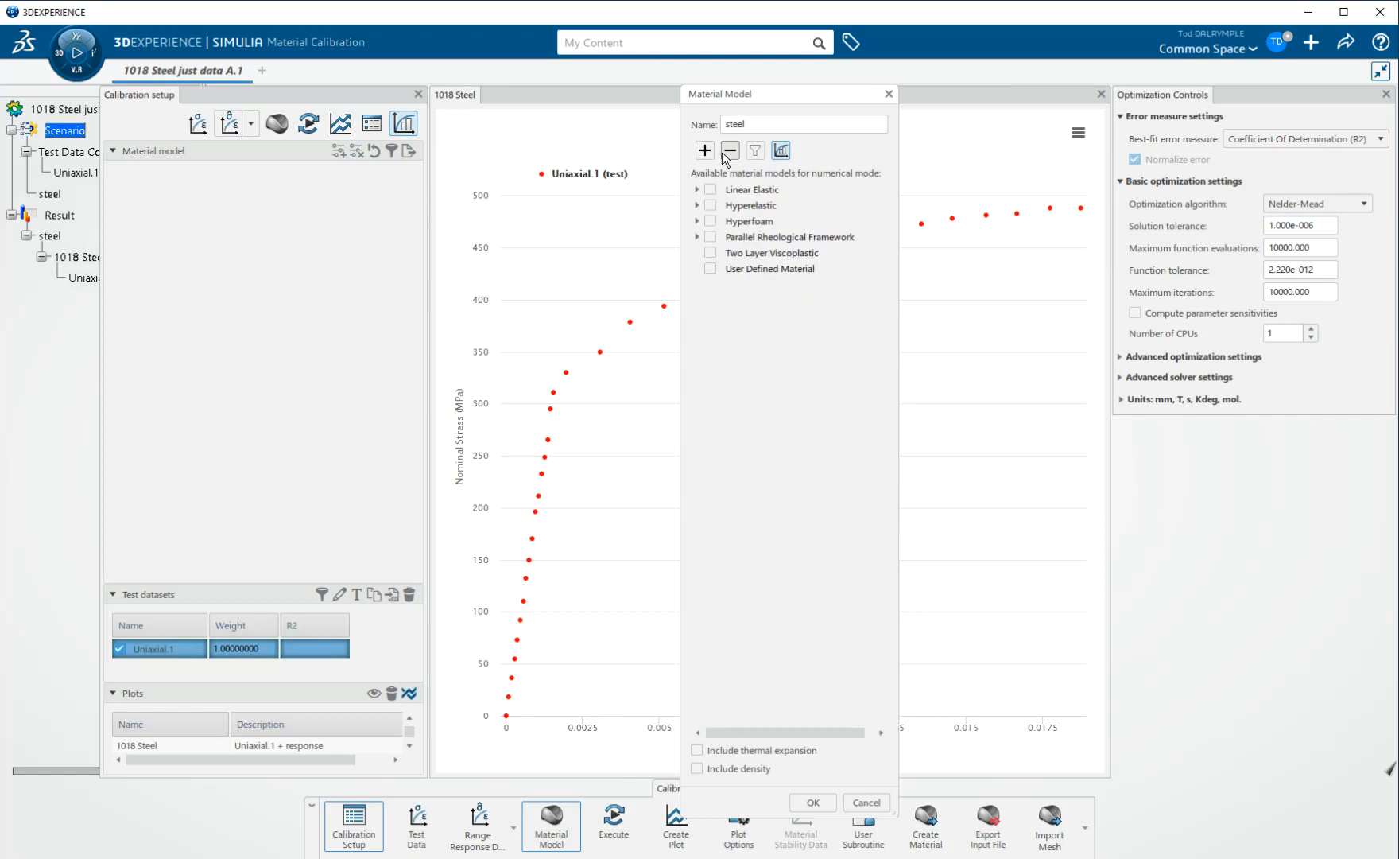
{"action": "left_click", "coordinate": [698, 189]}
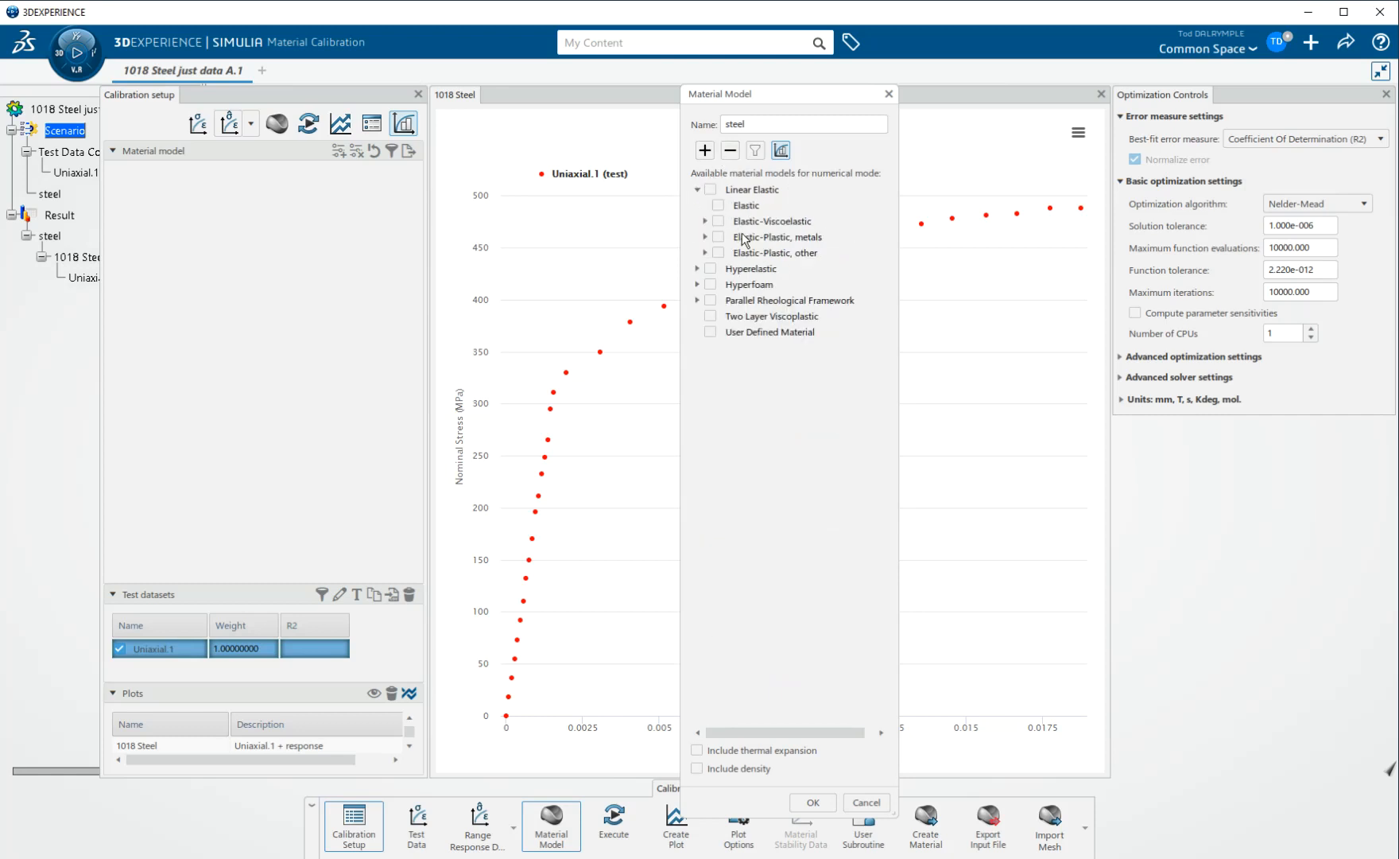
{"action": "left_click", "coordinate": [705, 237]}
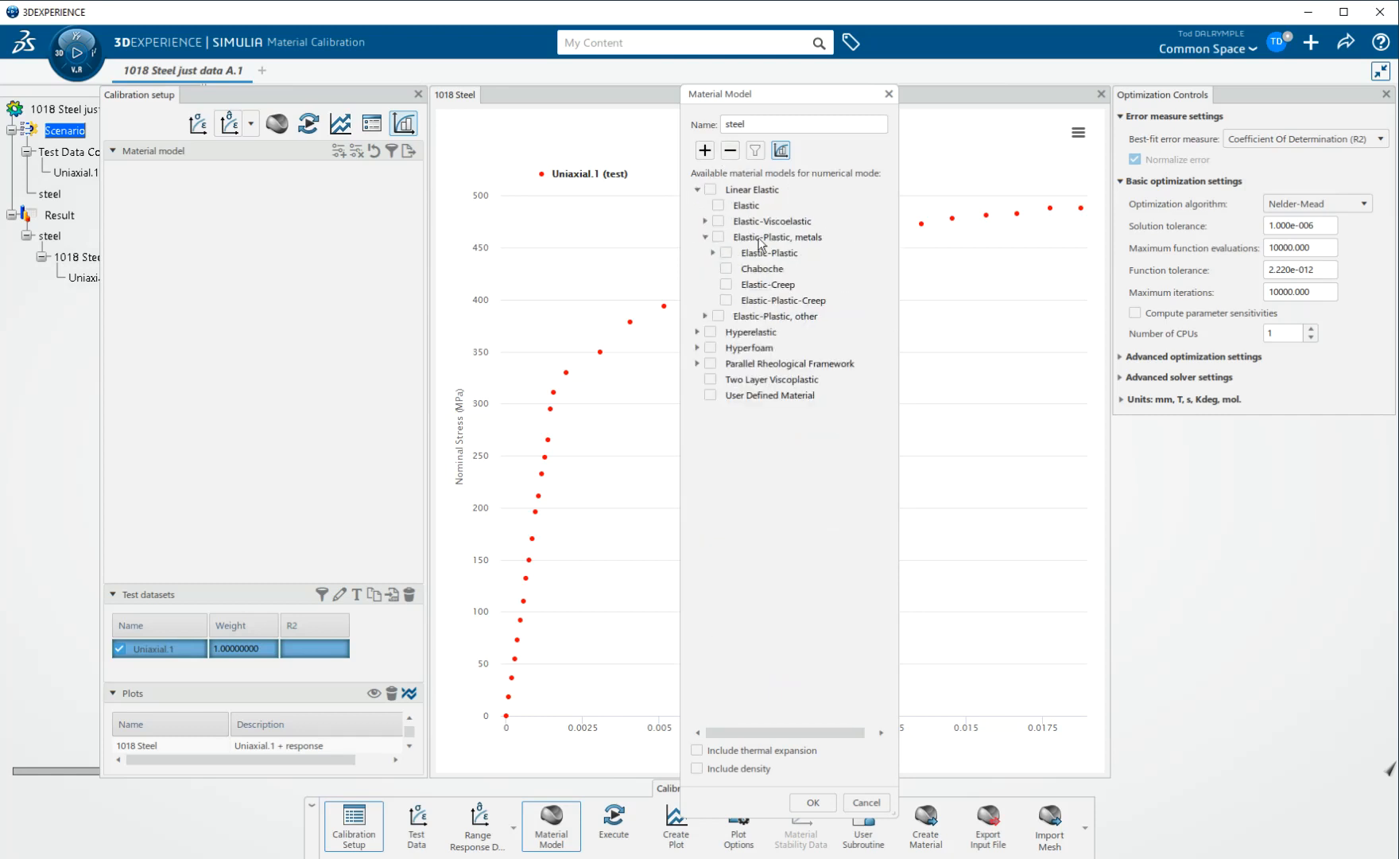
{"action": "mouse_move", "coordinate": [792, 238]}
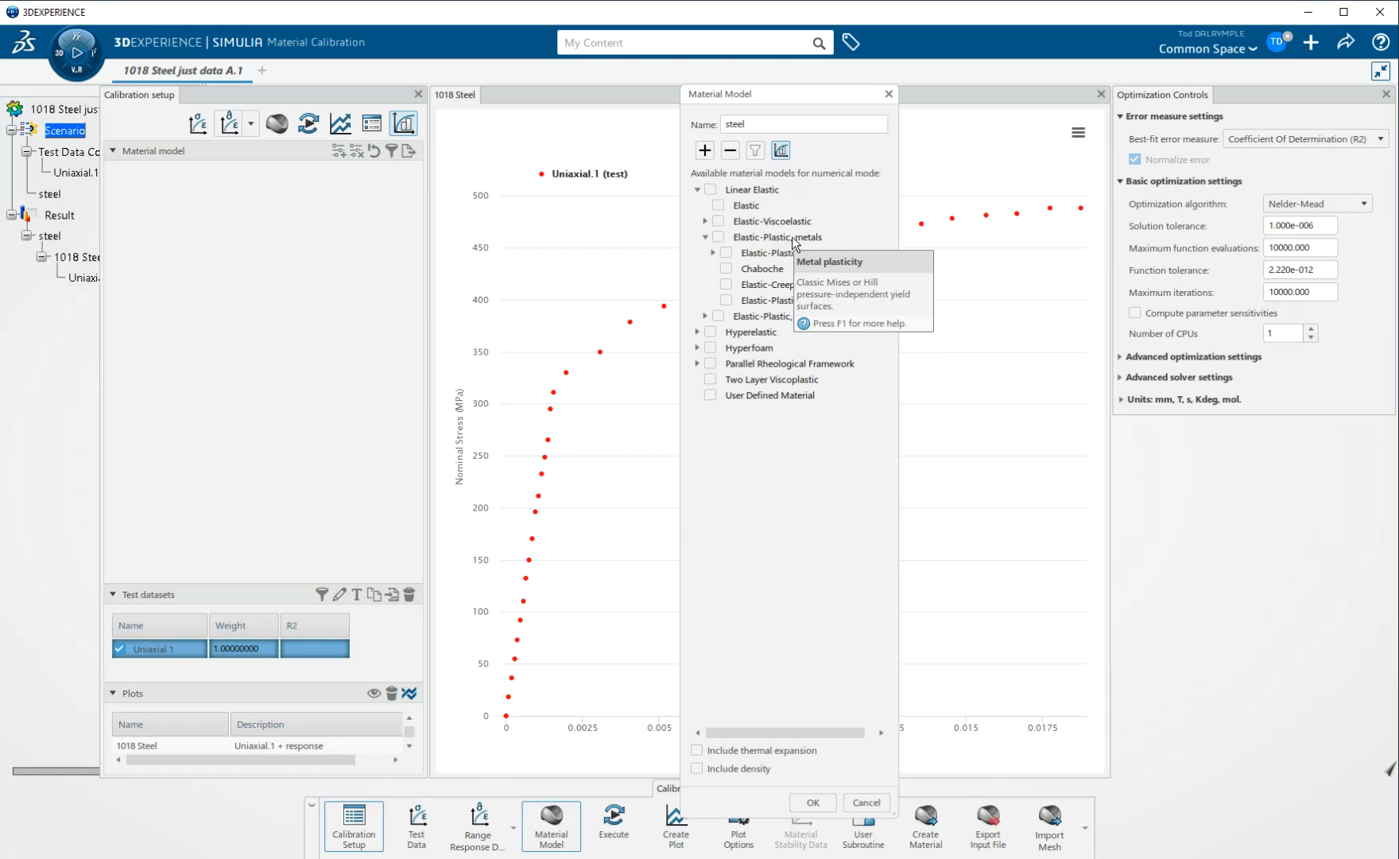
{"action": "left_click", "coordinate": [709, 237]}
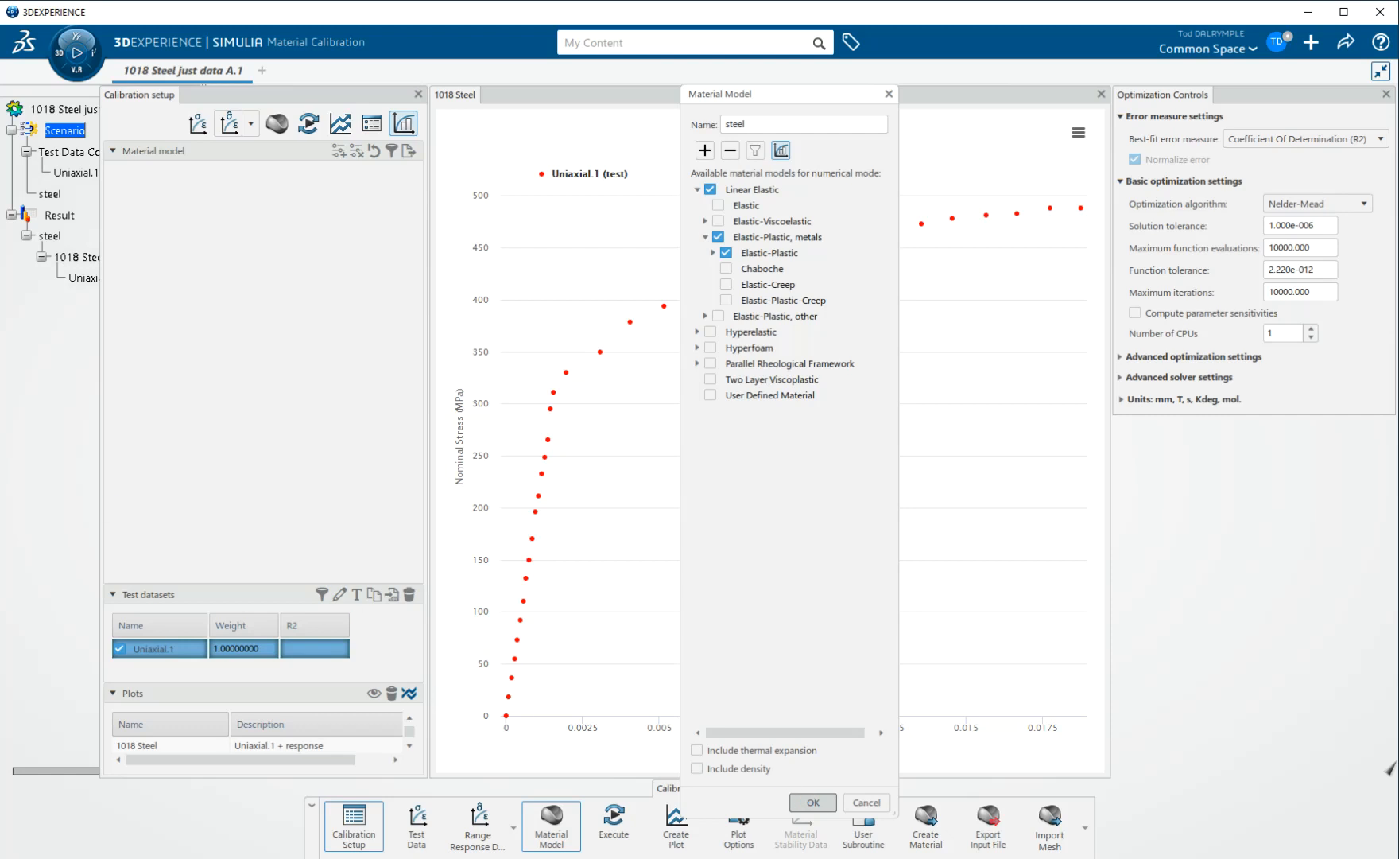
{"action": "left_click", "coordinate": [810, 802]}
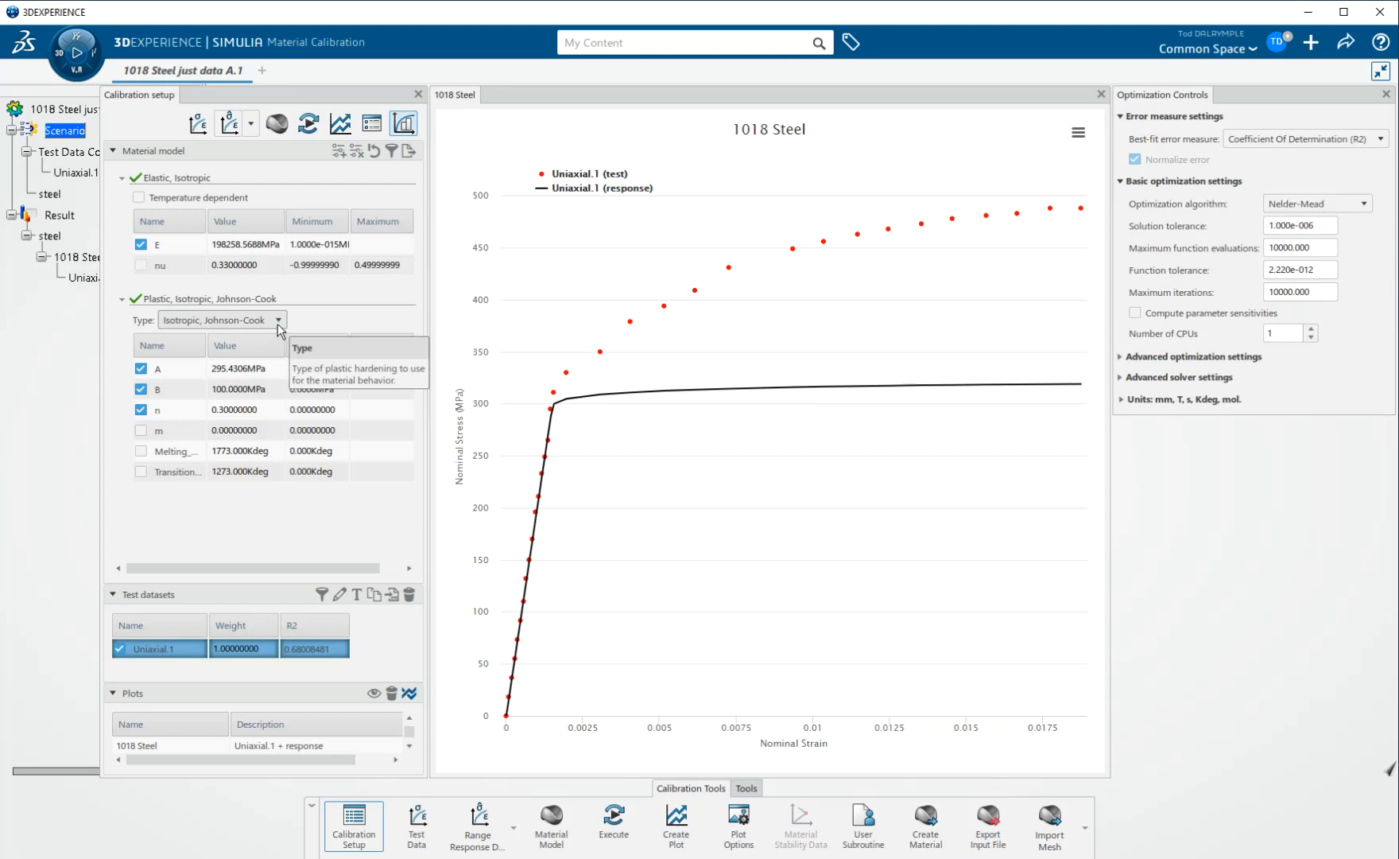
{"action": "left_click", "coordinate": [278, 320]}
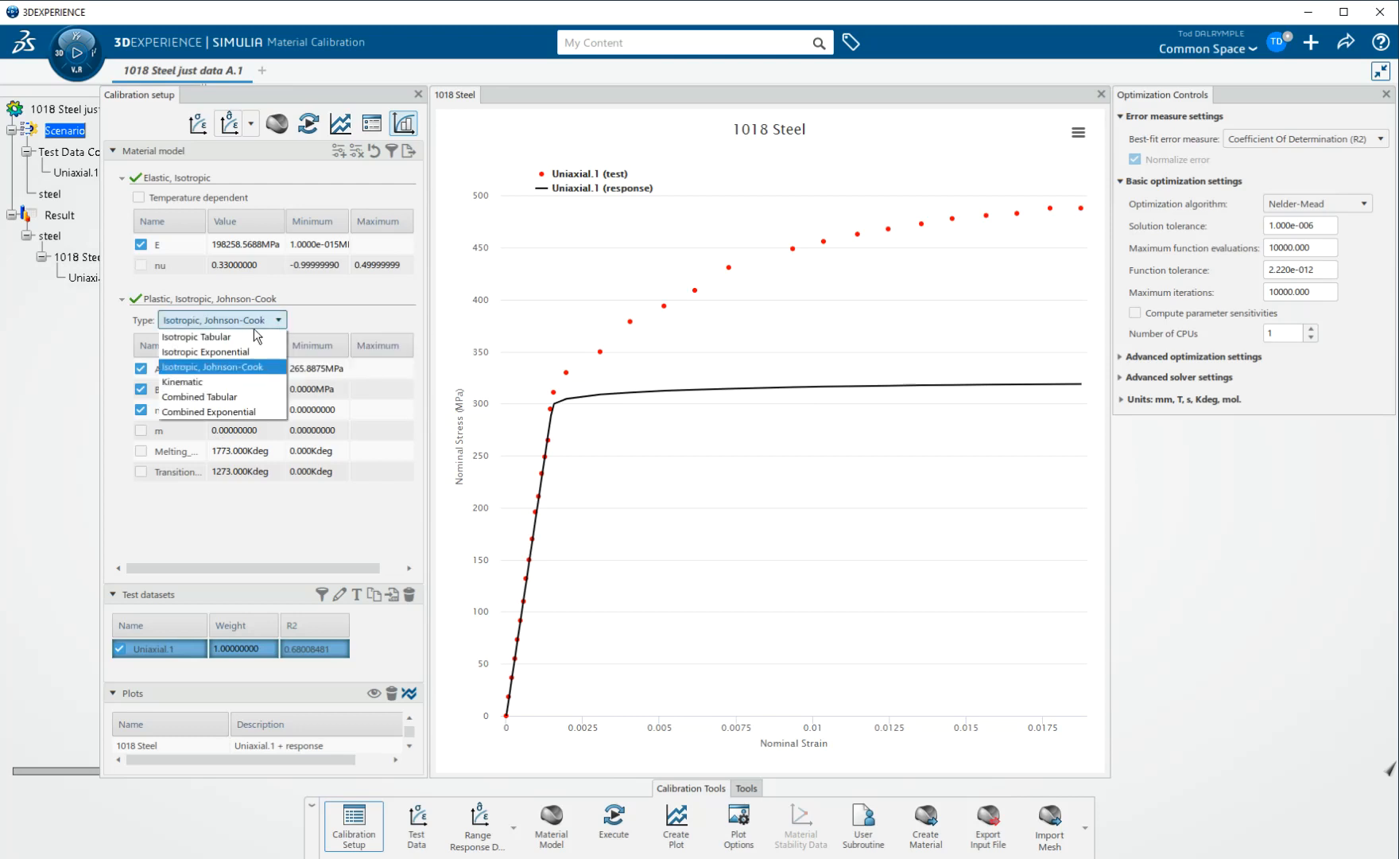
{"action": "mouse_move", "coordinate": [220, 336]}
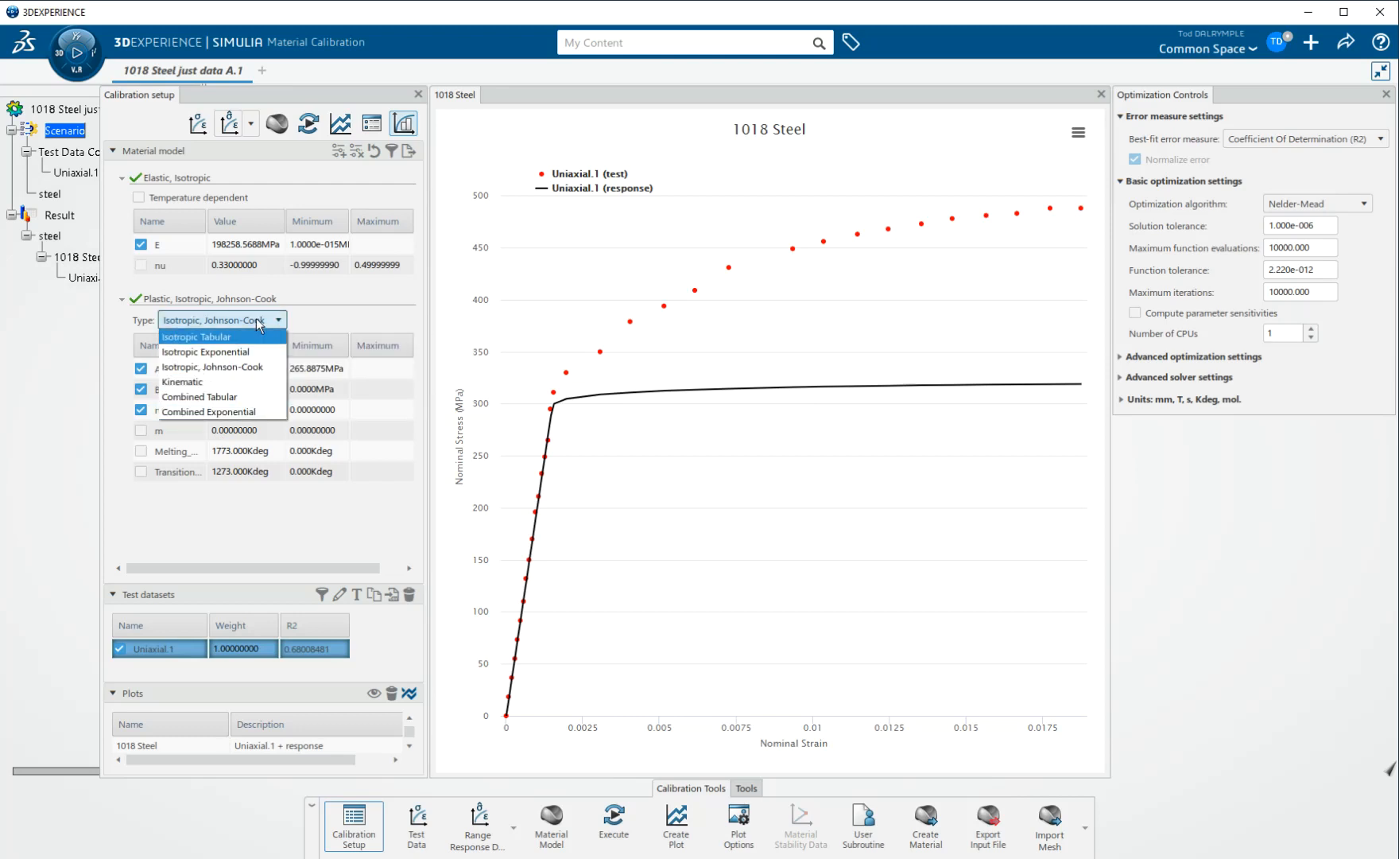
{"action": "mouse_move", "coordinate": [323, 322]}
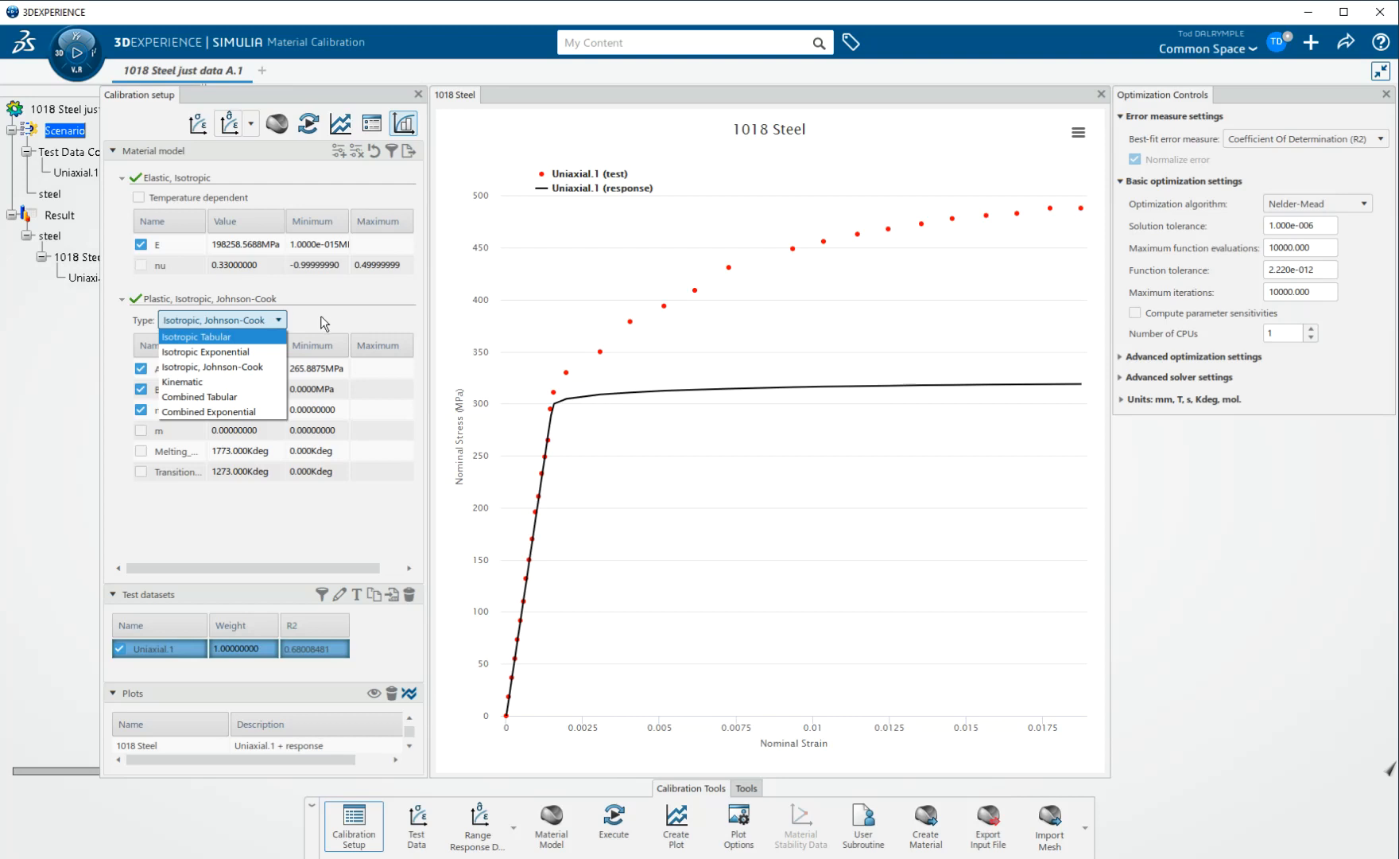
{"action": "left_click", "coordinate": [211, 367]}
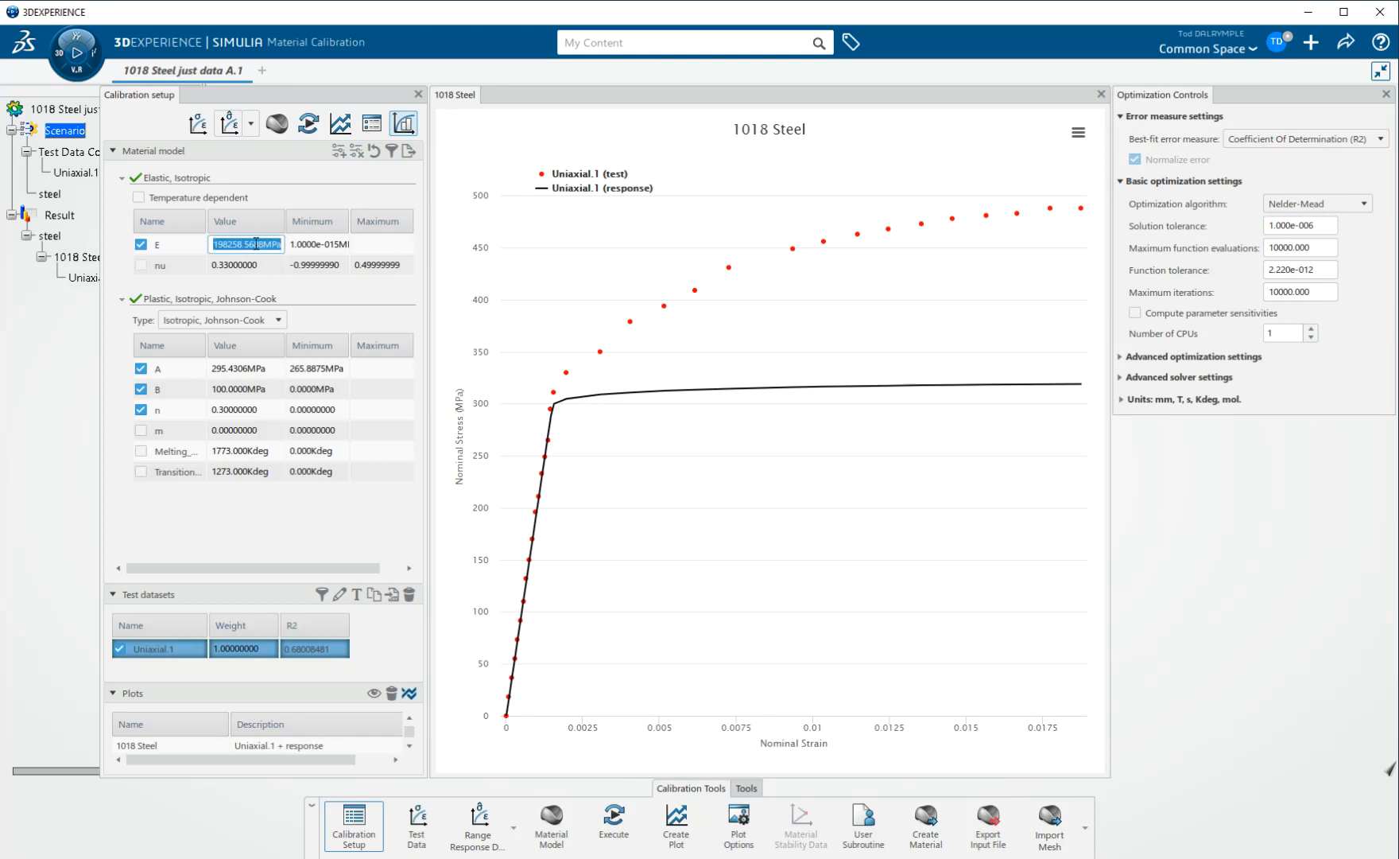
- Set E to 200 GPa, exclude E from calibration, and launch Calibrate
{"action": "type", "text": "200"}
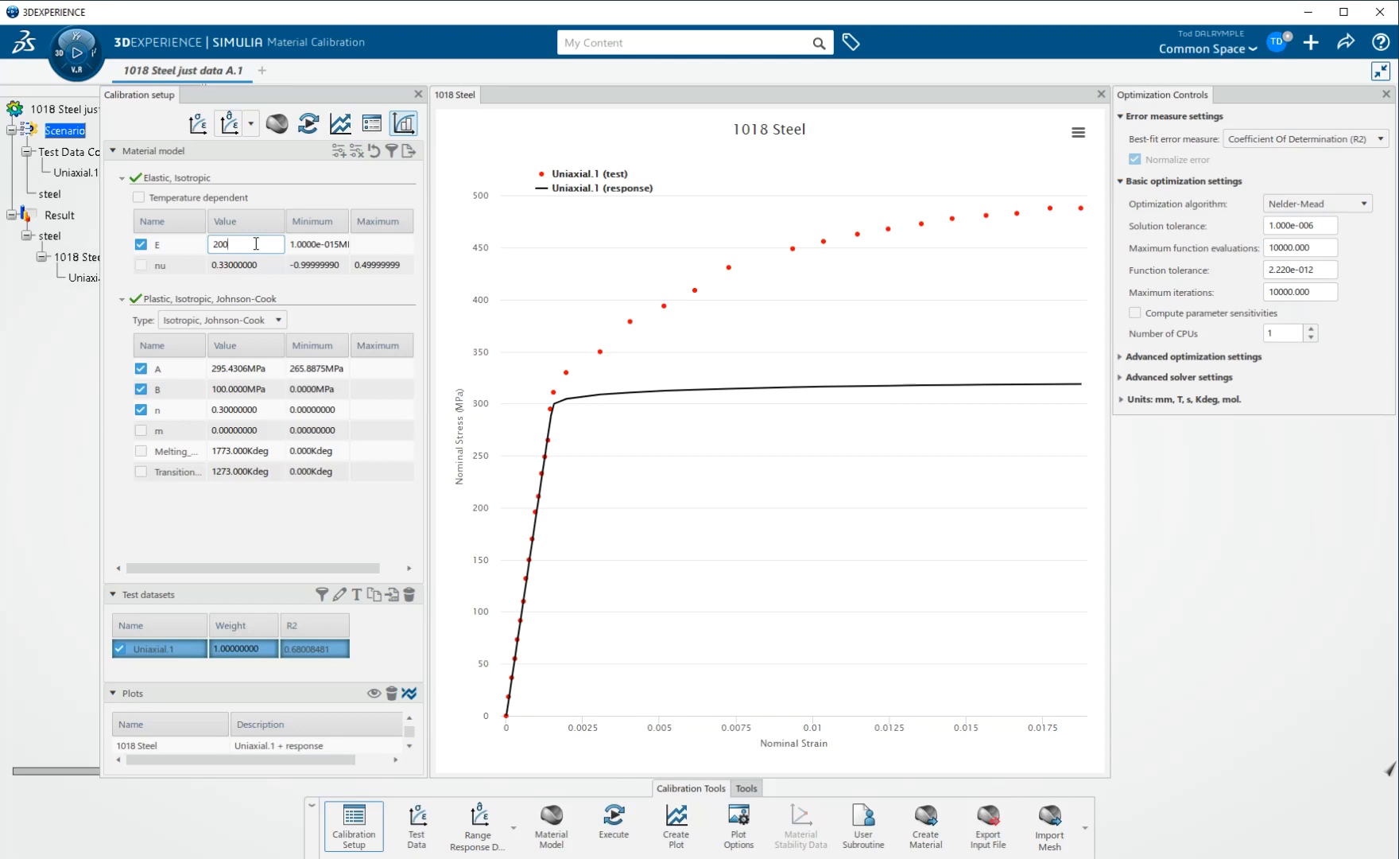
{"action": "type", "text": "GPa"}
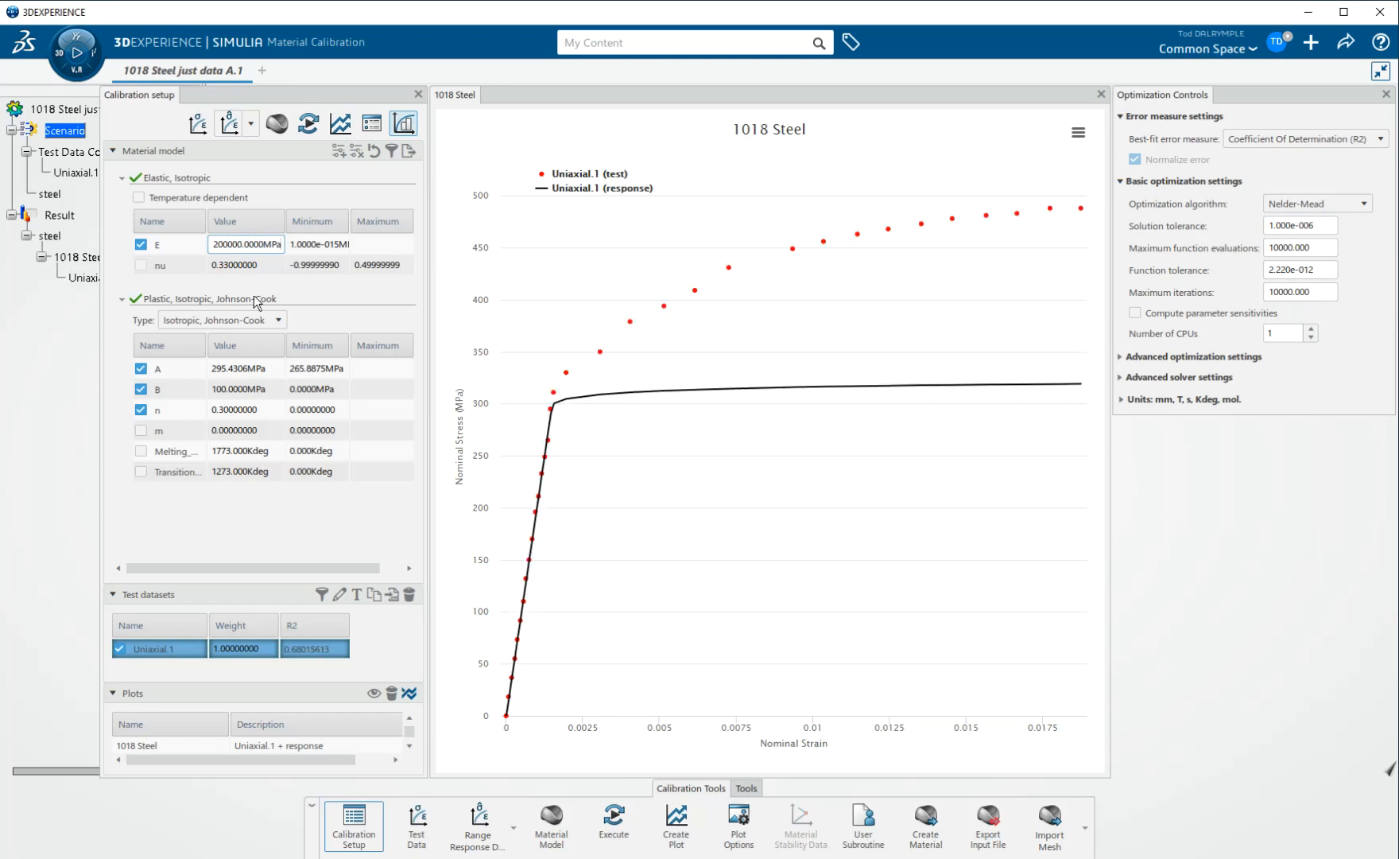
{"action": "left_click", "coordinate": [140, 243]}
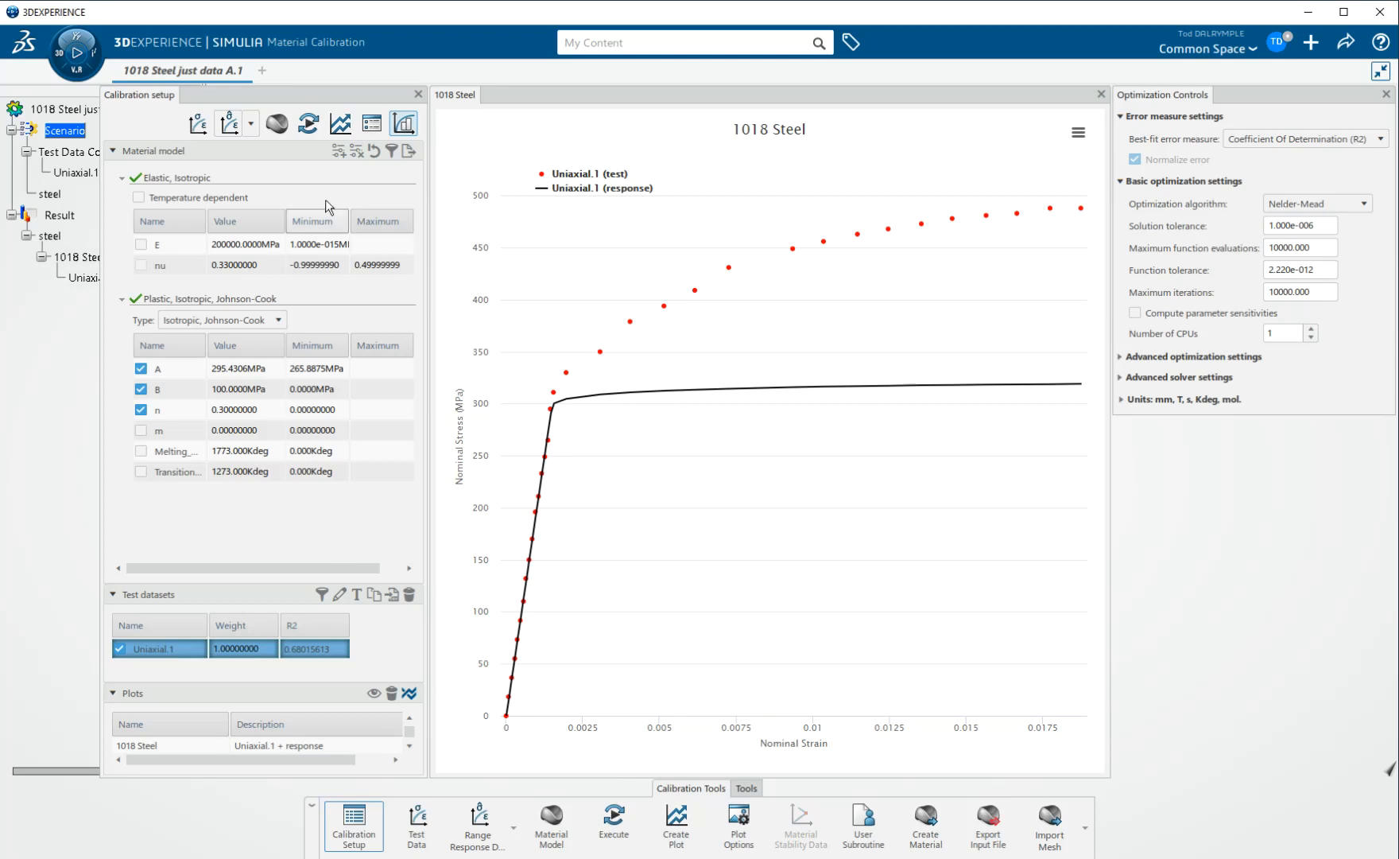
{"action": "left_click", "coordinate": [307, 123]}
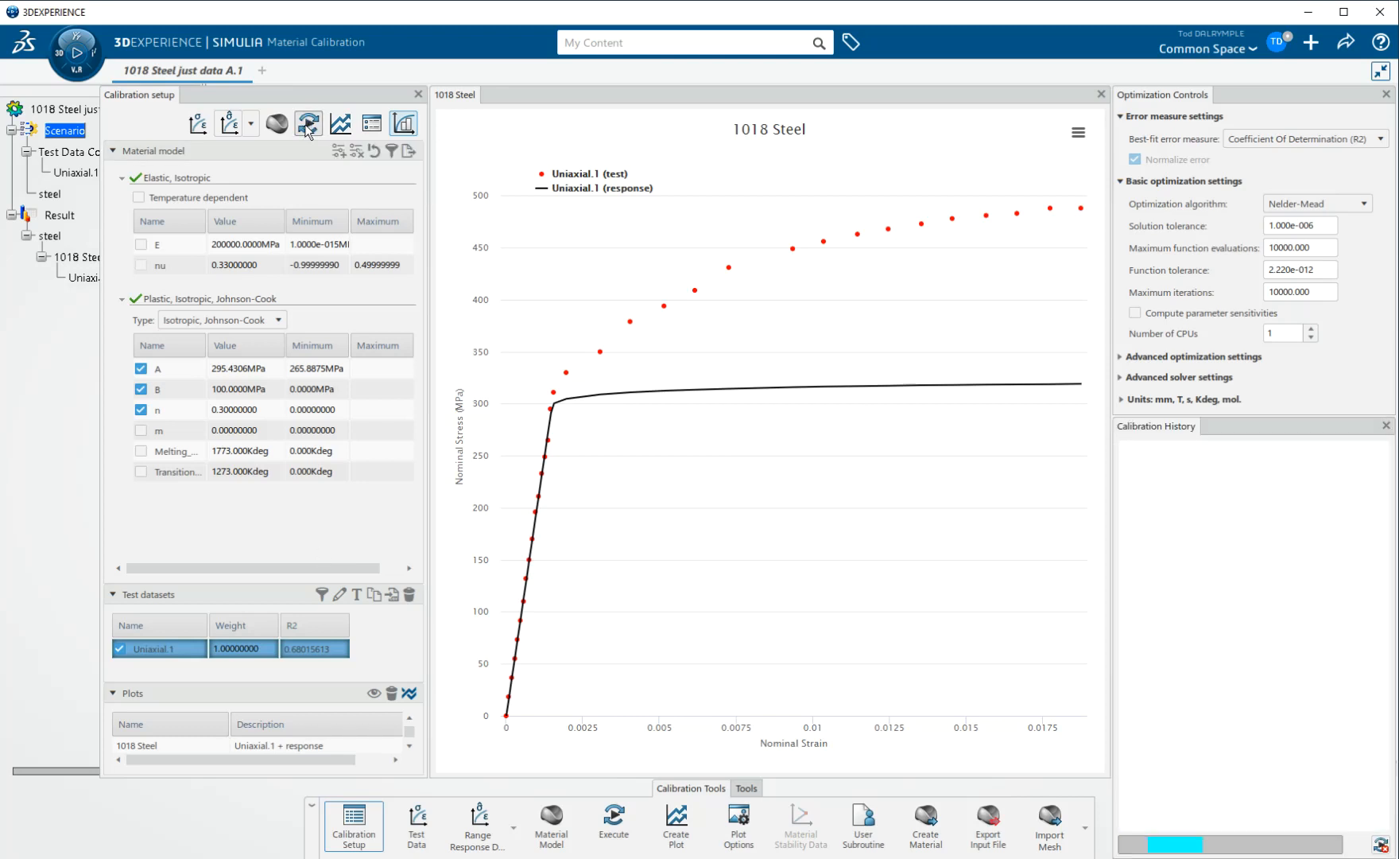
- Run the calibration to A≈281, B≈1109, n≈0.386 and R2 ≈ 0.999
{"action": "left_click", "coordinate": [308, 124]}
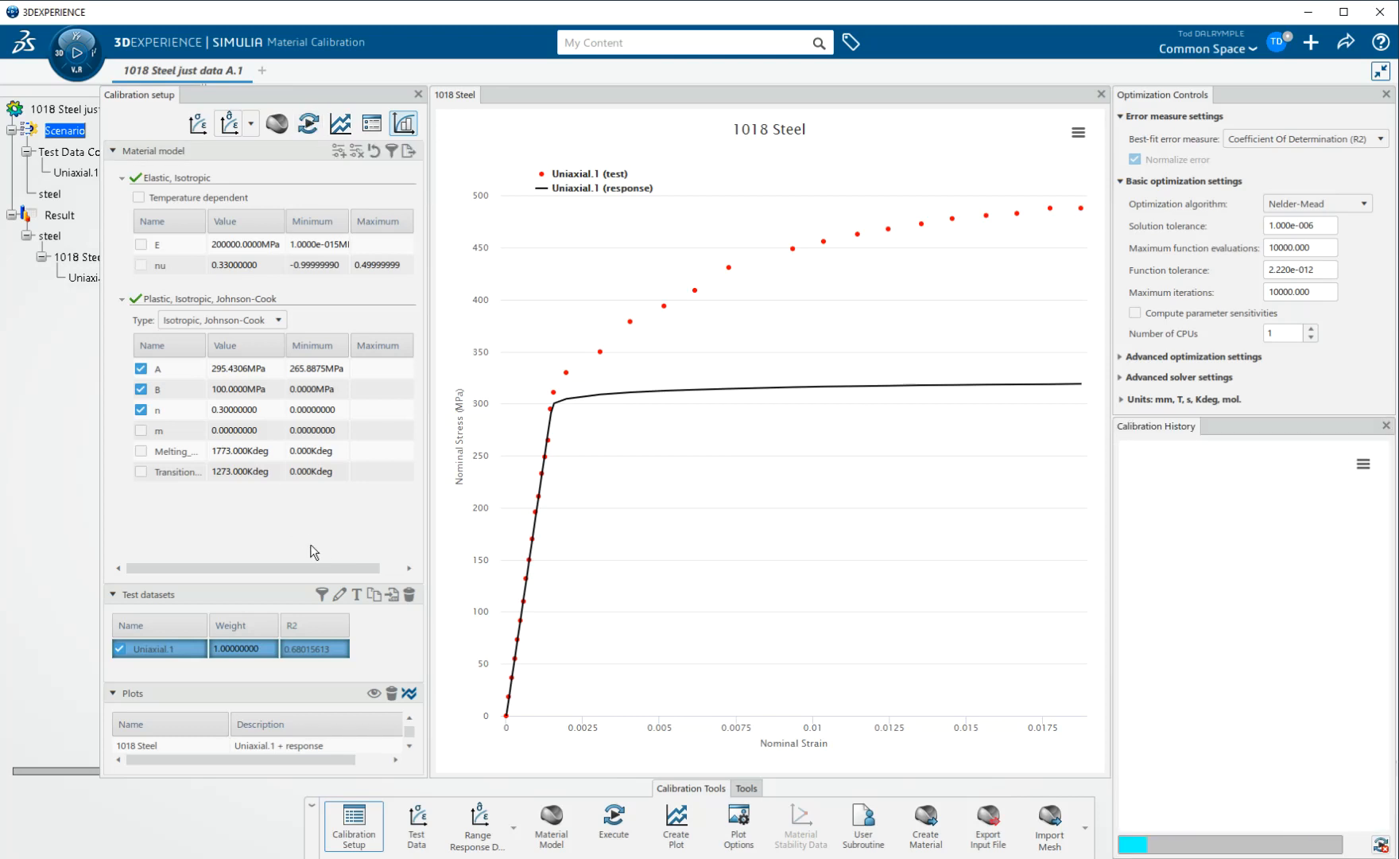
{"action": "mouse_move", "coordinate": [349, 530]}
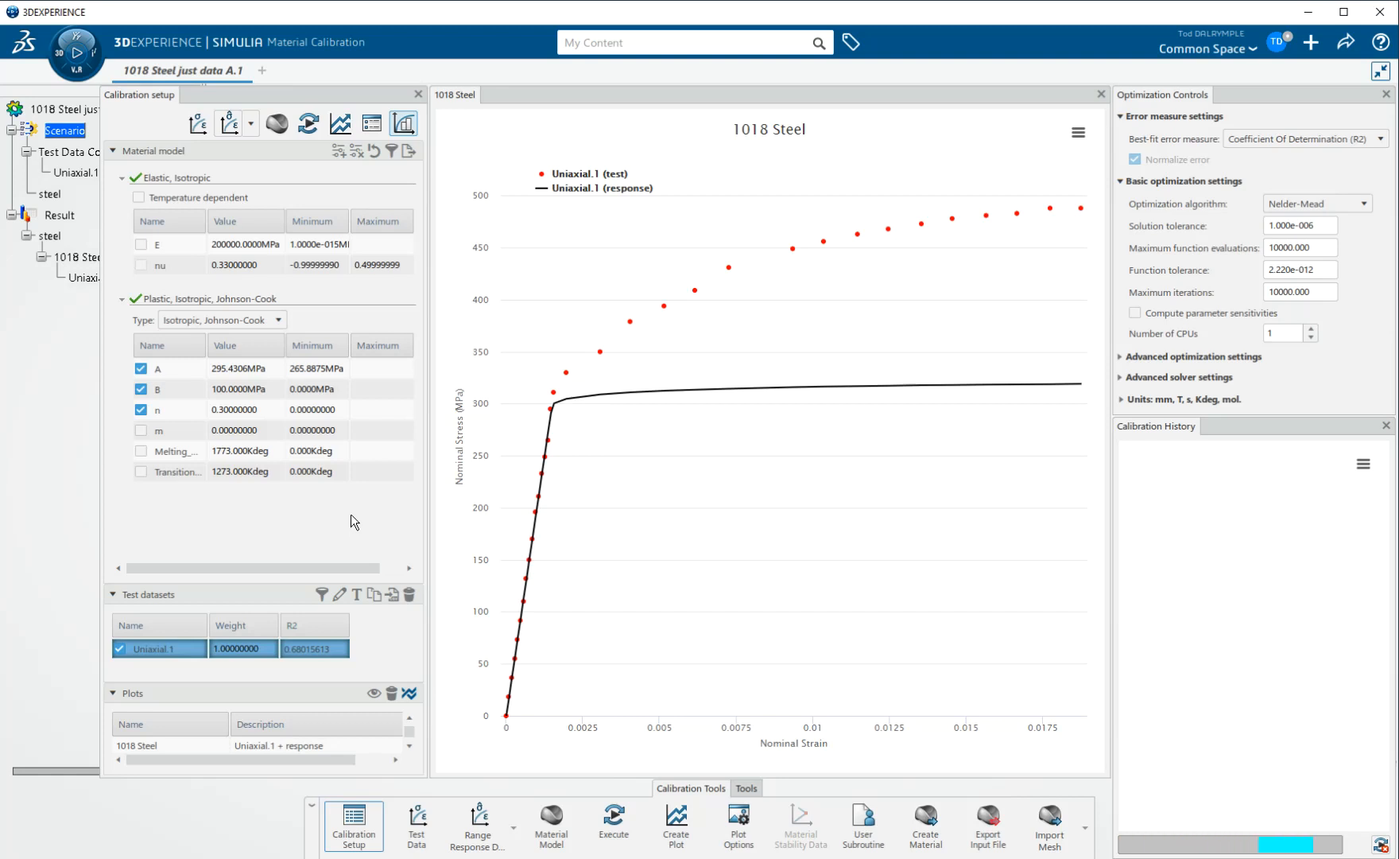
{"action": "left_click", "coordinate": [613, 820]}
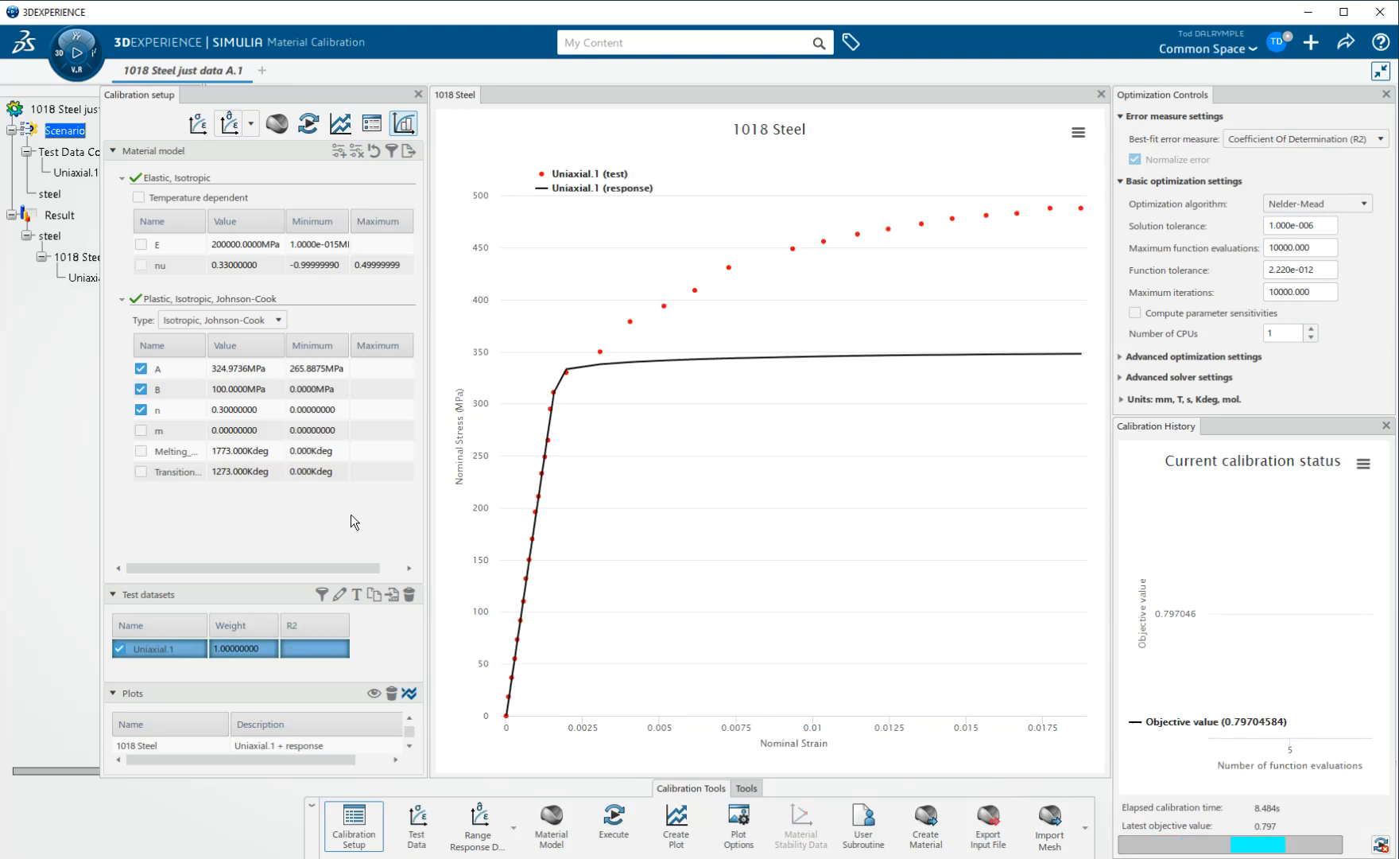
{"action": "left_click", "coordinate": [613, 822]}
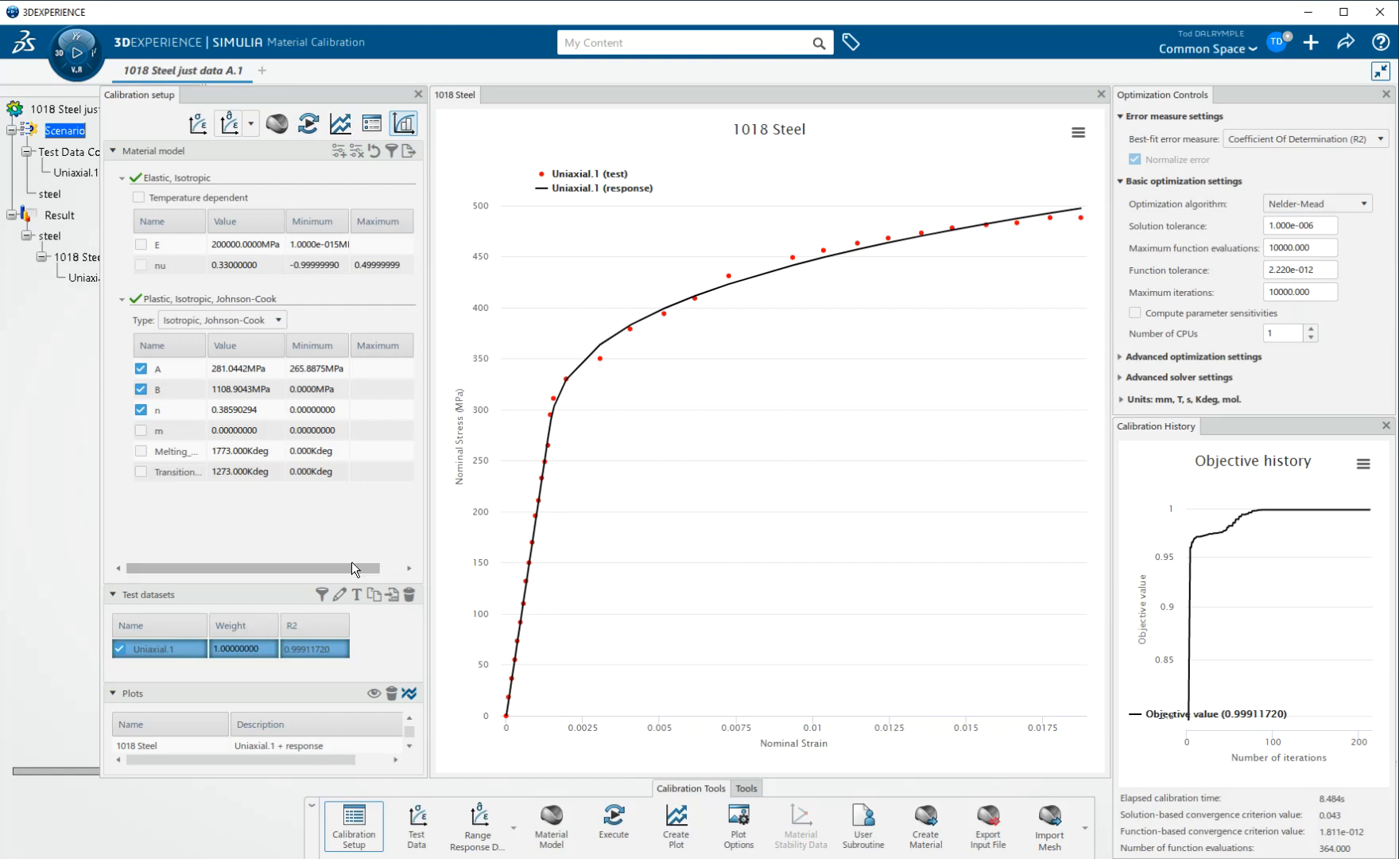
{"action": "mouse_move", "coordinate": [208, 343]}
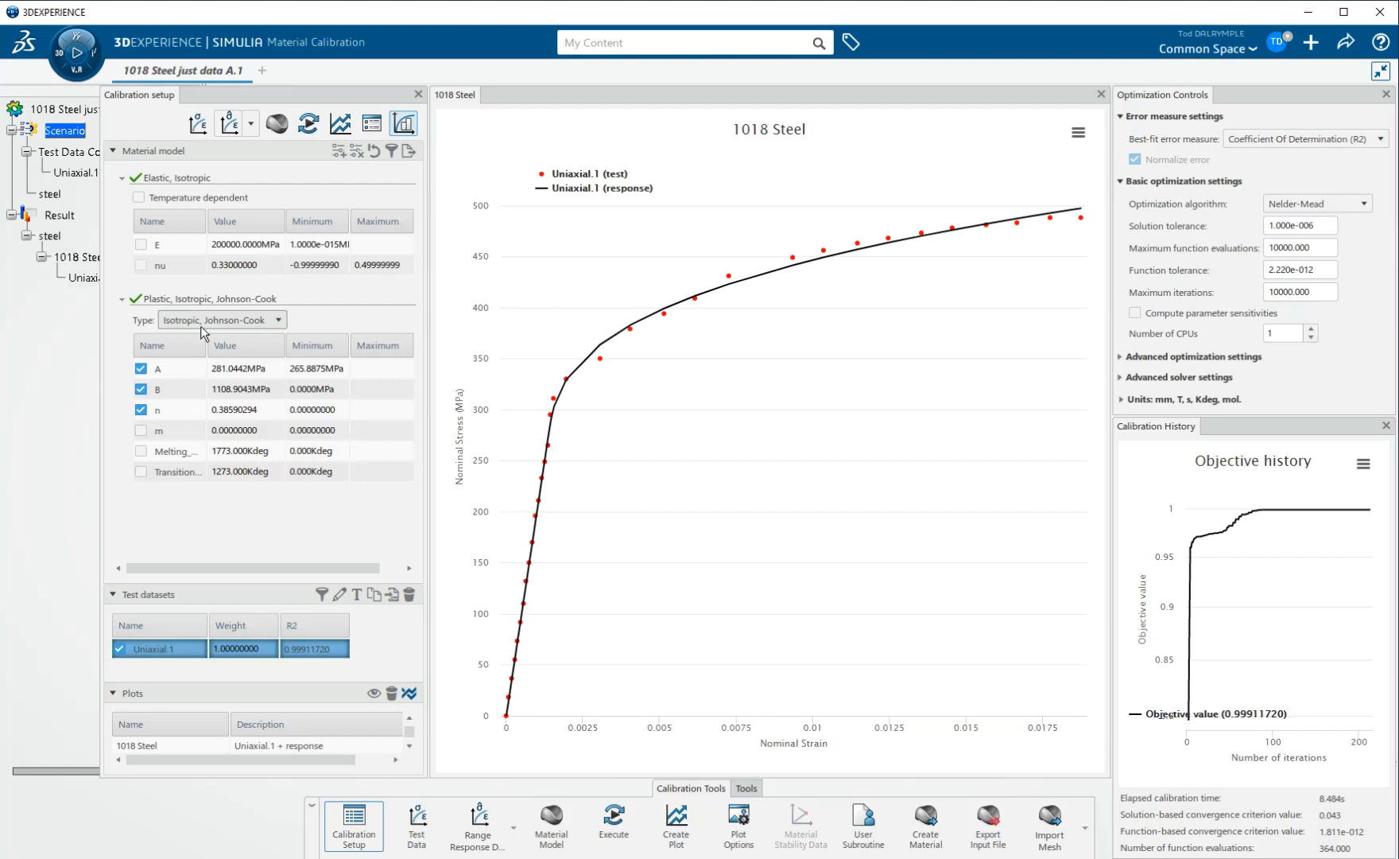
{"action": "mouse_move", "coordinate": [234, 525]}
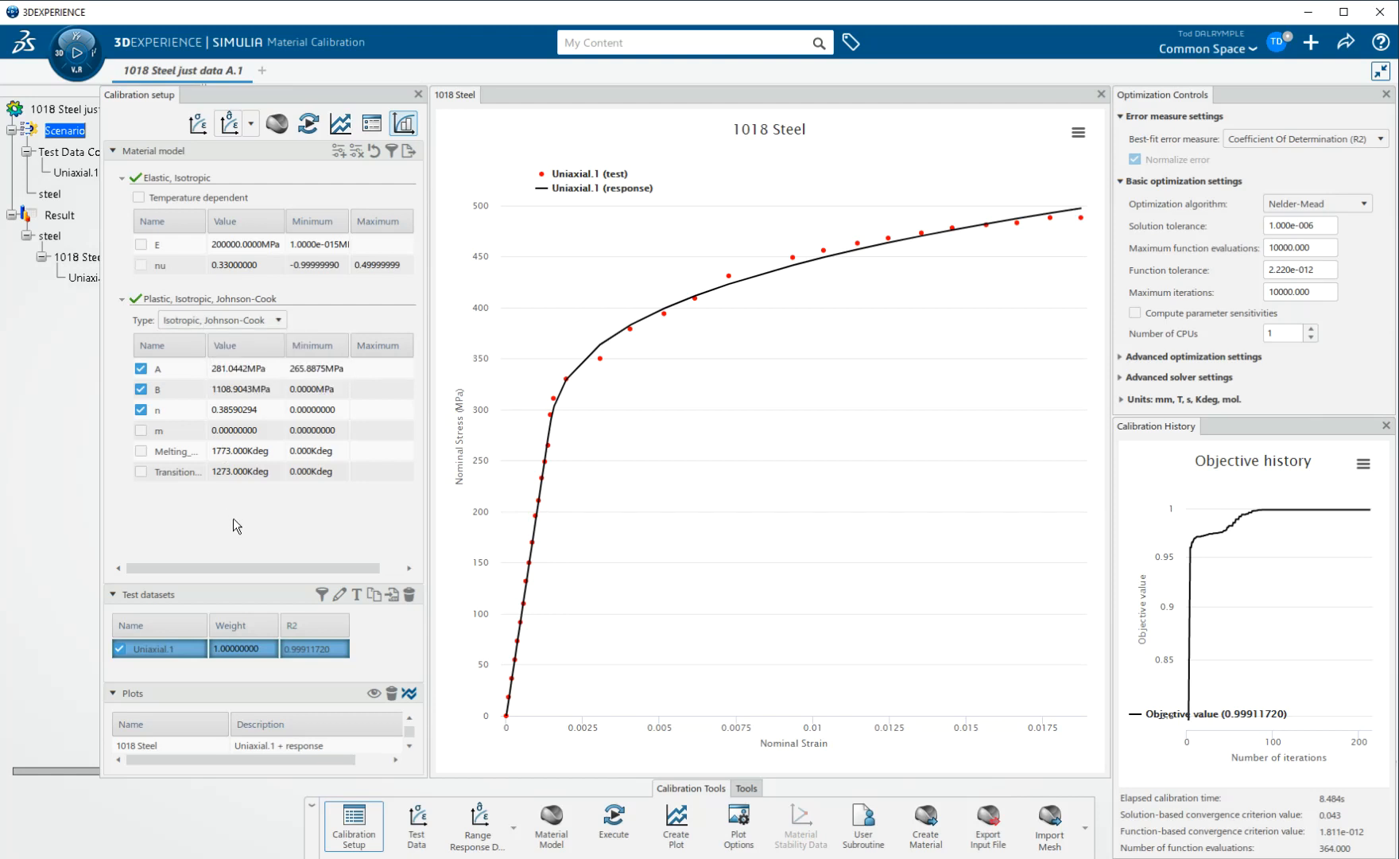